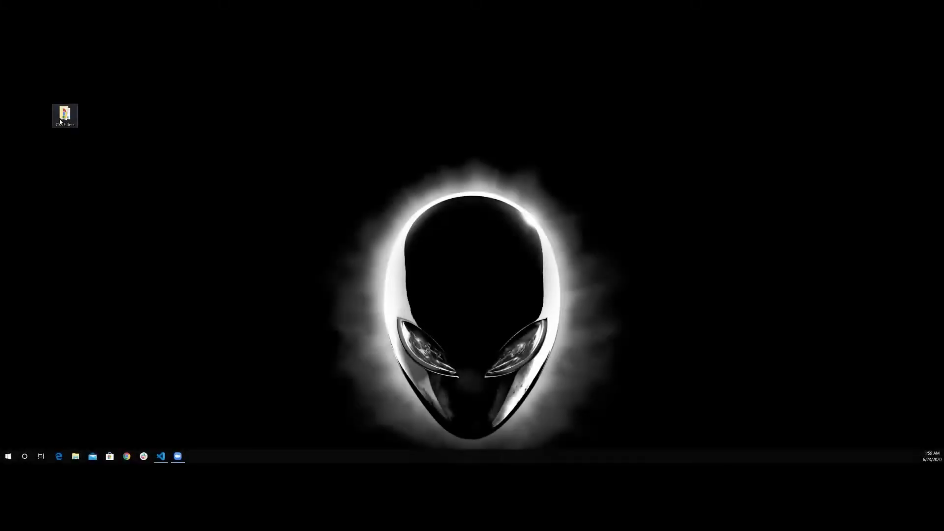
- Open the CSS Filters folder with Code, glance at style.css and index.html, then close the tabs
right_click(65, 115)
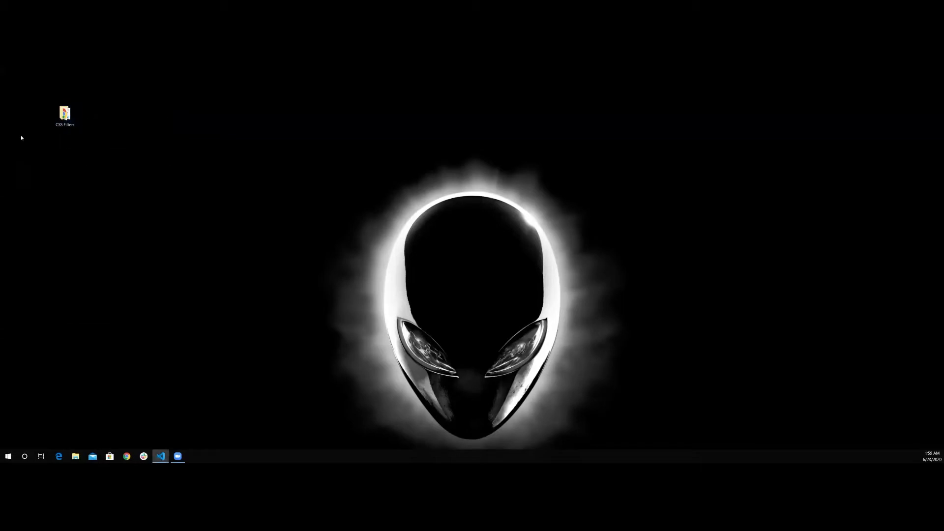
click(160, 455)
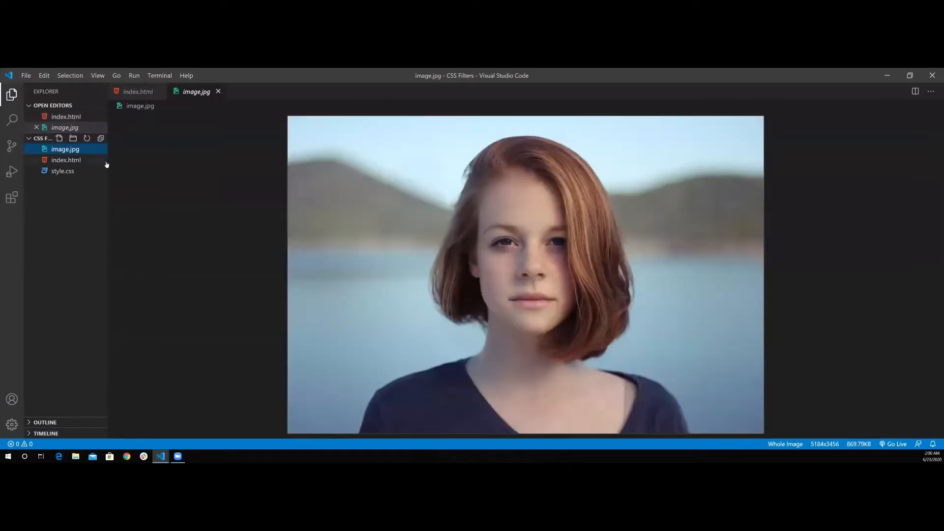
click(66, 159)
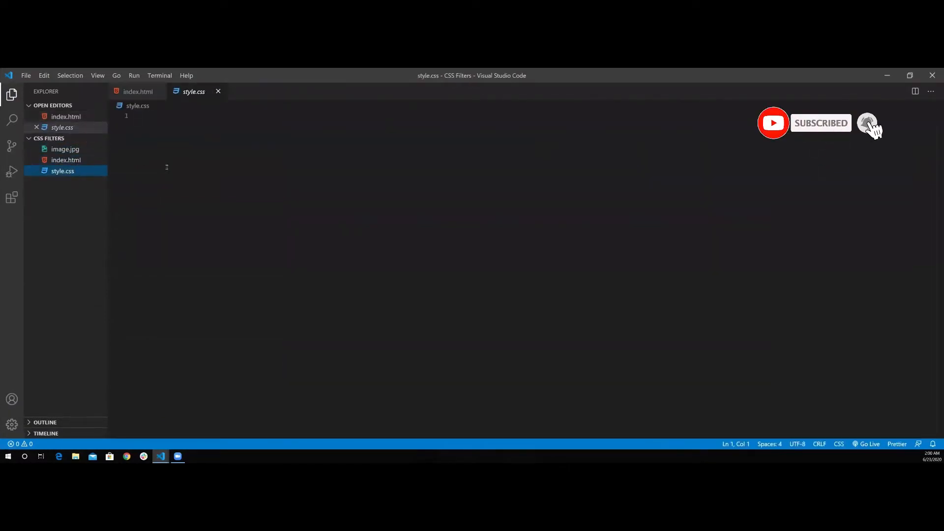
click(218, 91)
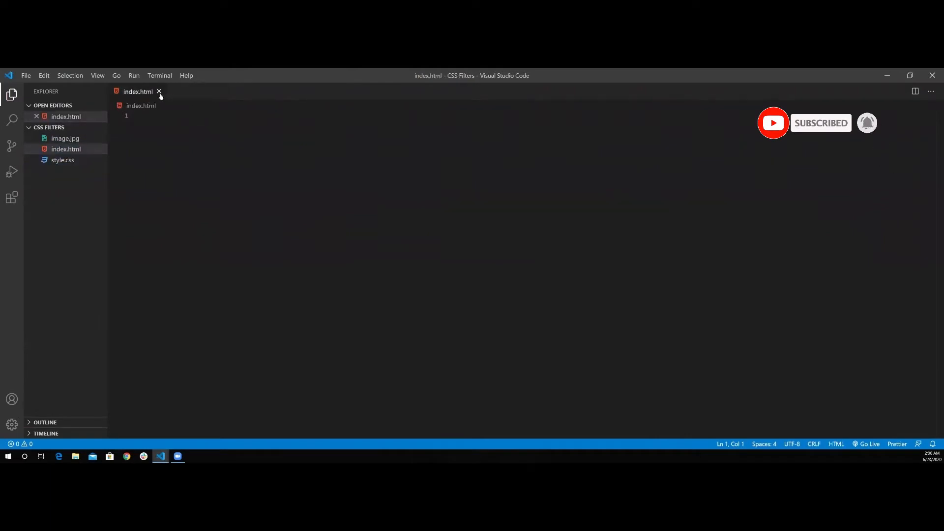
click(159, 91)
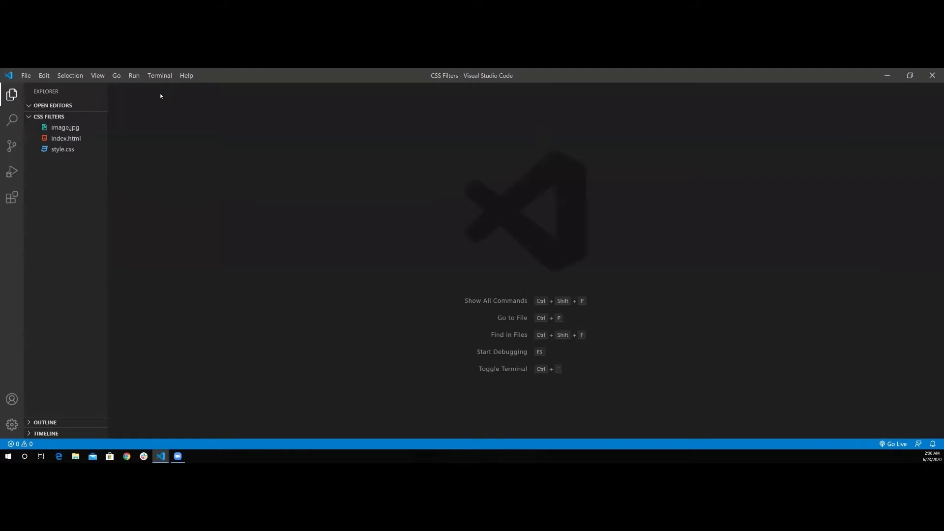
mouse_move(65, 137)
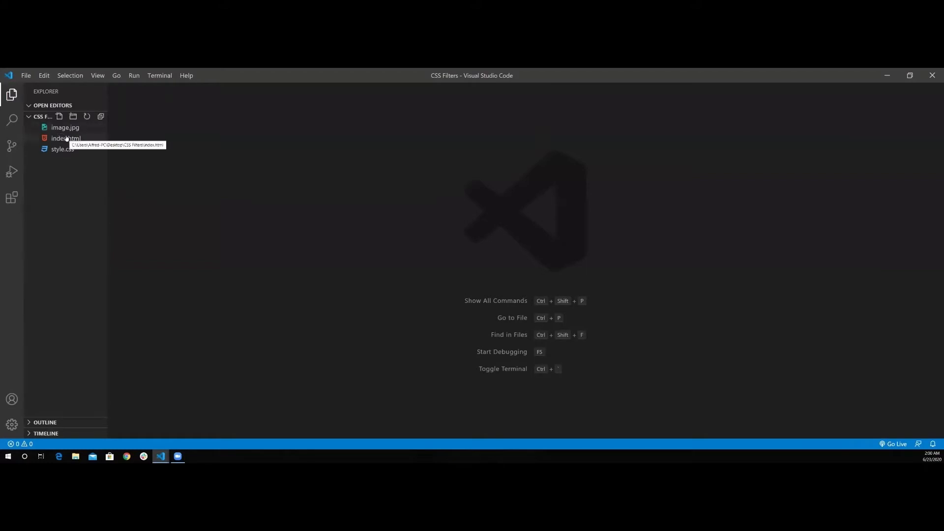
- Expand the ! boilerplate in index.html, title it CSS Filters and link style.css
click(64, 137)
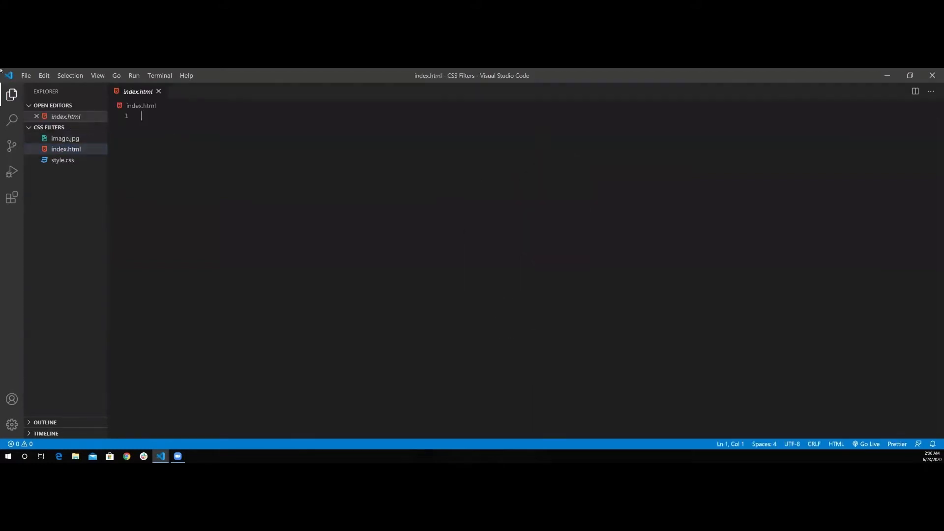
text(!DOCTYPE html>)
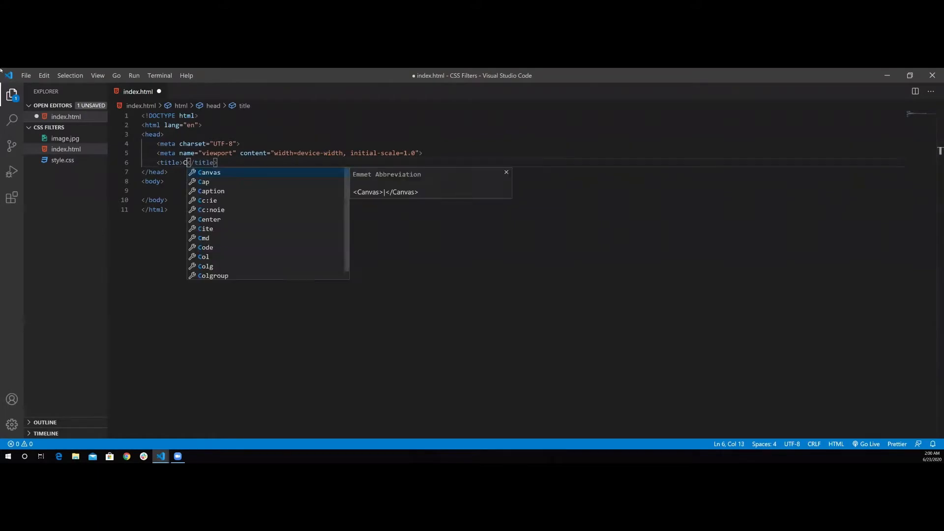
text(CSS Filters)
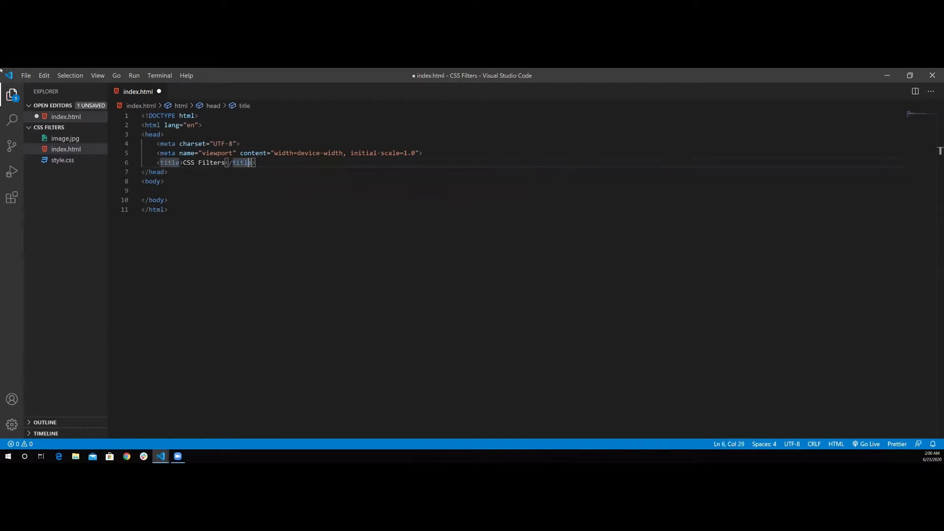
key(Enter)
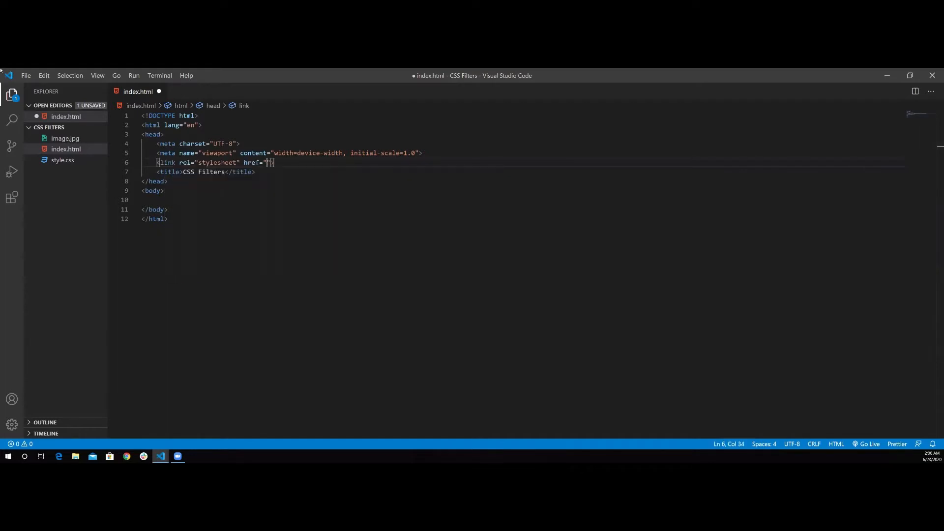
text(style.css)
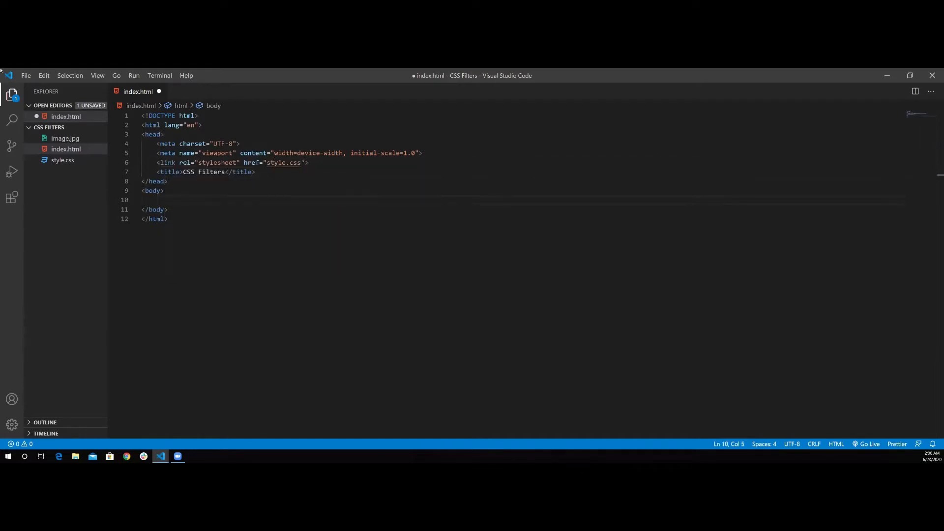
- Add an h1 heading reading 'CSS Filter Effects' to the body
text(h1)
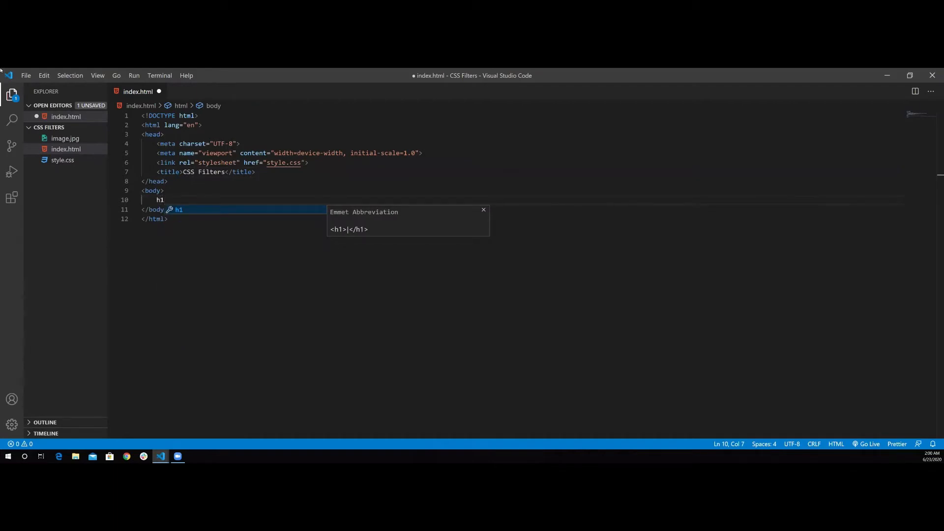
text(CSS </h1>)
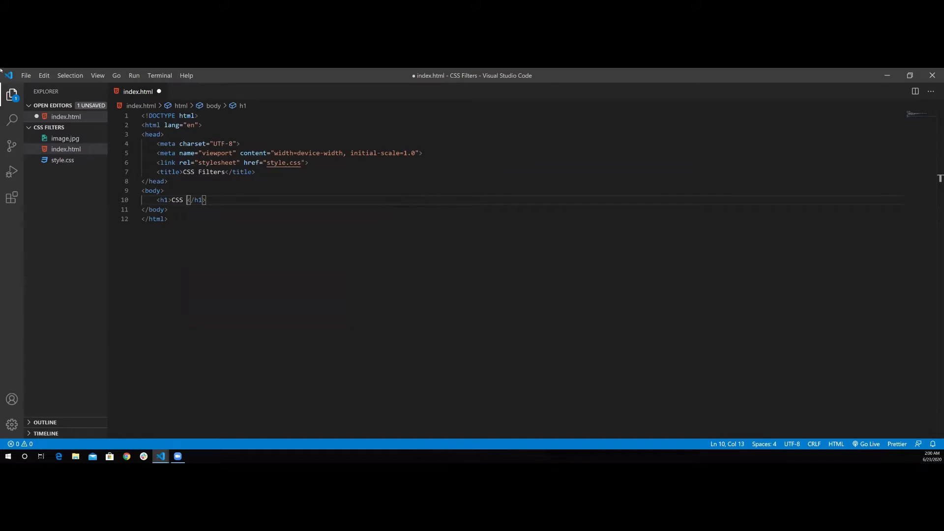
text(Fi)
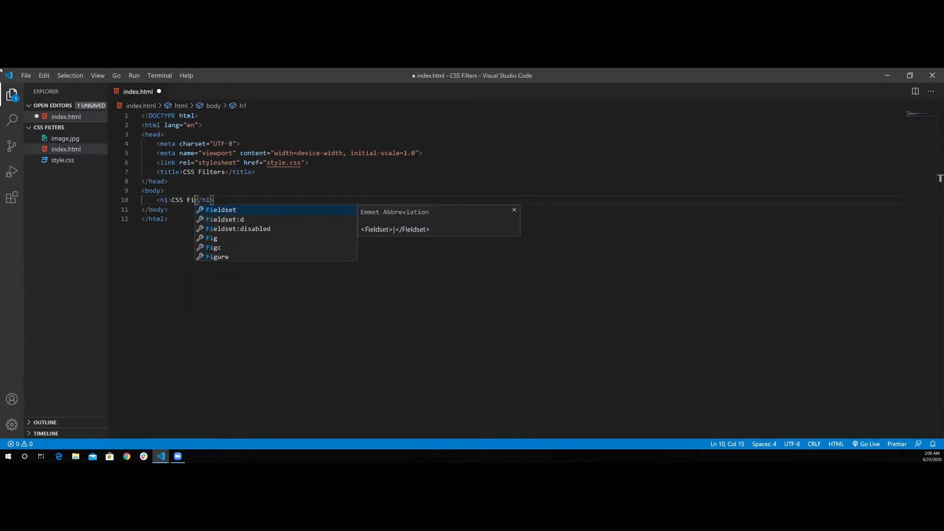
text(lter E)
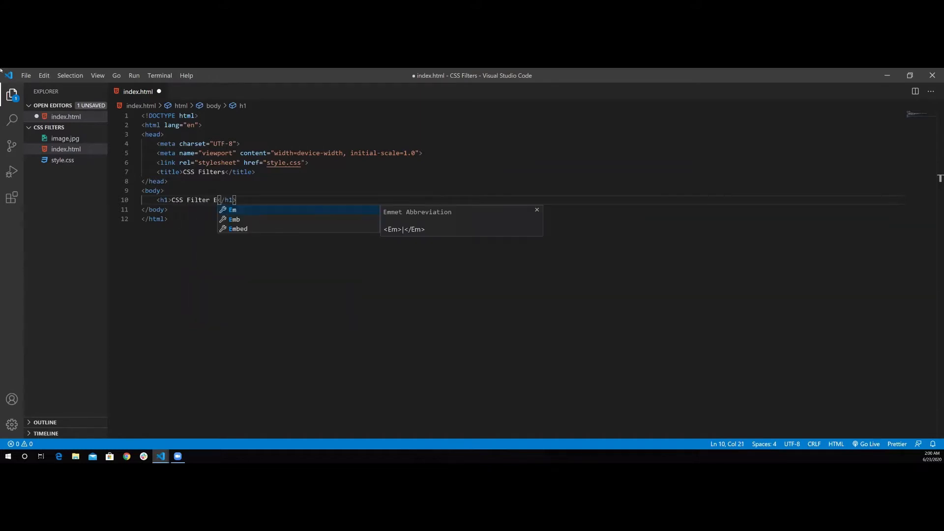
text(ffects)
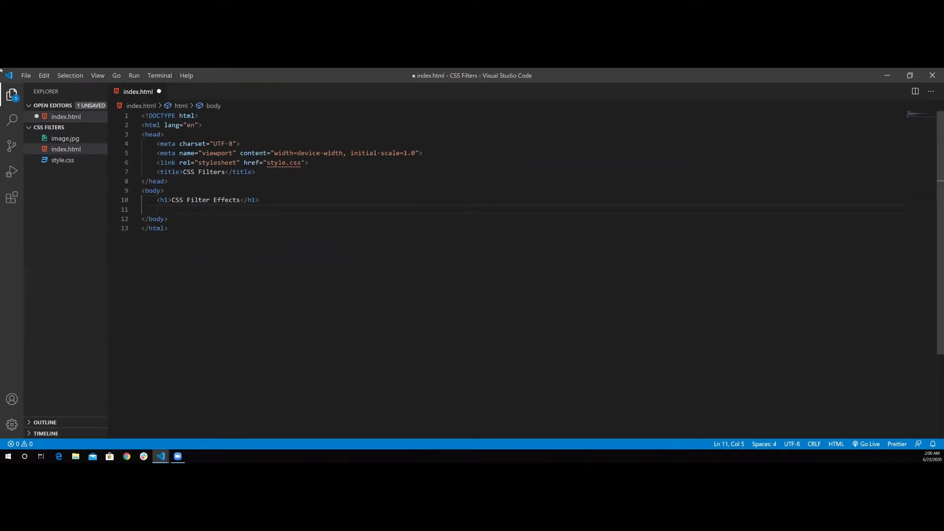
- Add a section.container holding a div.img-container via Emmet expansion
text(section class="container">)
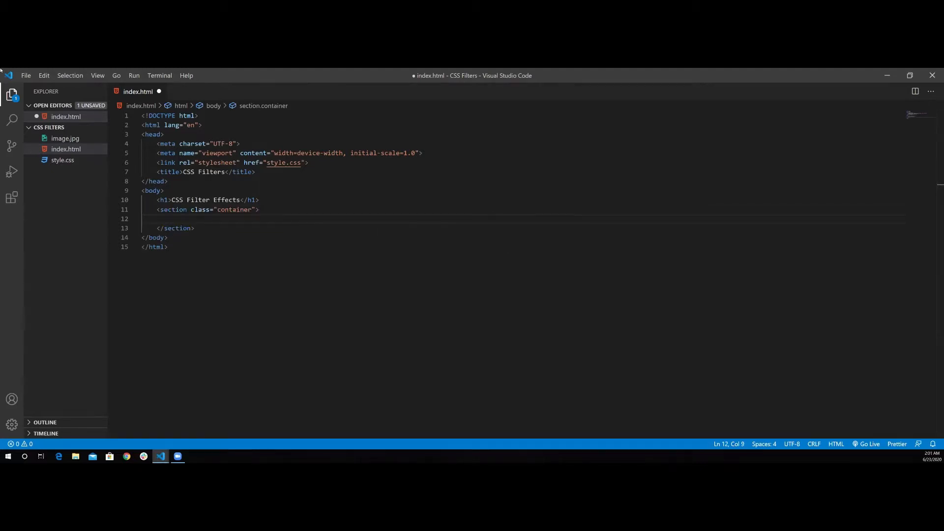
text(di)
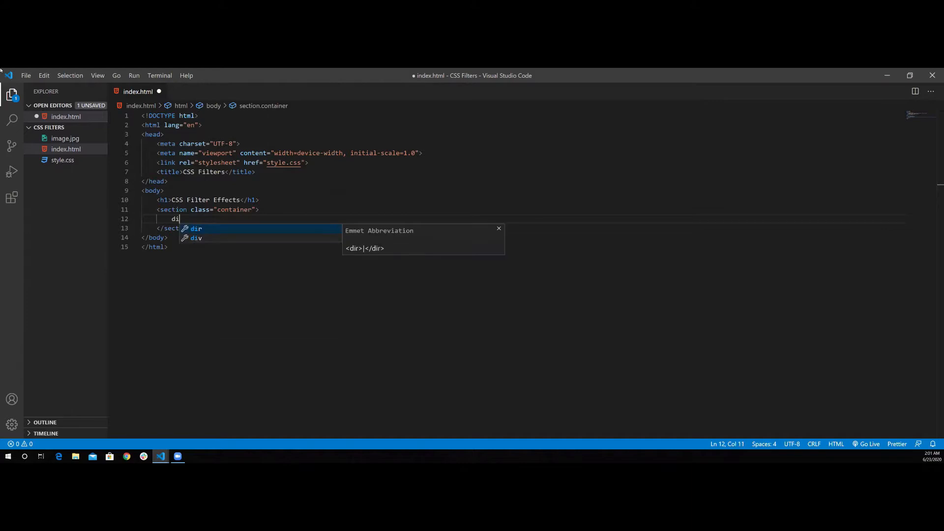
text(v.im)
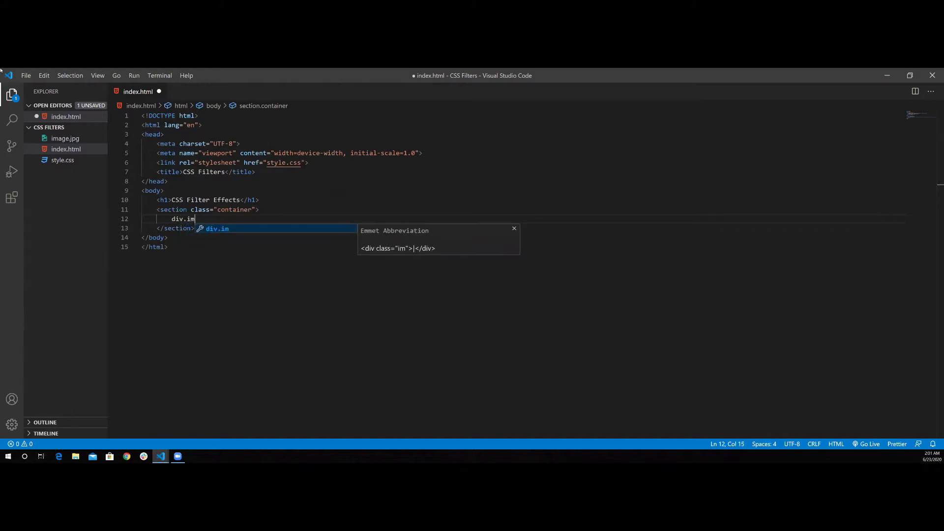
text(g-containe)
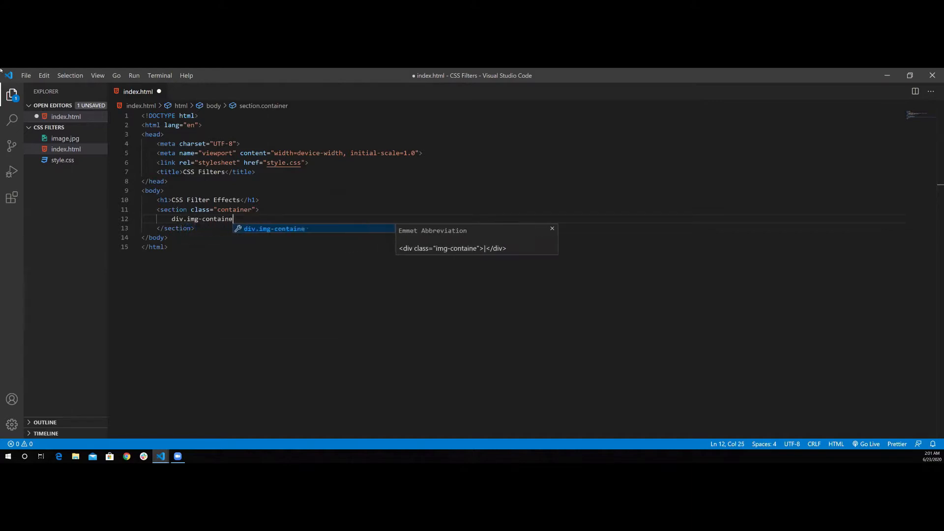
key(Tab)
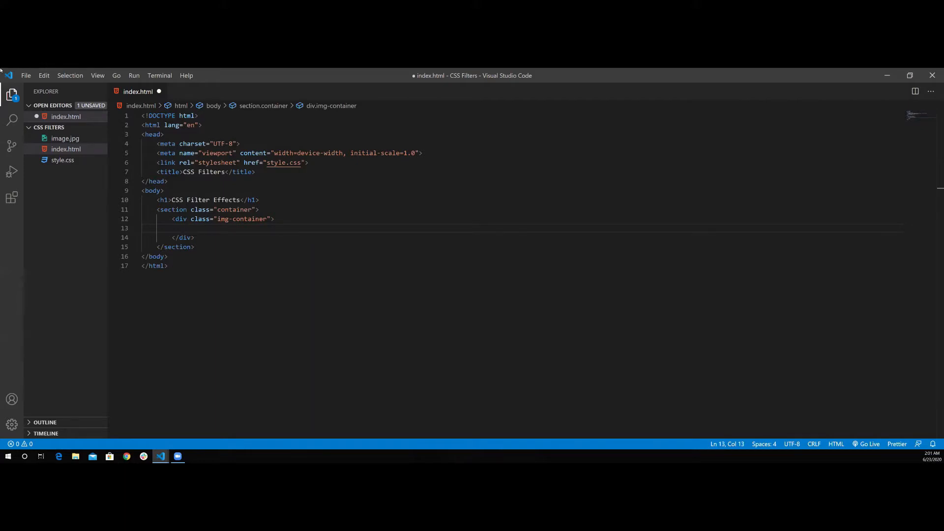
- Place an img with src image.jpg inside the img-container div
text(<img src="" alt="">)
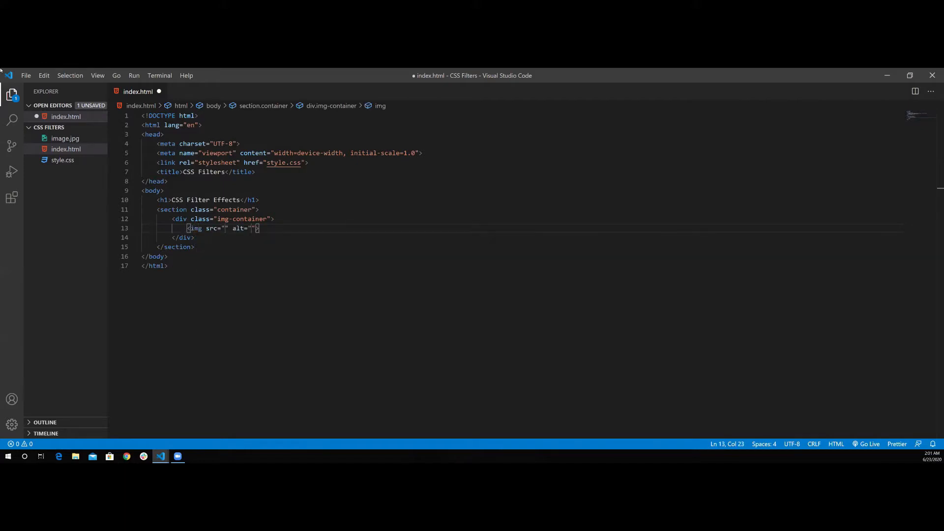
text(i)
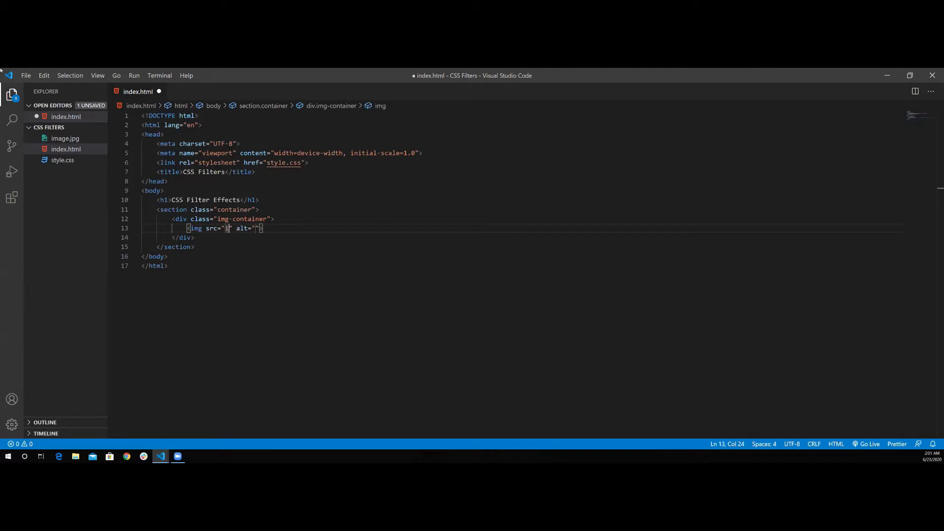
text(image.jpg)
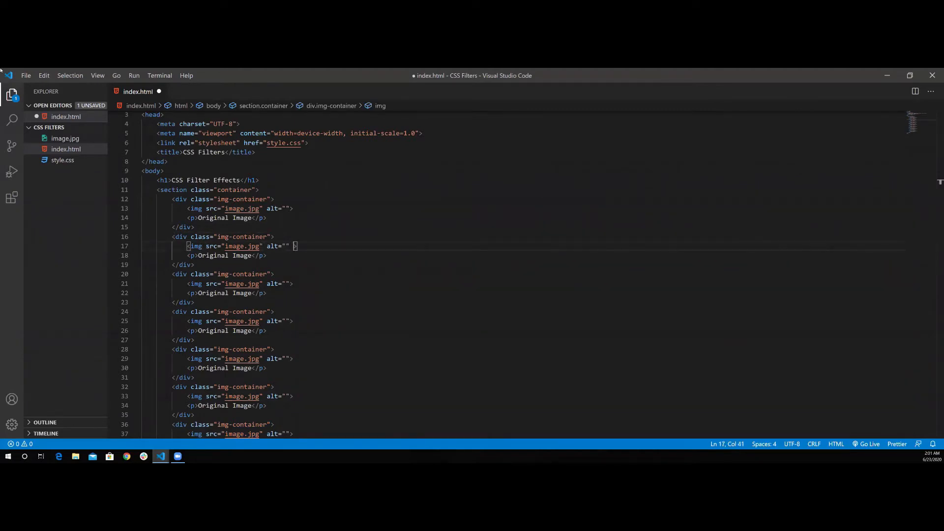
- Give two cards the blur and grayscale classes with 'Blur Filter' and grayscale captions
text(class="")
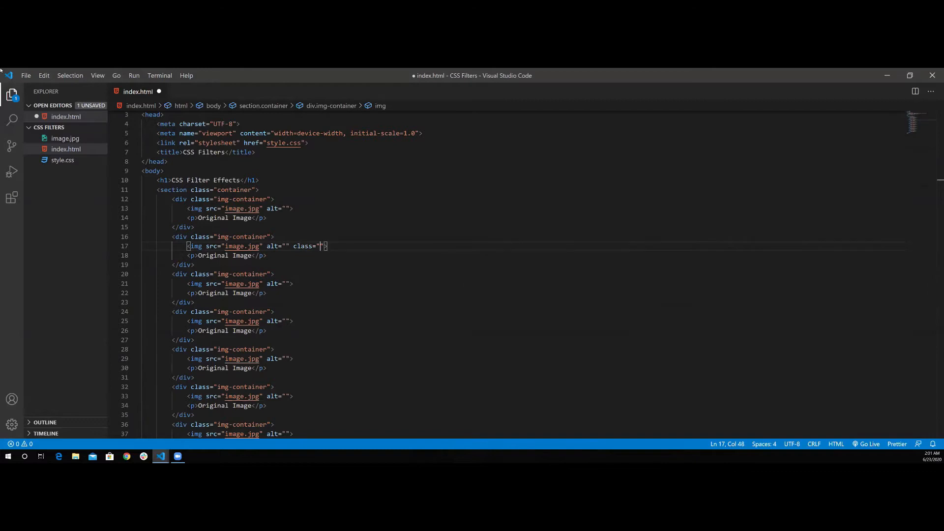
text(blur)
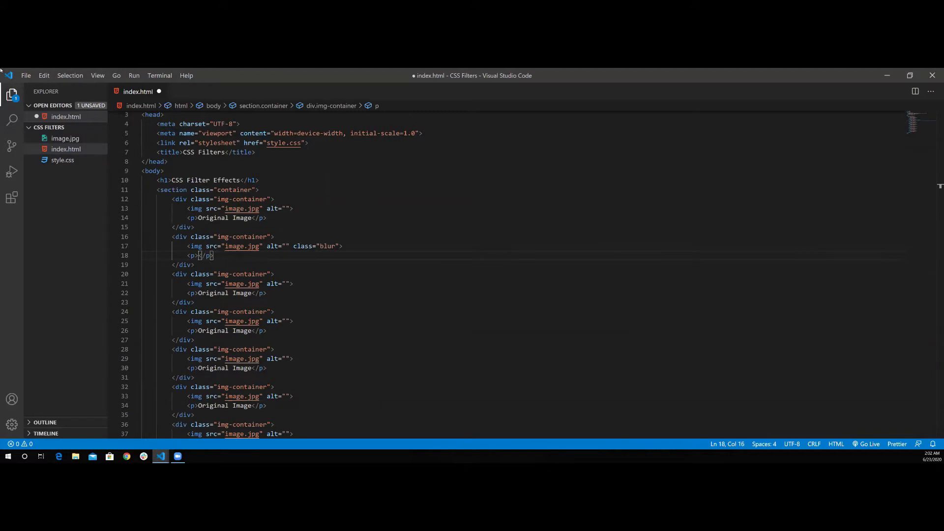
text(Blur Filter)
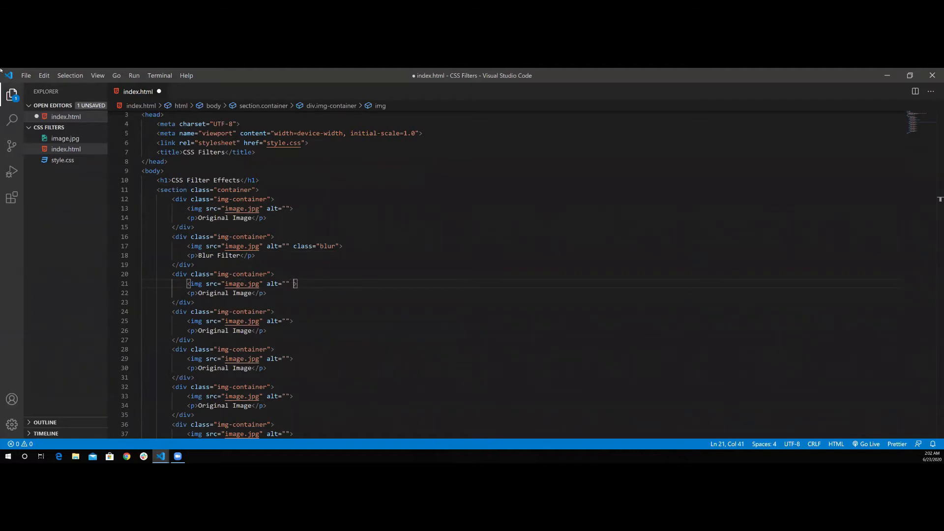
text(class="")
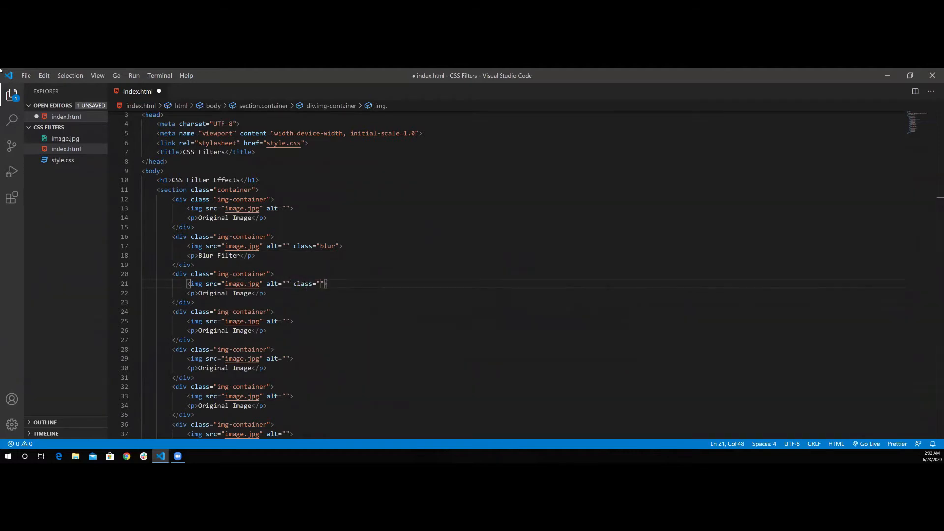
text(grayscale)
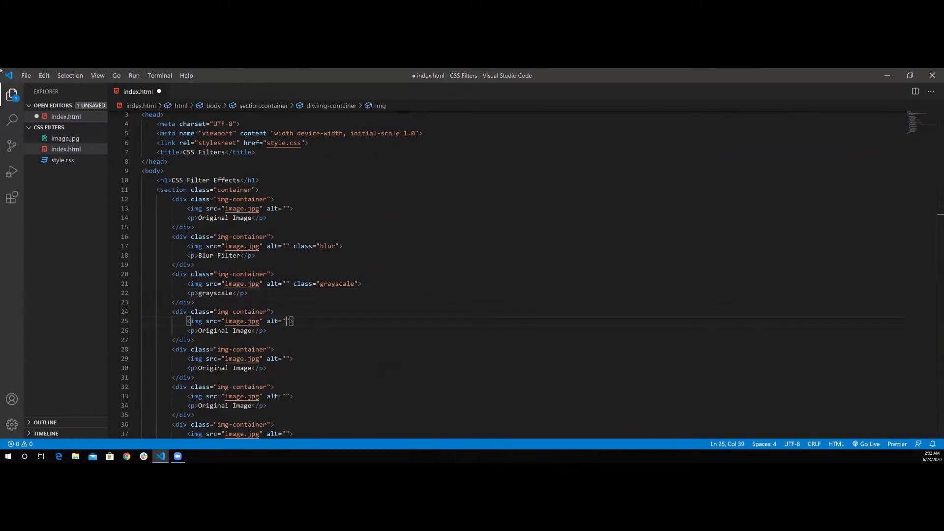
- Give the fourth card class brightness and caption it 'Brightness Filter'
text(class="")
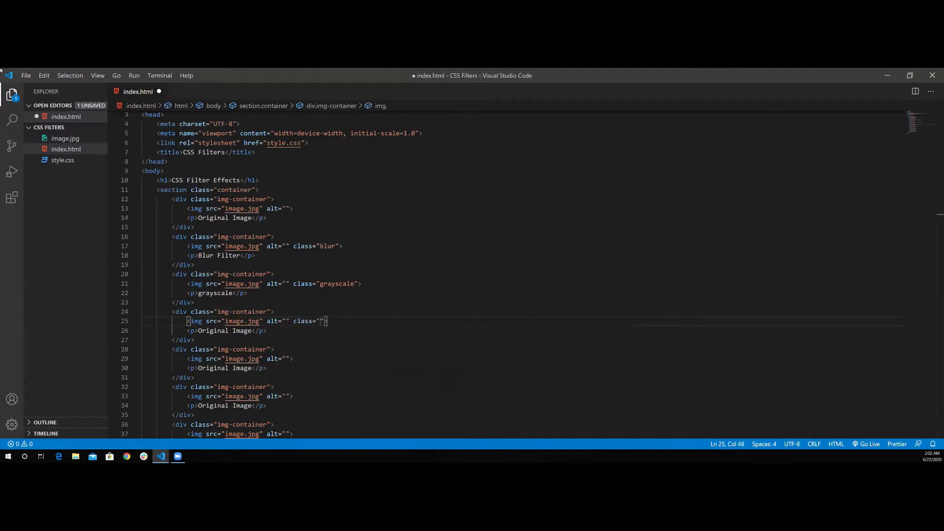
text(bri)
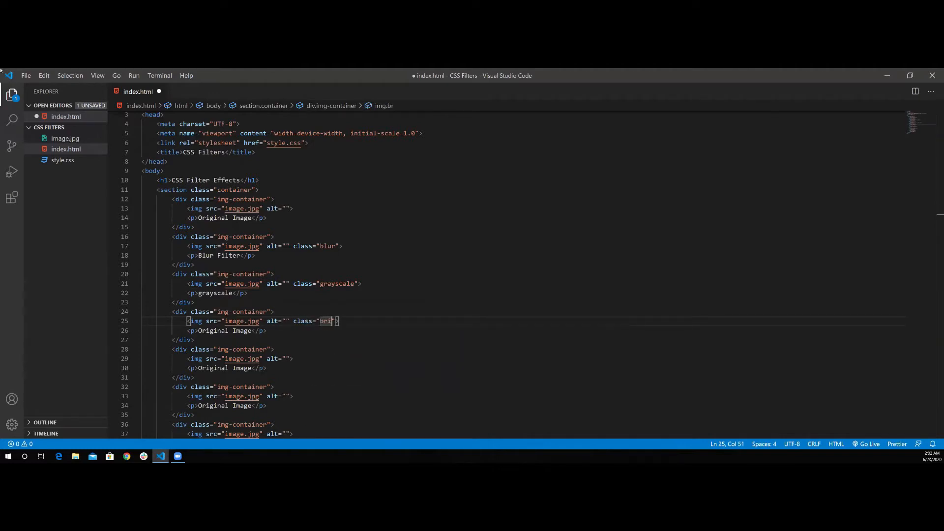
text(brightness)
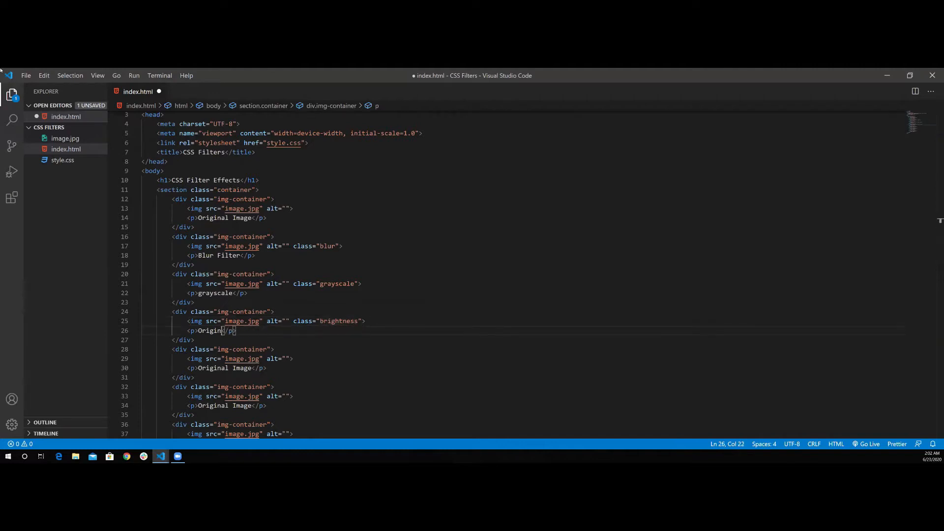
text(B)
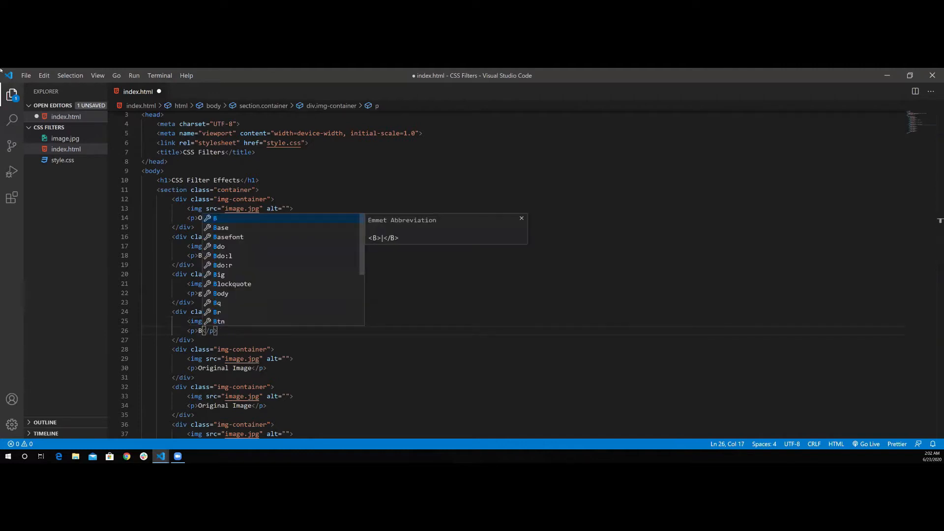
text(rightness Filter)
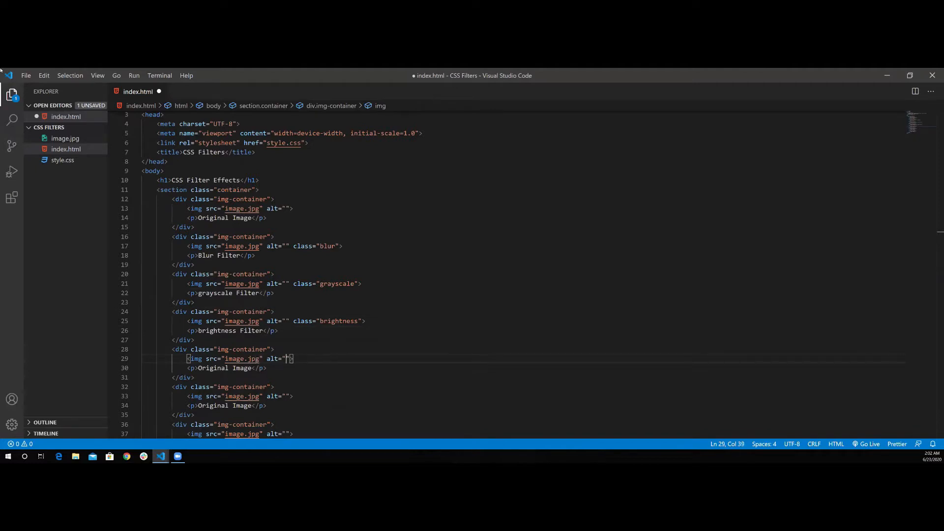
- Give the last three cards contrast, invert and opacity classes with matching Filter captions
text(" ")
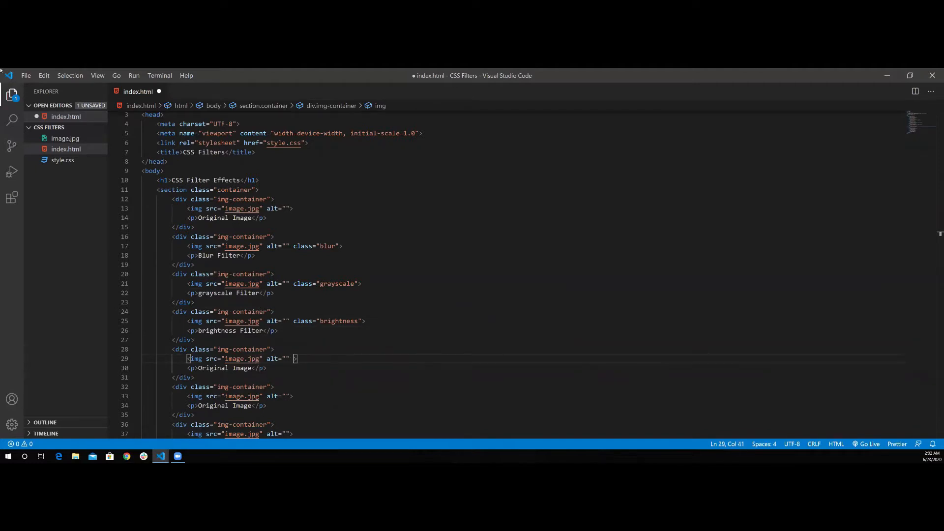
text(contrast)
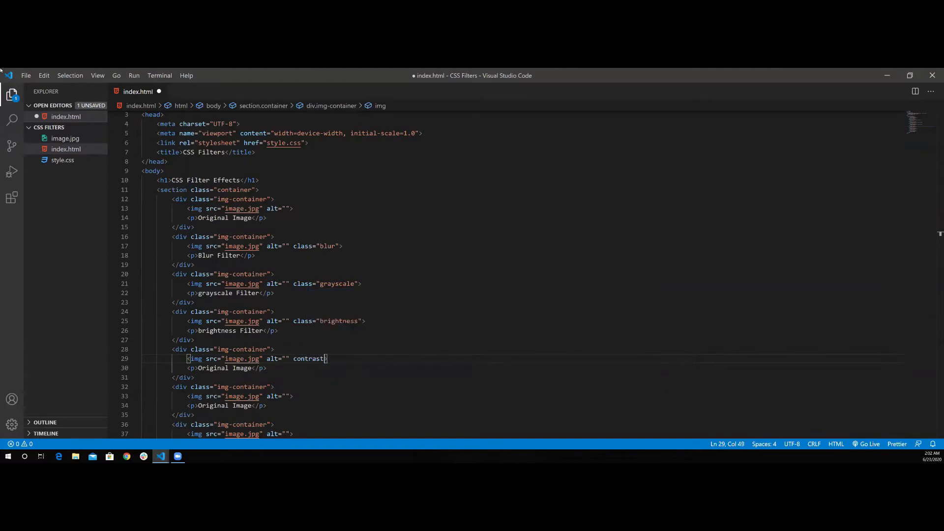
text(class=")
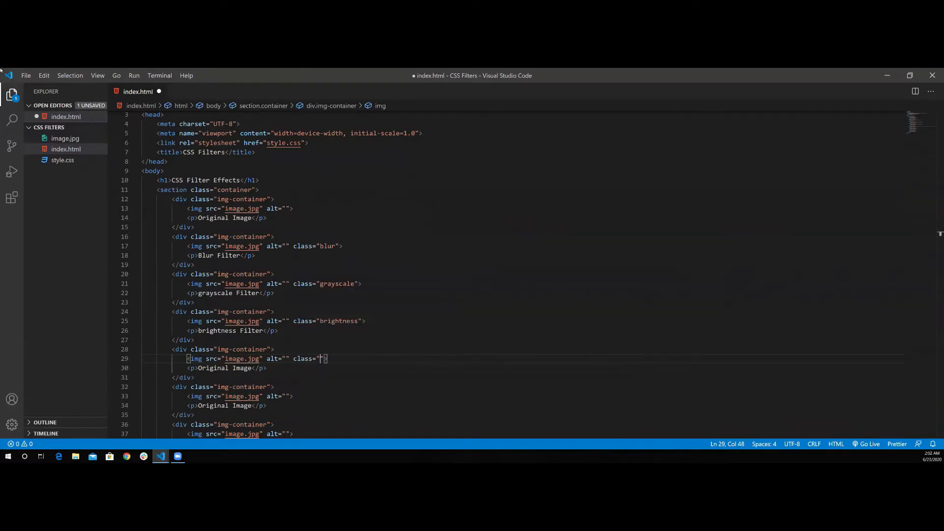
text(contrast)
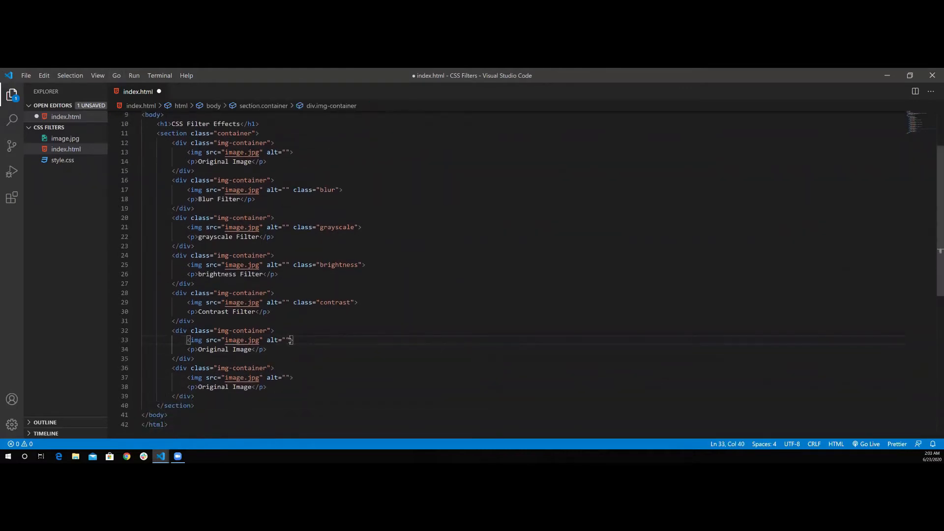
text(class="")
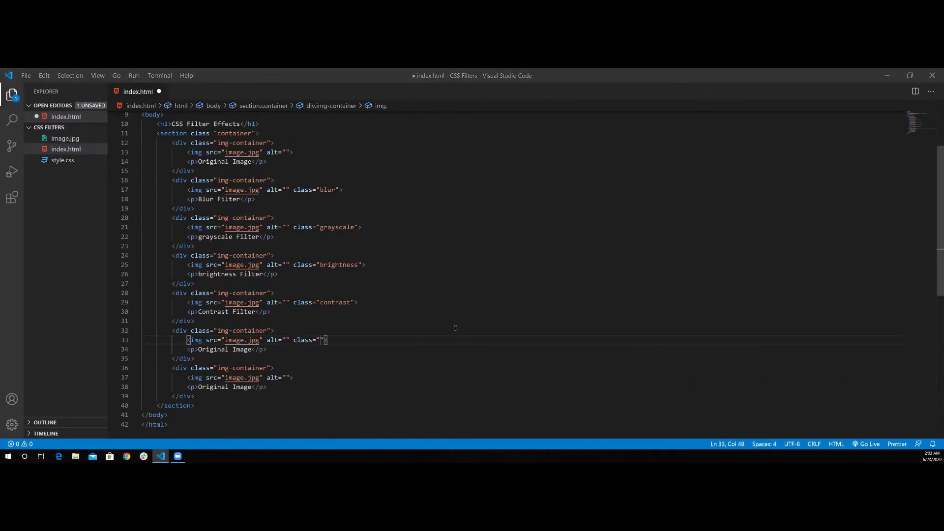
text(i)
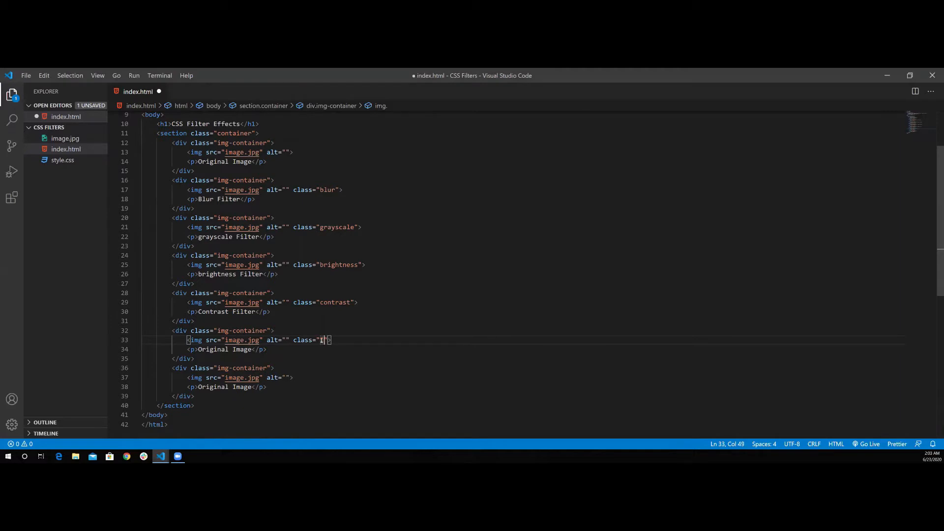
text(nvert)
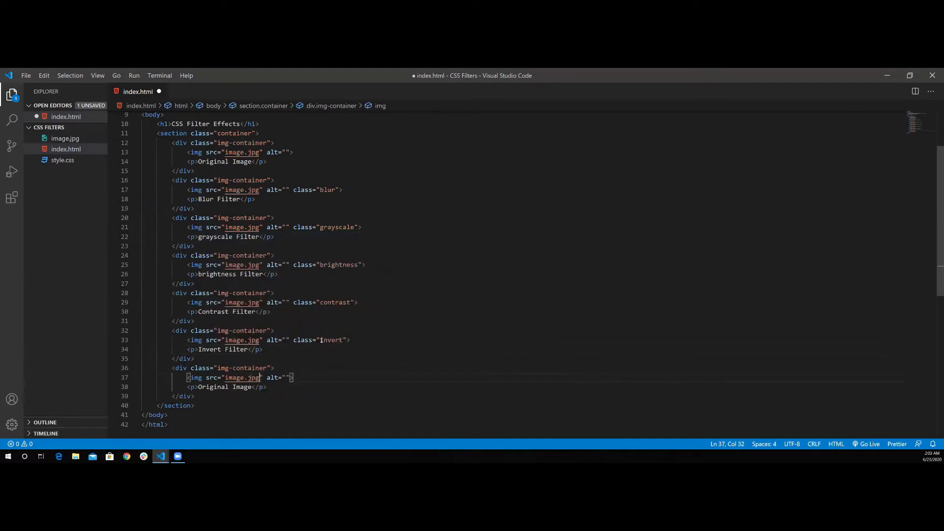
text(class="O")
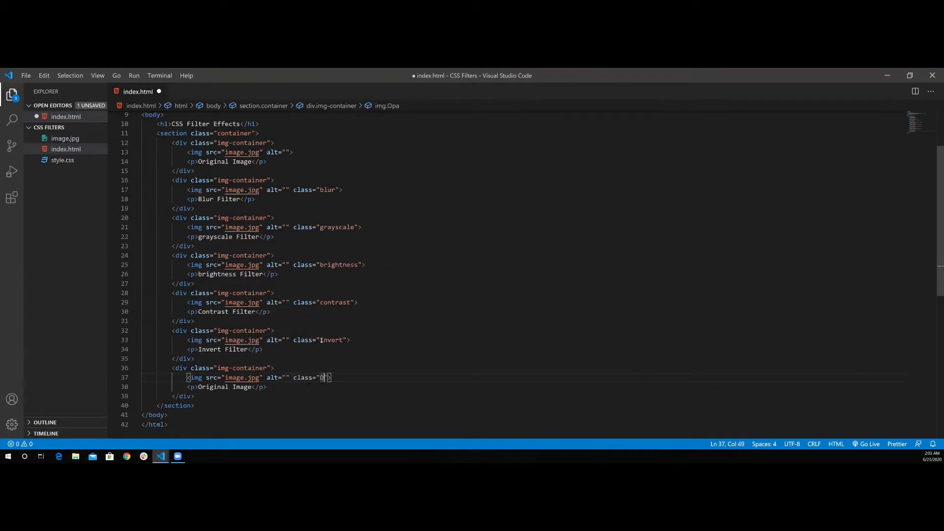
text(pacity)
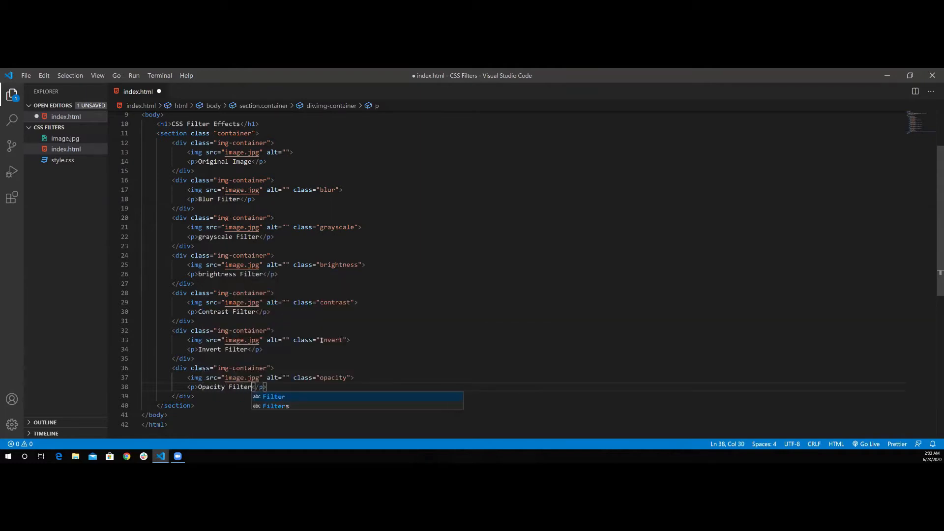
- Save index.html and launch it with Open with Live Server
key(ctrl+s)
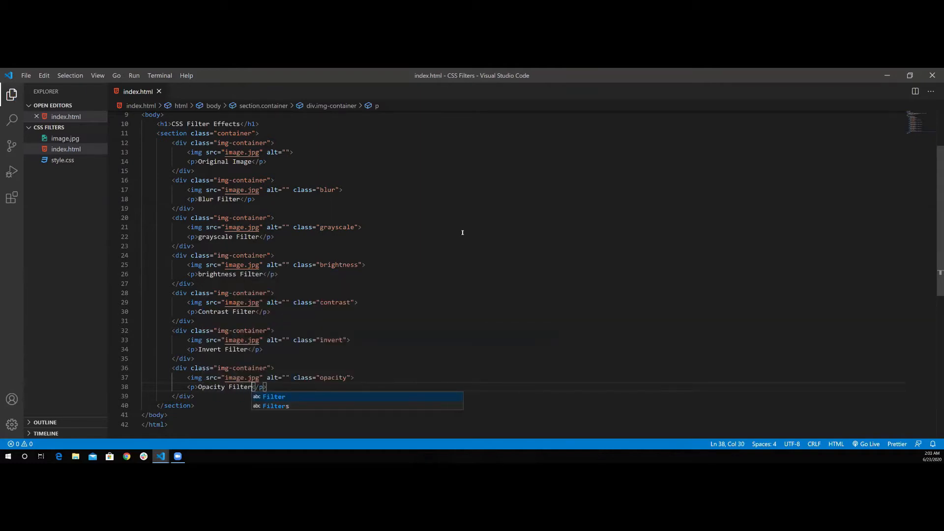
right_click(244, 161)
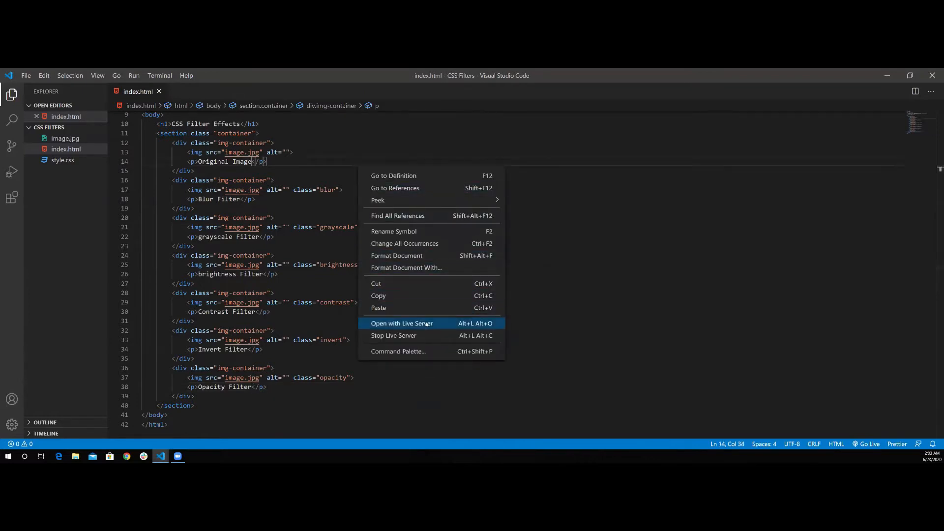
click(401, 324)
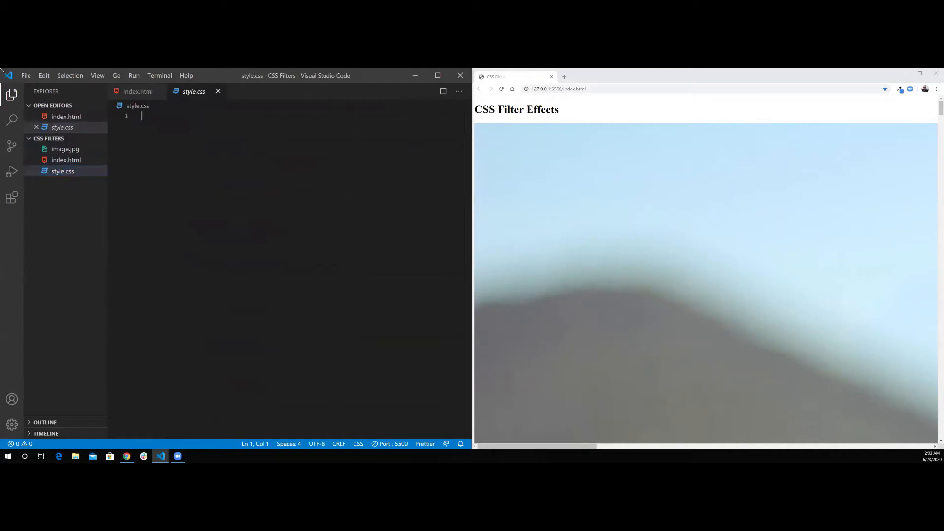
- Write a * rule with margin 0, padding 0 and box-sizing border-box
text({})
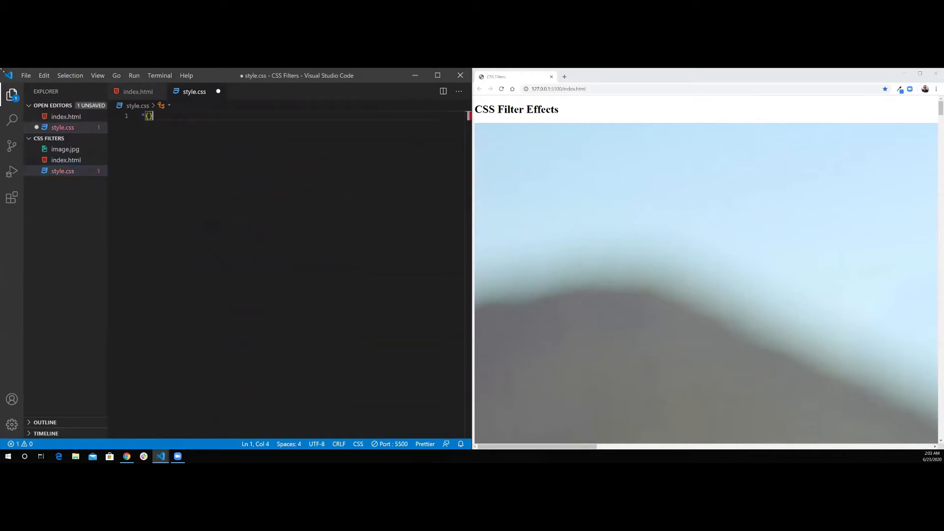
text(margin: 0;)
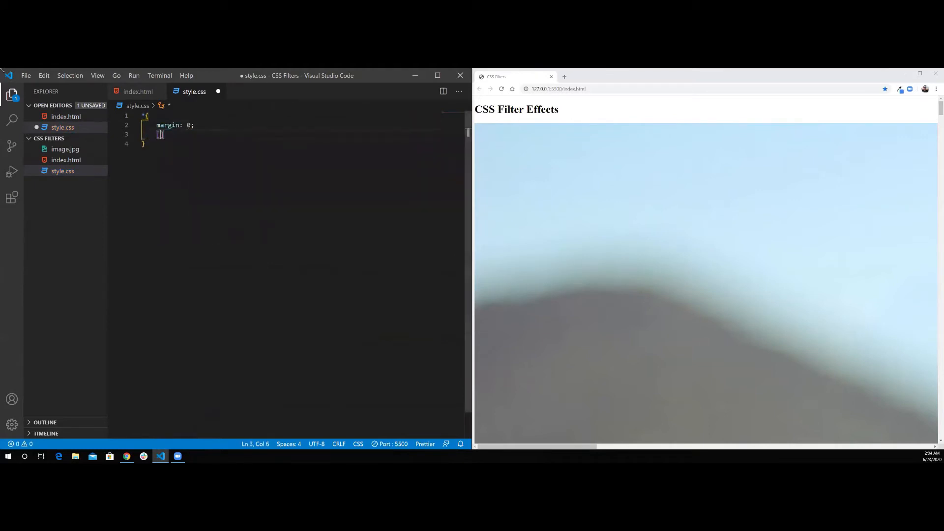
text(padding: 0;)
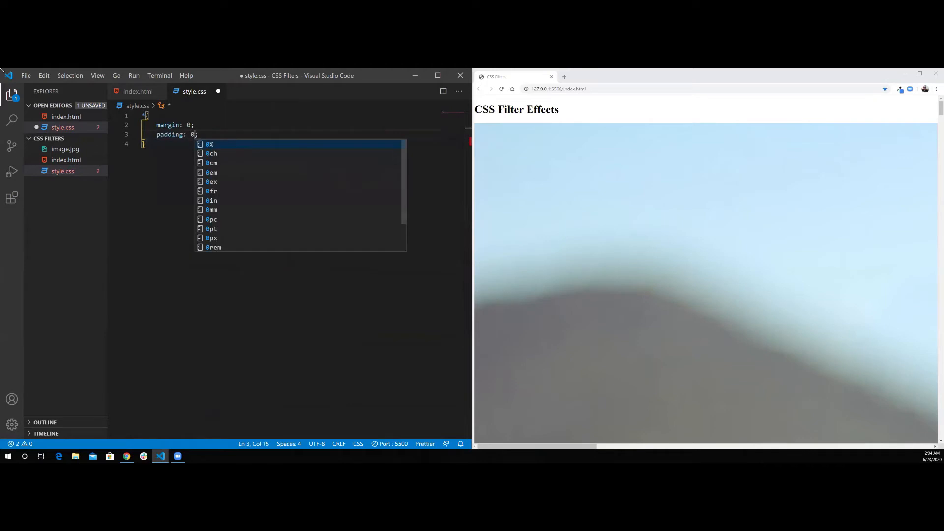
text(bo)
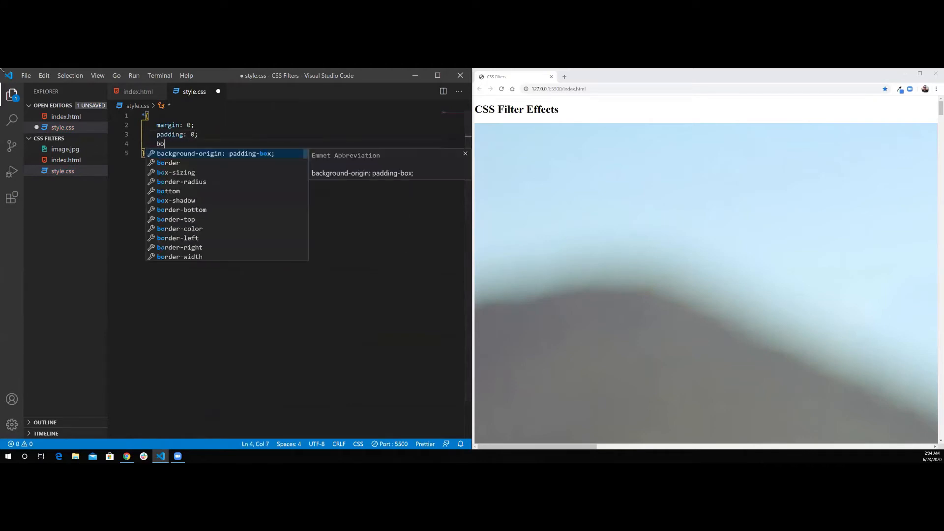
text(x-sizing: border-box;)
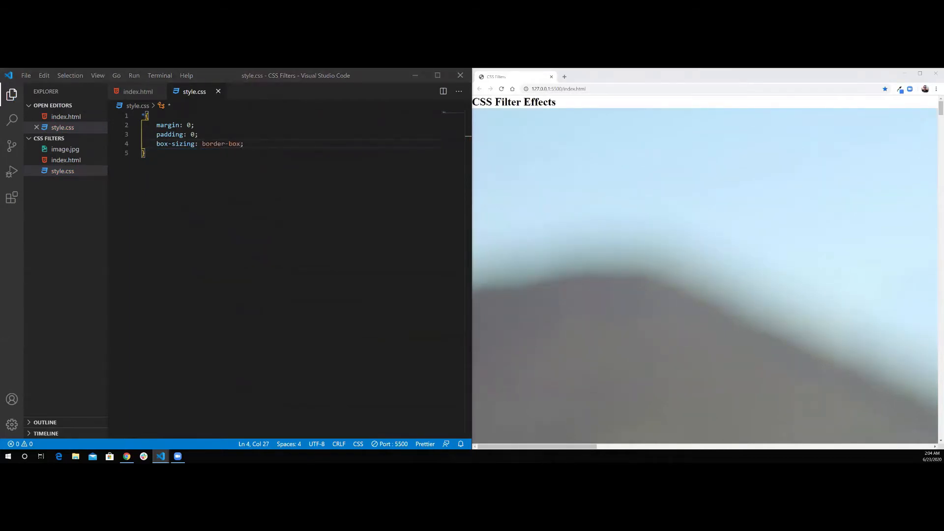
- Add a body rule: Arial font stack, linear-gradient dodgerblue-slateblue-purple, height 100vh, overflow hidden
text(body{)
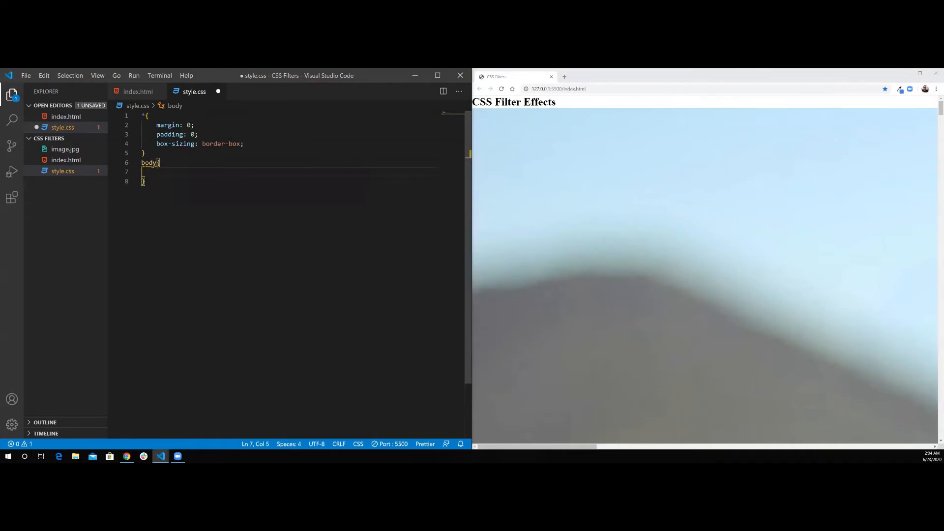
text(font-family: Arial, Helvetica, sans-serif;)
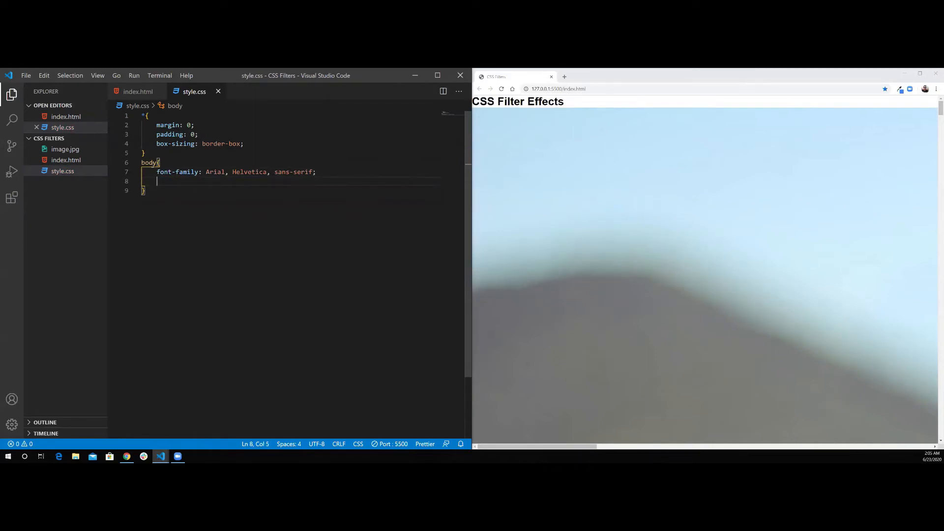
text(background: linear-gradient();)
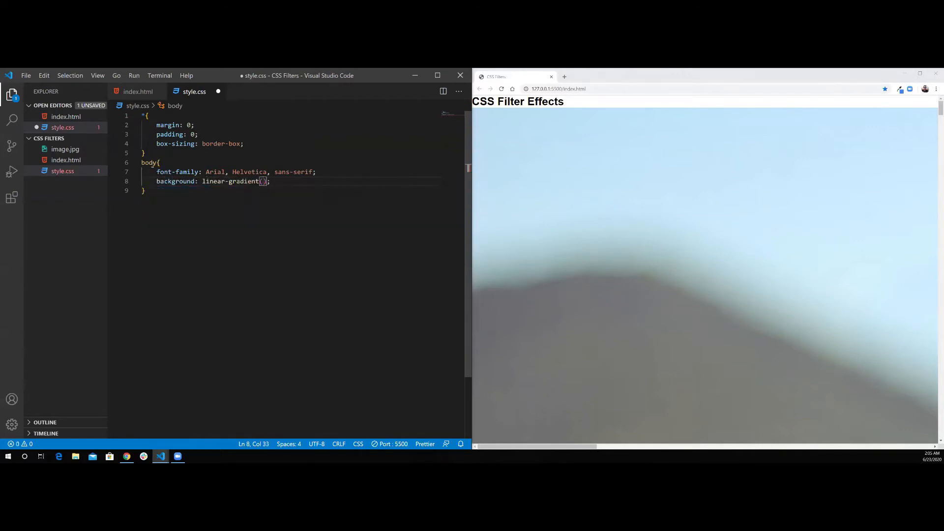
text(dodgerblue,)
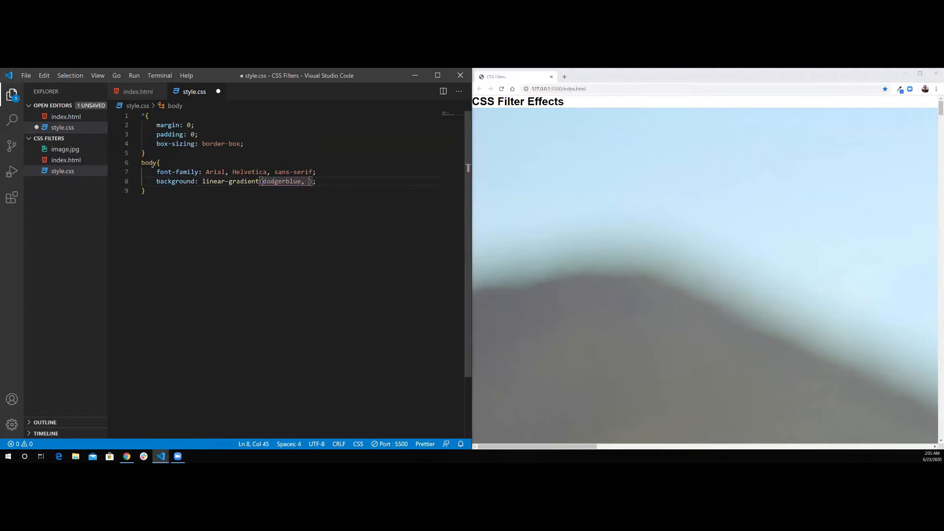
text(slateblue,)
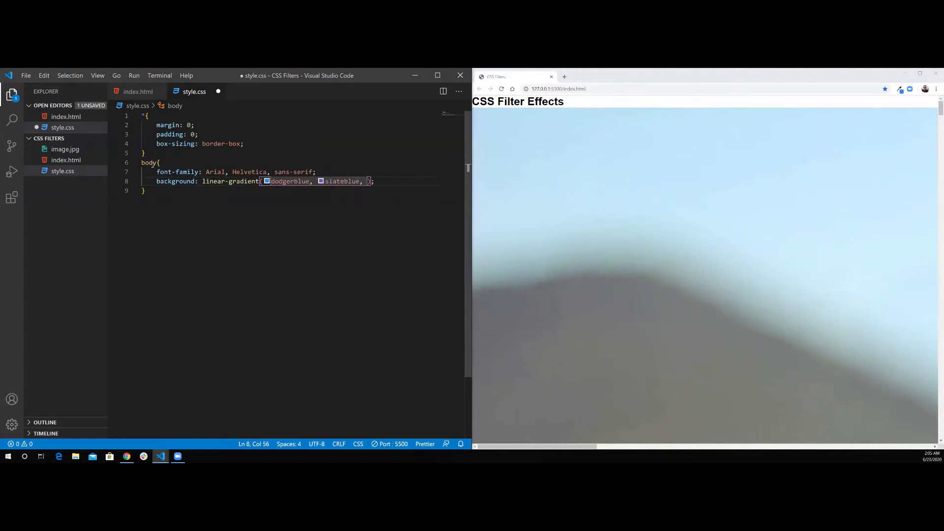
text(purple)
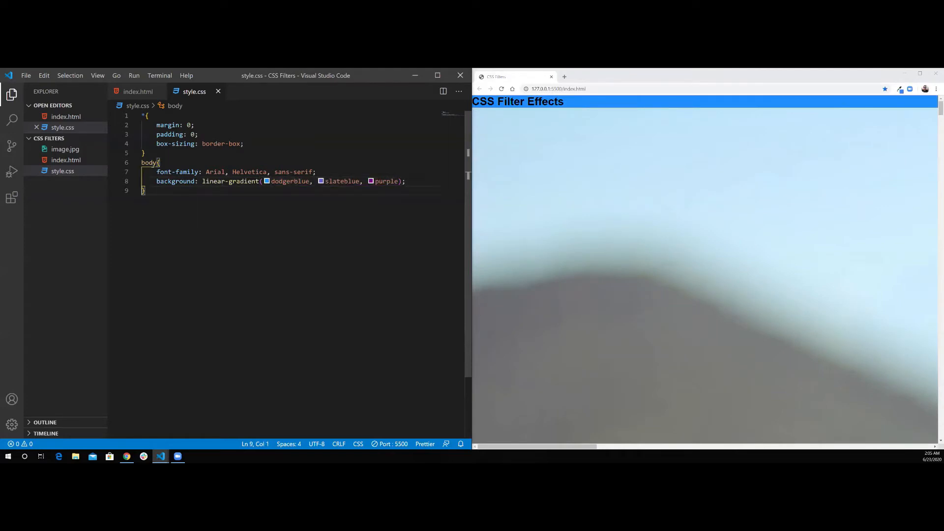
text(h)
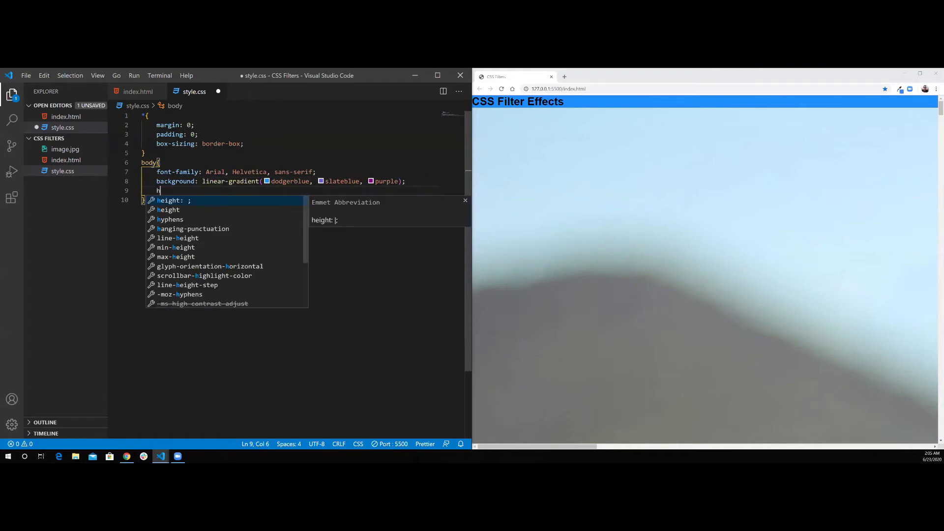
text(eight: 10;)
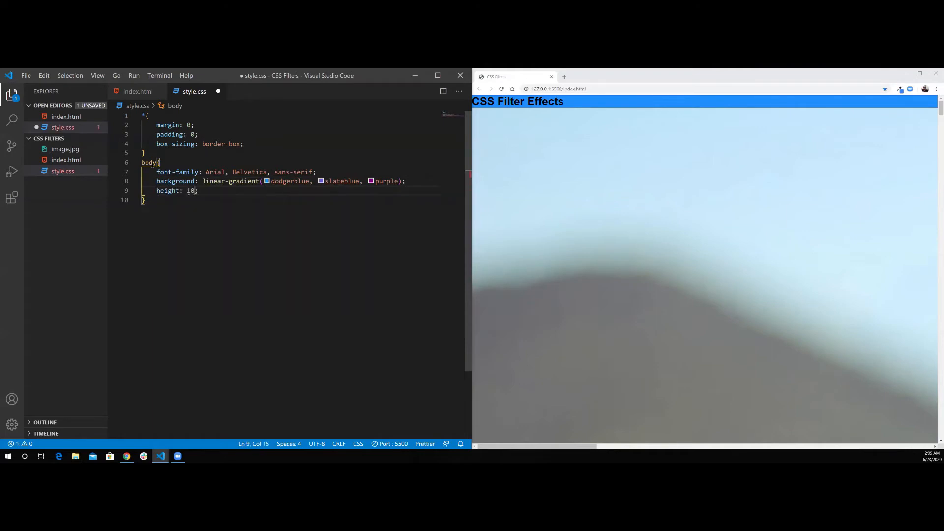
text(0)
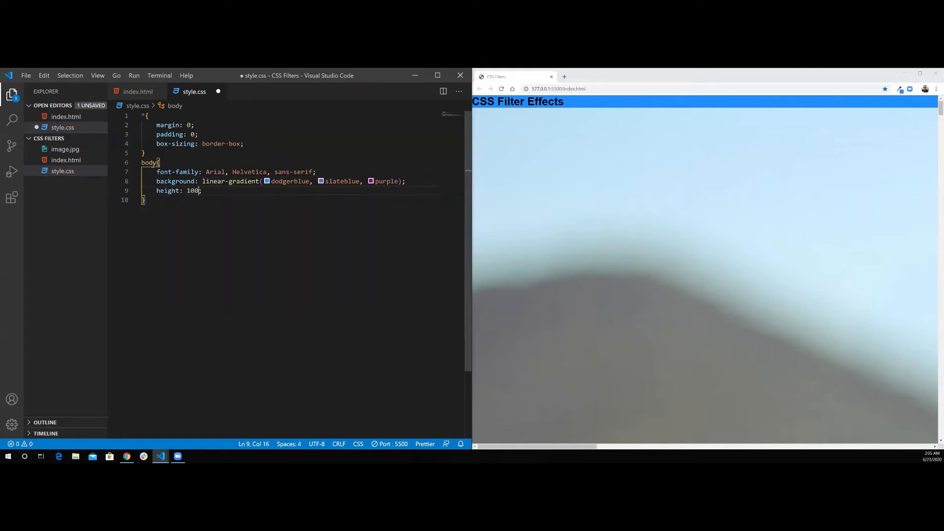
text(vh;)
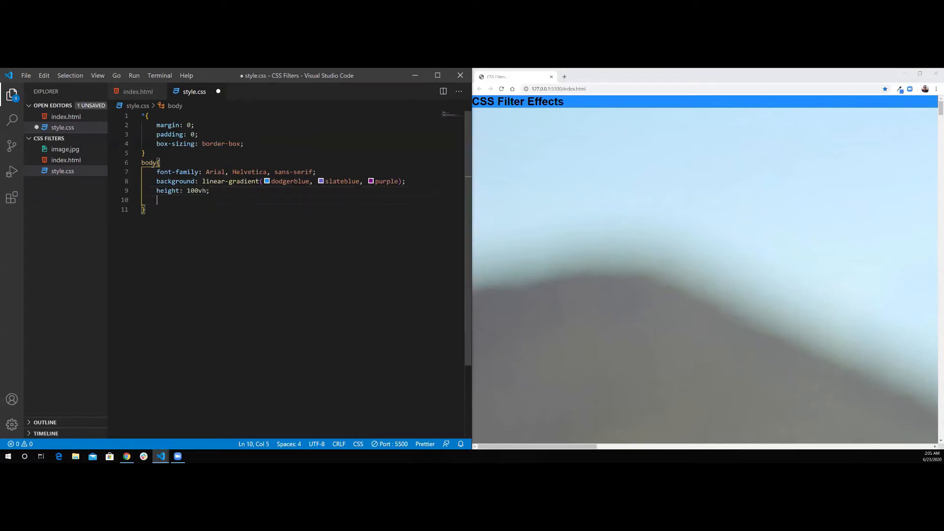
text(overflow: hidden;)
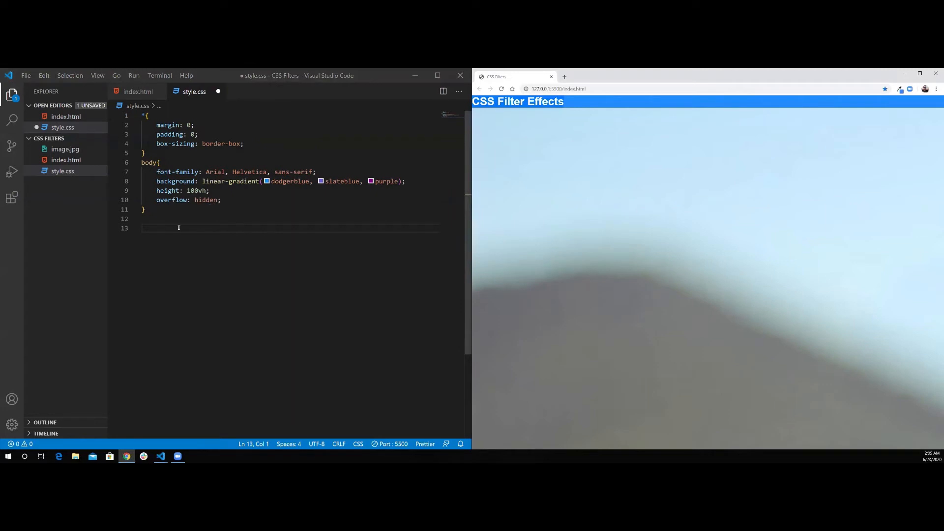
- Start an h1 rule with color white, font-size 4rem and text-align center
text(h1{)
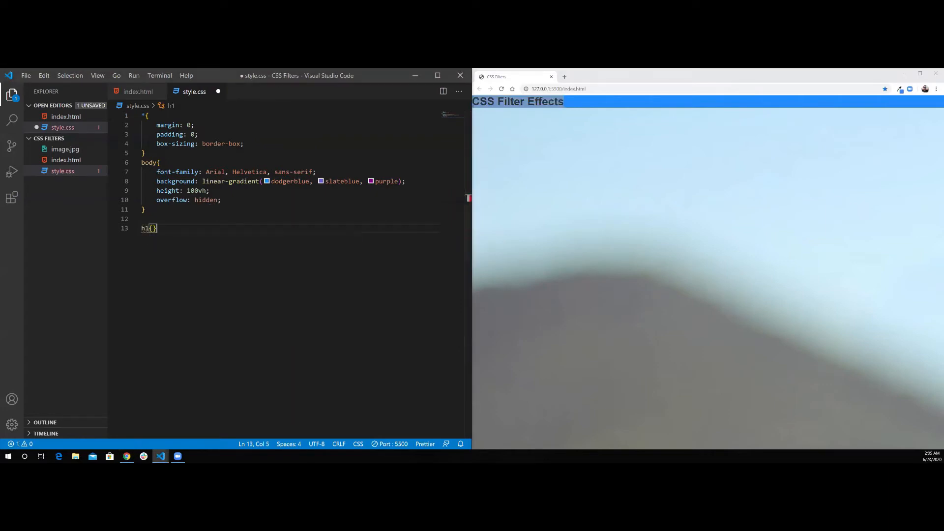
text(color: eh)
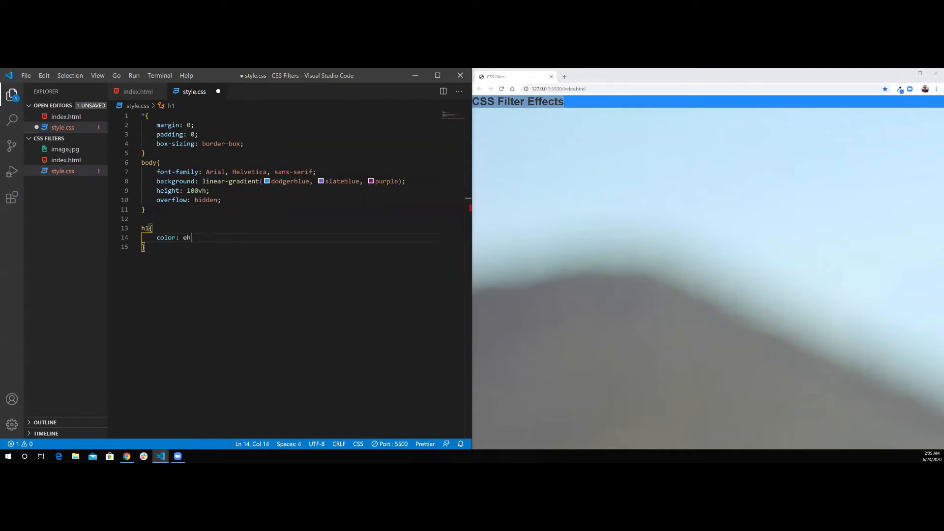
text(white;)
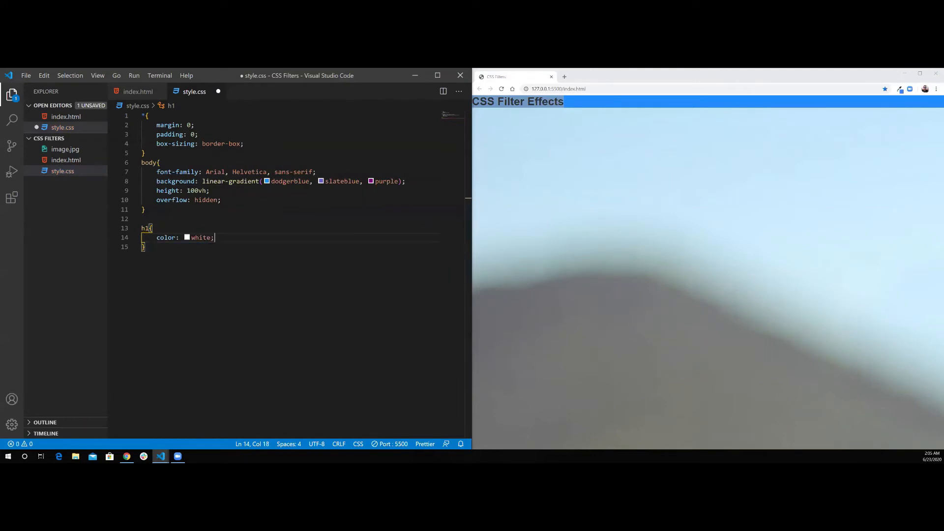
text(font)
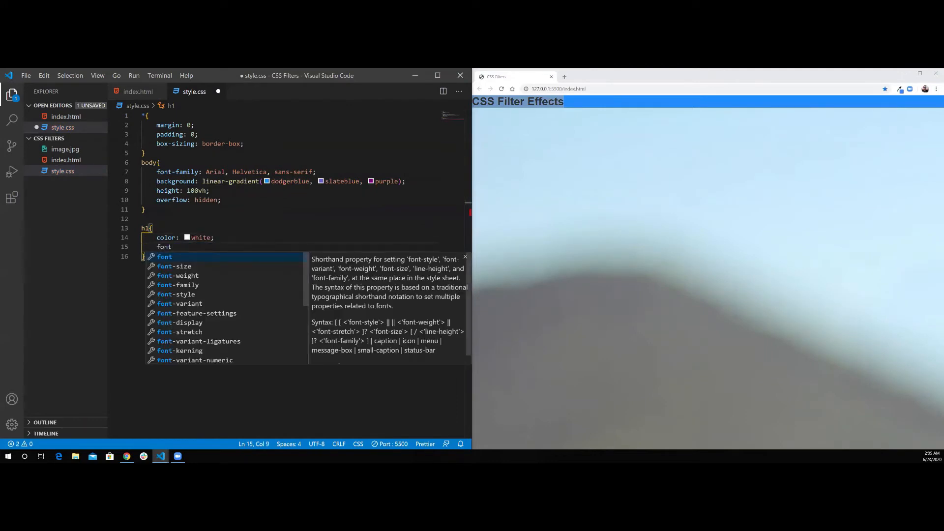
text(-size: 4rem;)
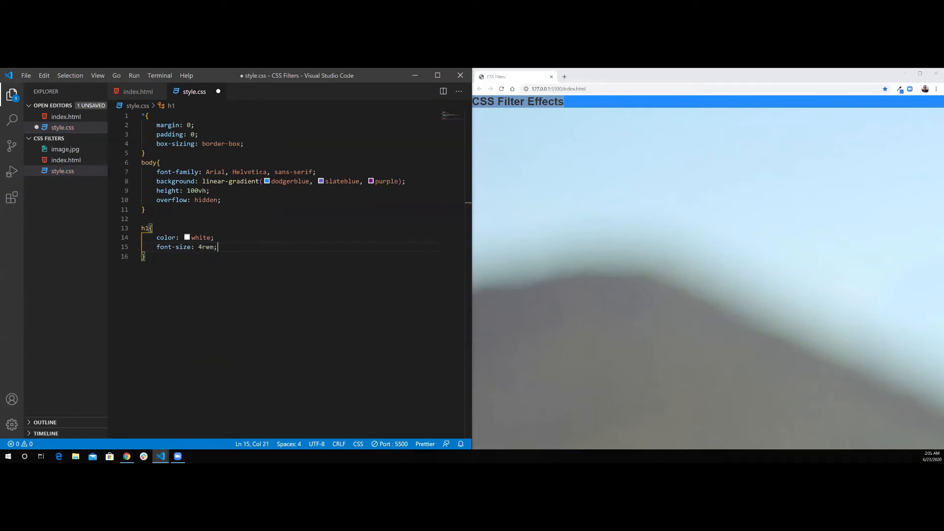
text(text-align: center;)
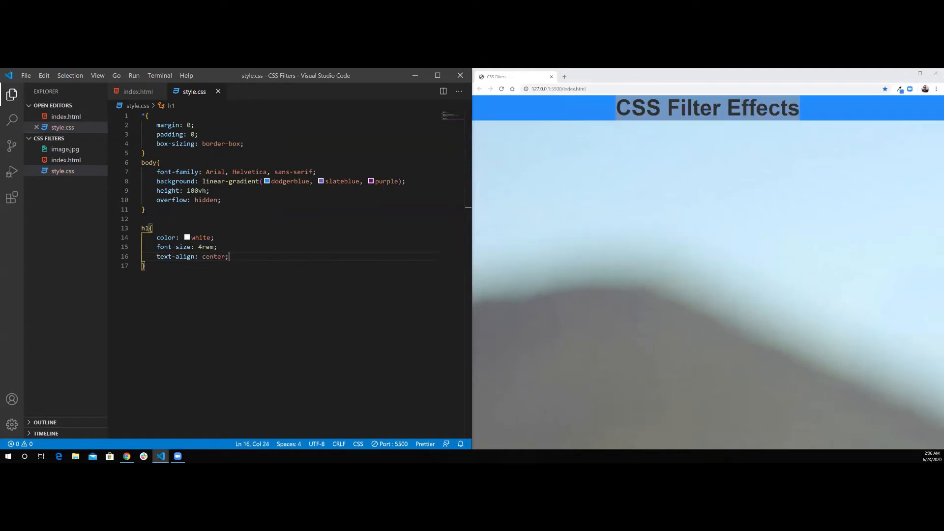
key(enter)
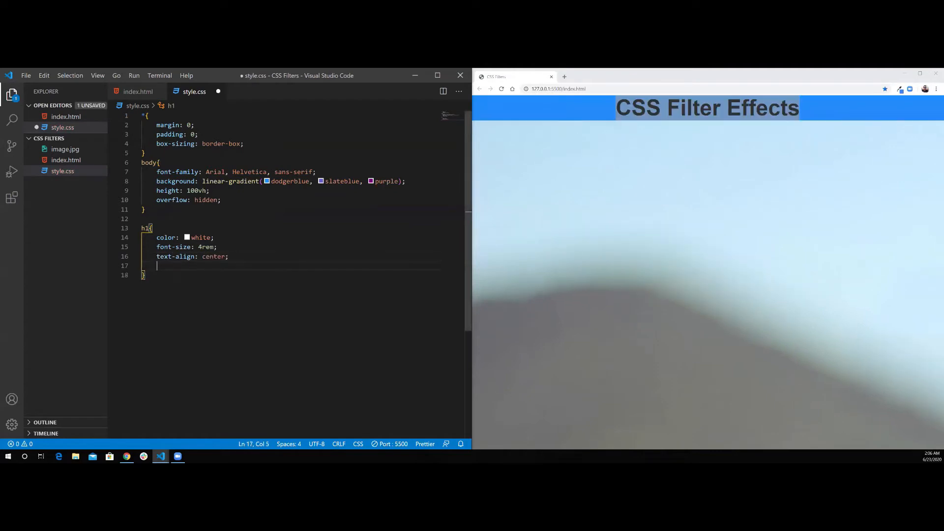
- Finish the h1 rule with margin 2rem 0, letter-spacing 2px and text-transform uppercase
text(margin: ;)
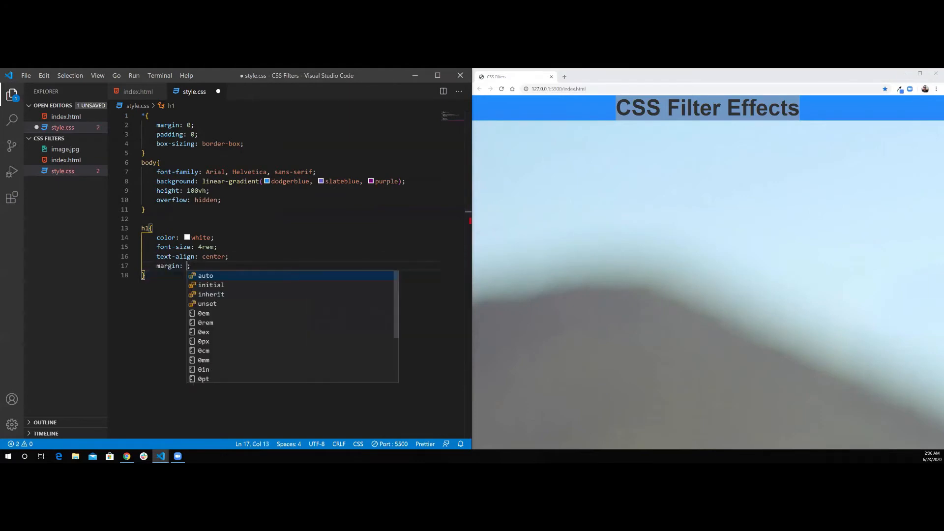
text(2rem 0)
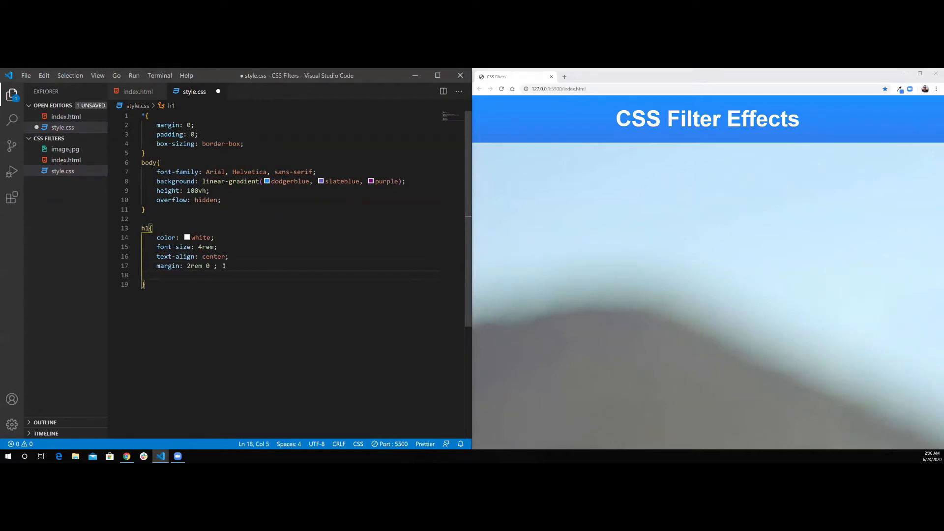
text(letter-spacing: ;)
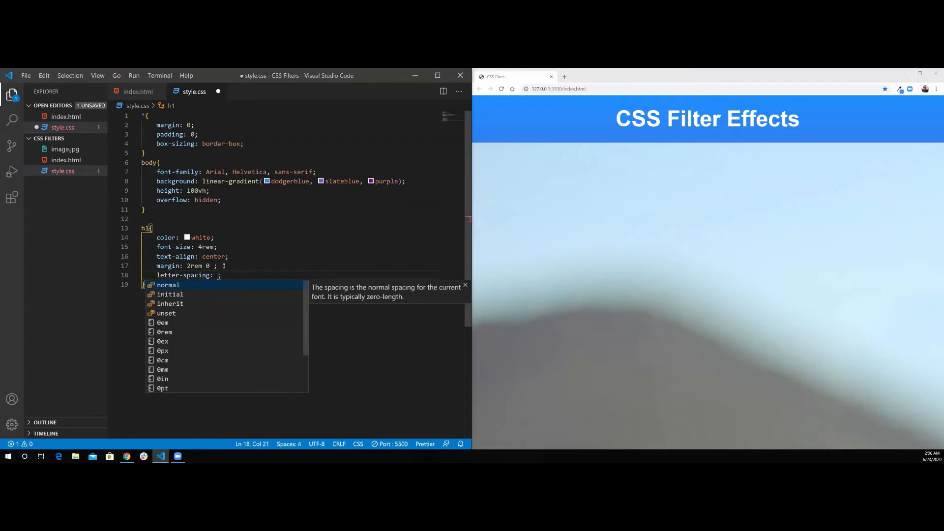
text(2px)
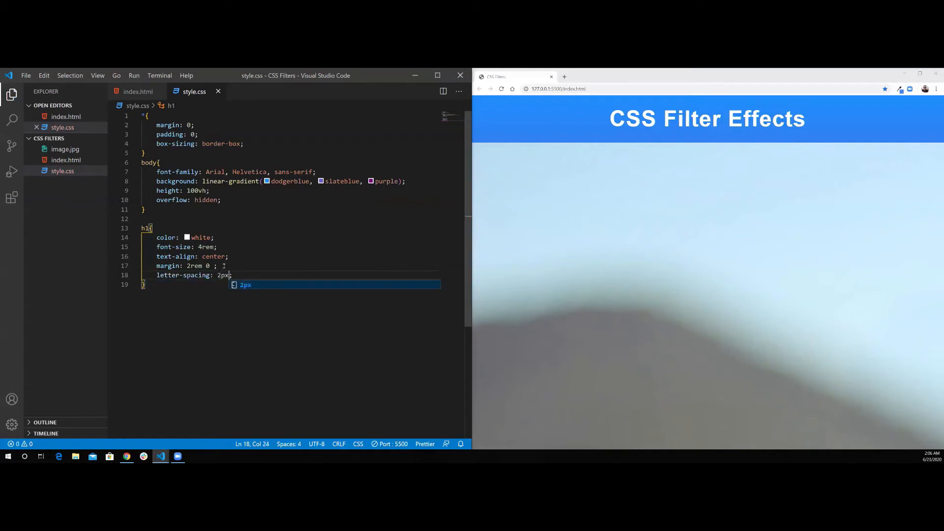
text(text-transform: ;)
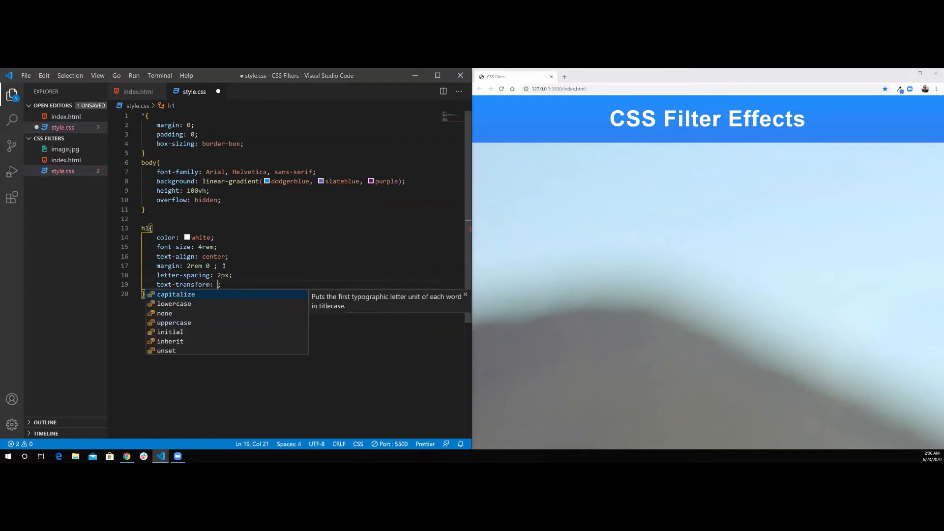
text(uppercase)
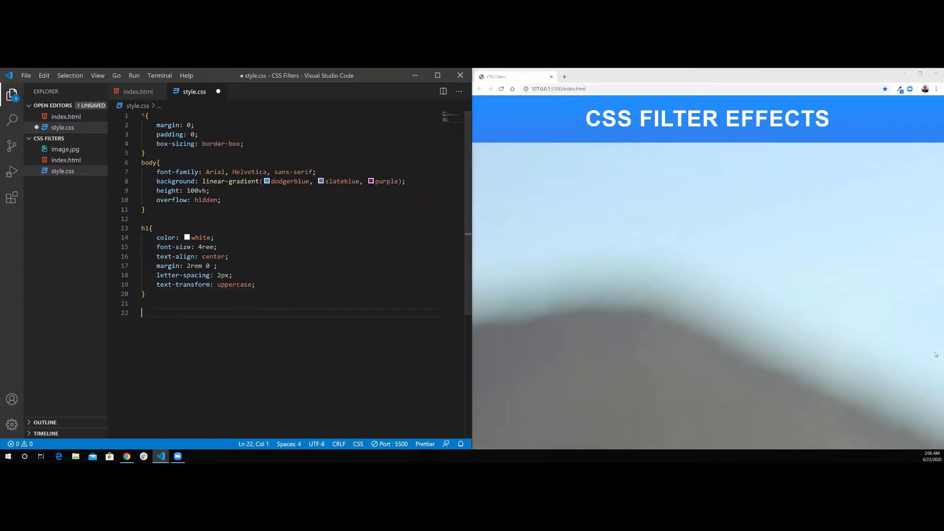
- Start a .container rule with a max-width, auto margin and 2rem padding
text(.container)
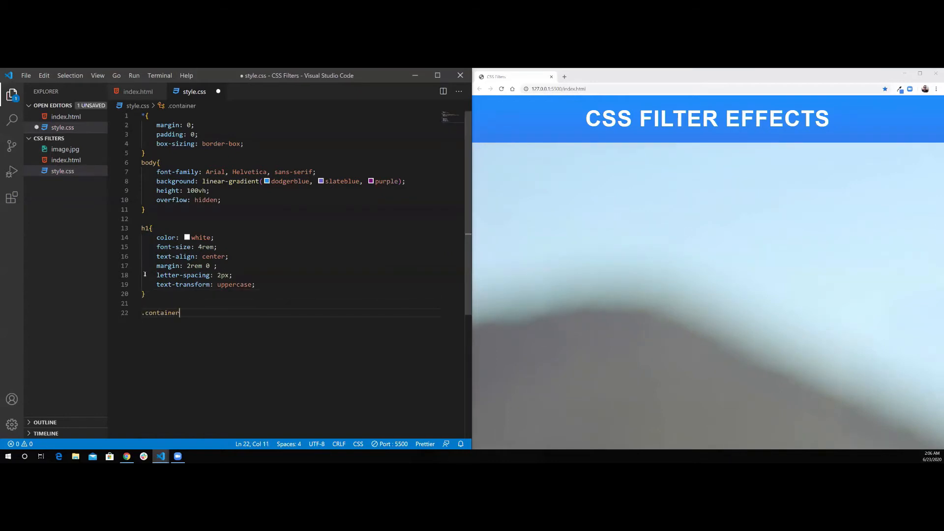
text(max-width: 1;)
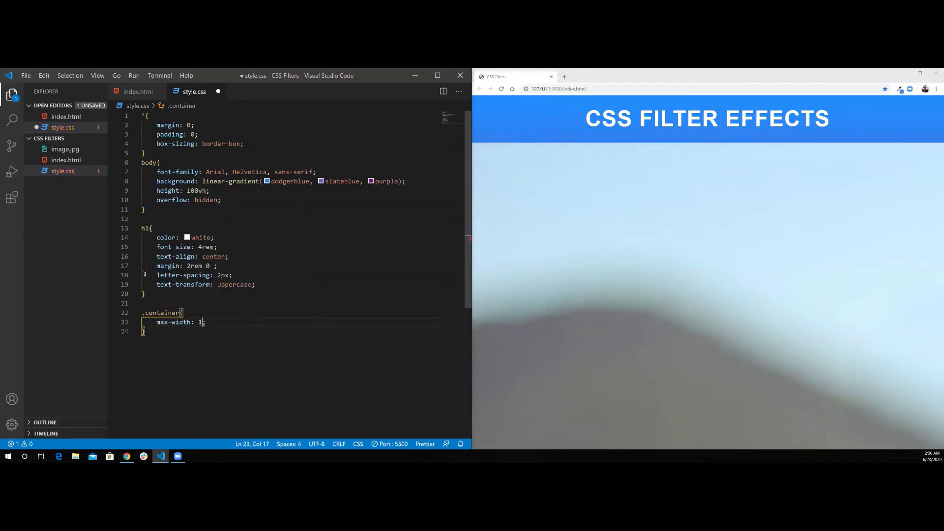
text(100)
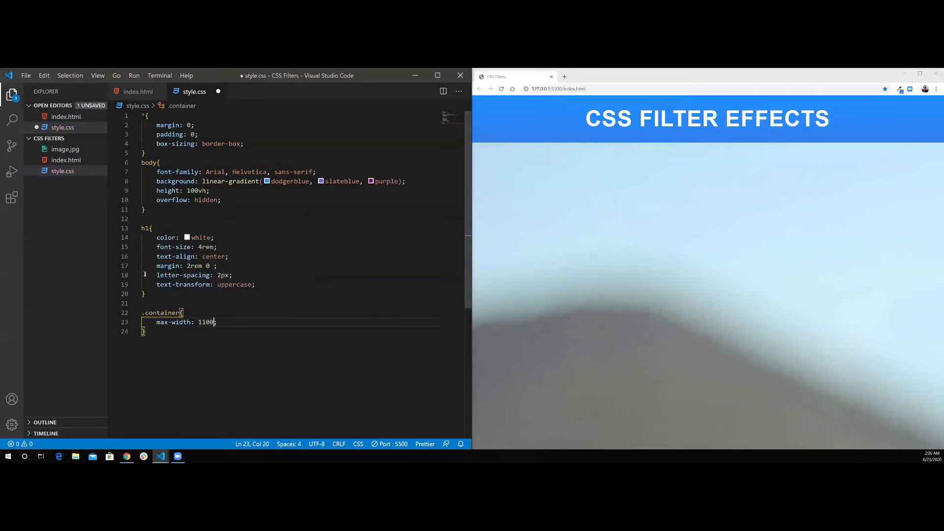
text(px;)
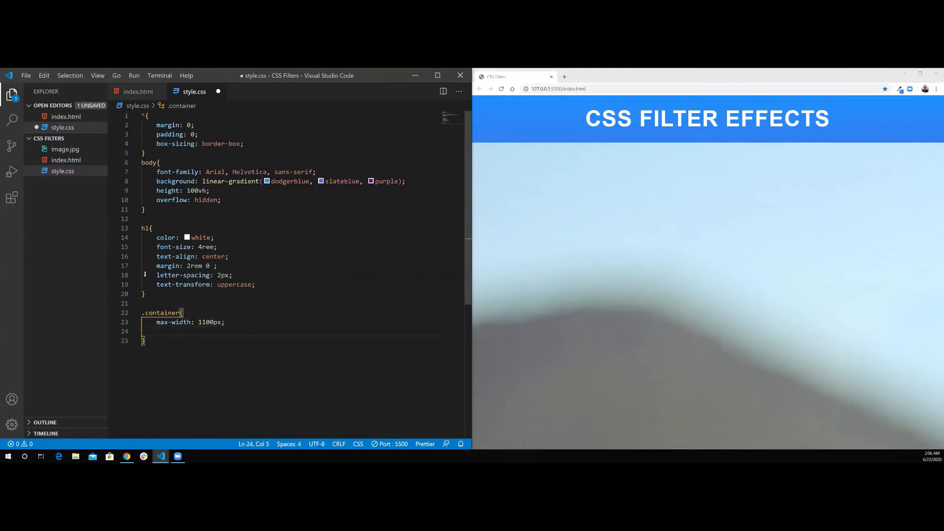
text(margin: aut;)
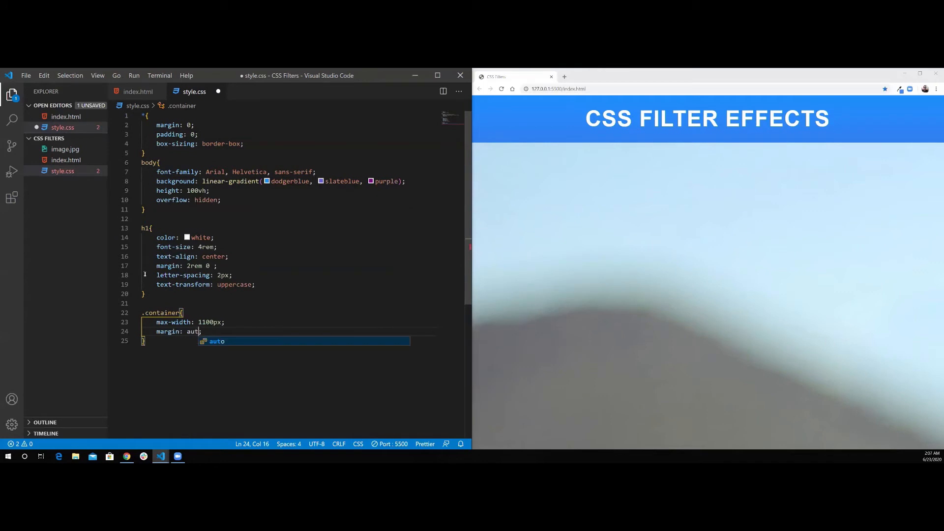
key(Enter)
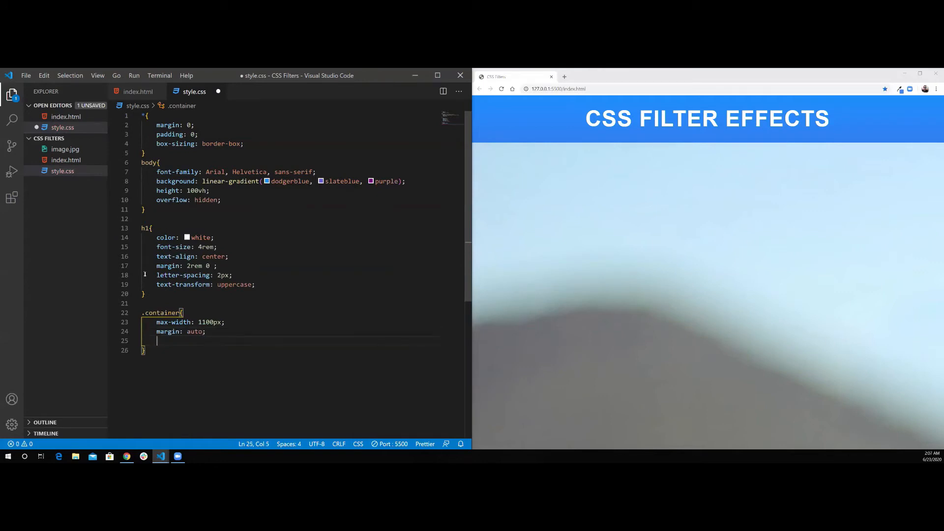
text(padding: ;)
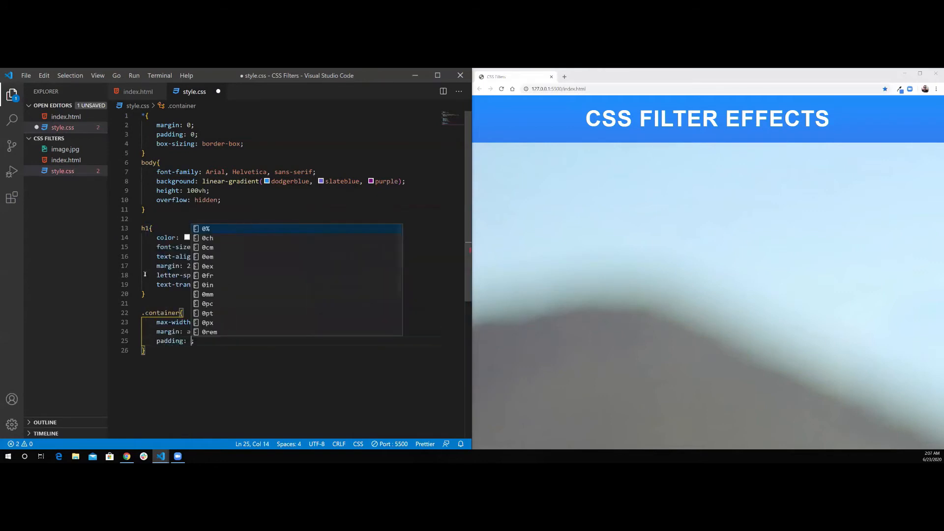
text(2rem)
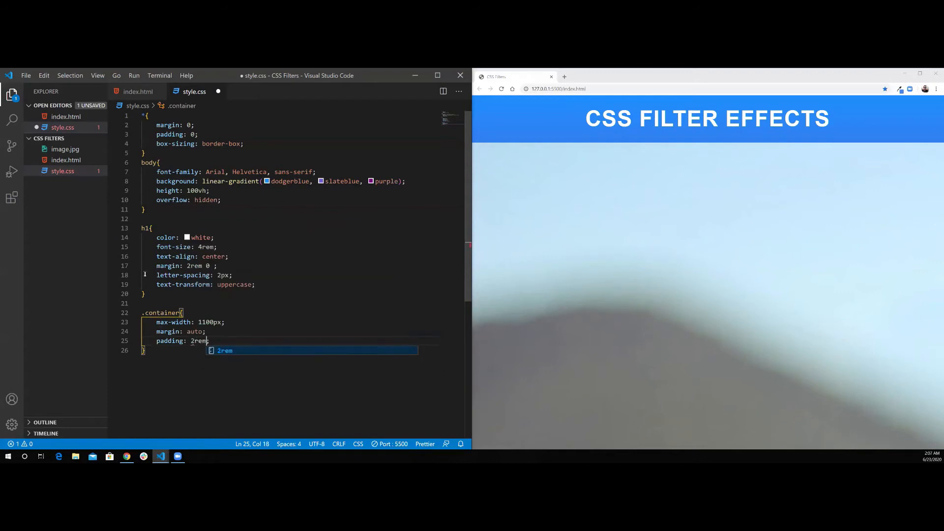
key(enter)
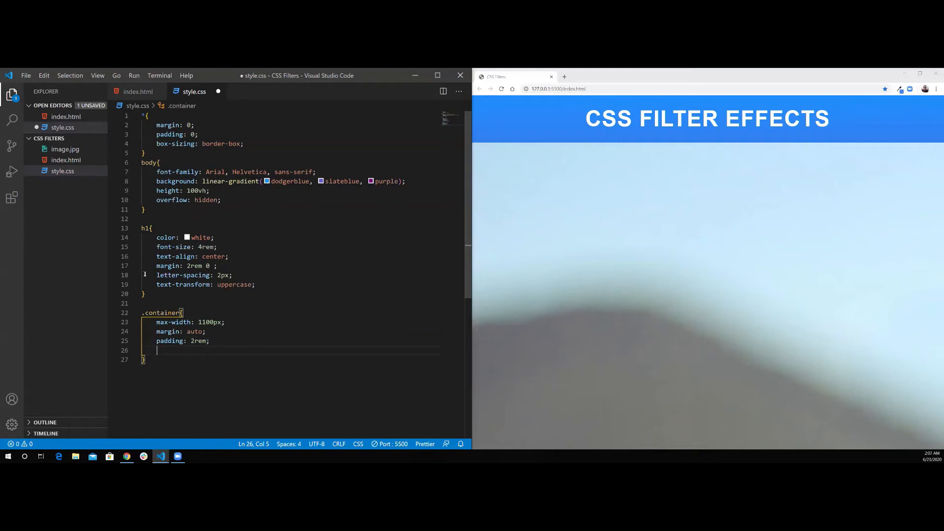
- Make .container a wrapping flex box with justify-content center and a width
text(display: flex;)
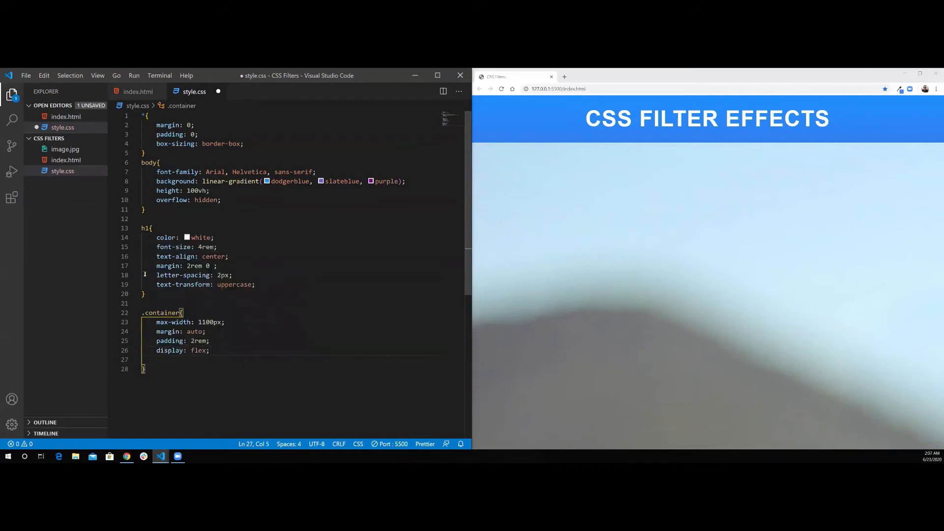
text(flex)
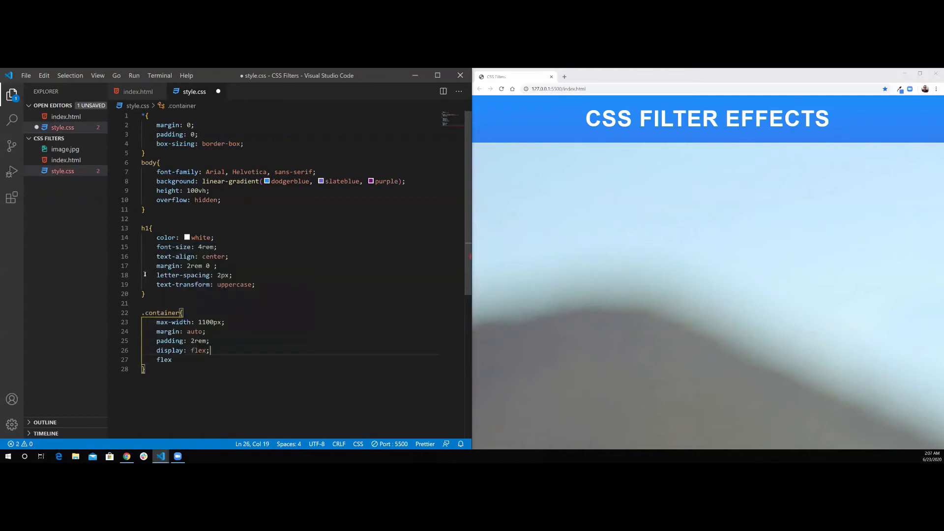
text(-wrap: ;)
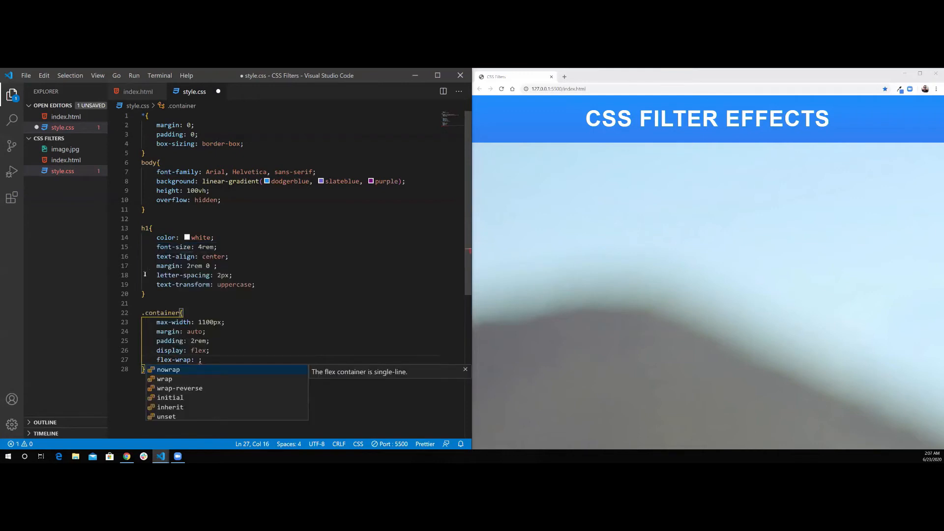
text(wrap)
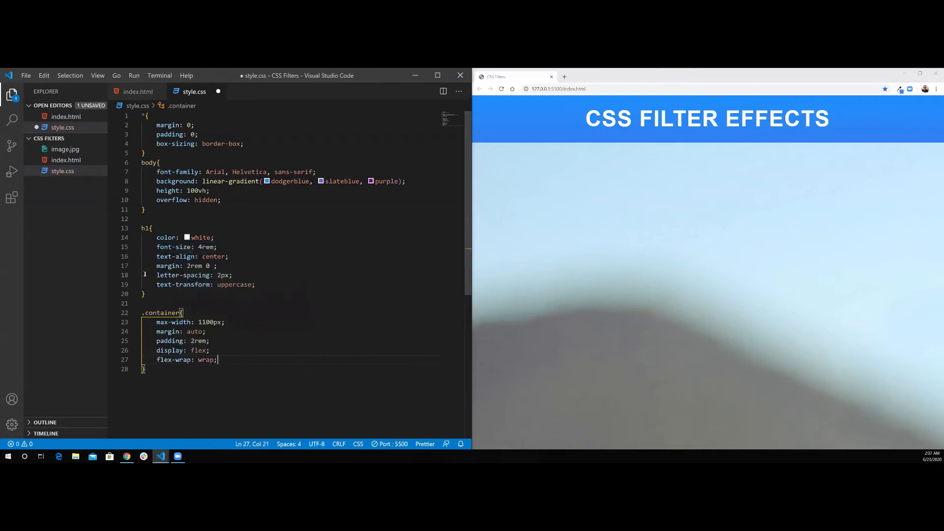
text(j)
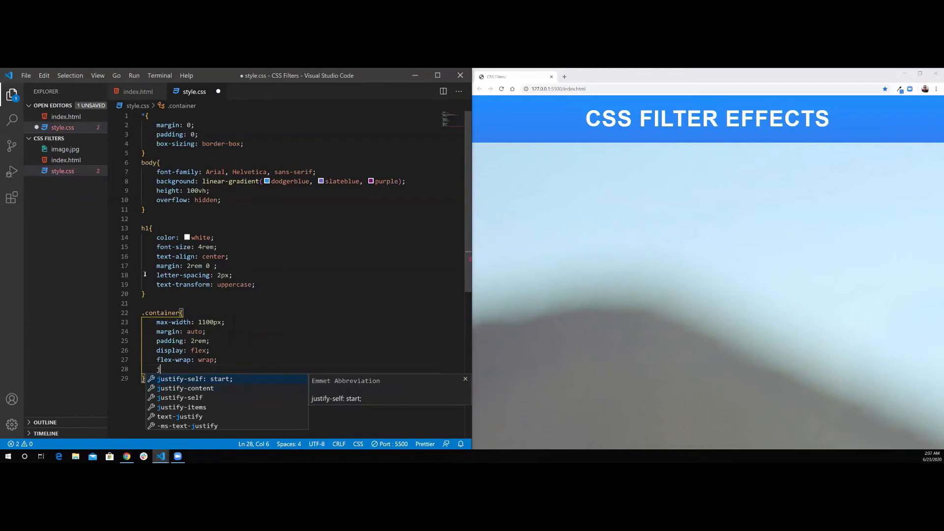
text(justify-content: center;)
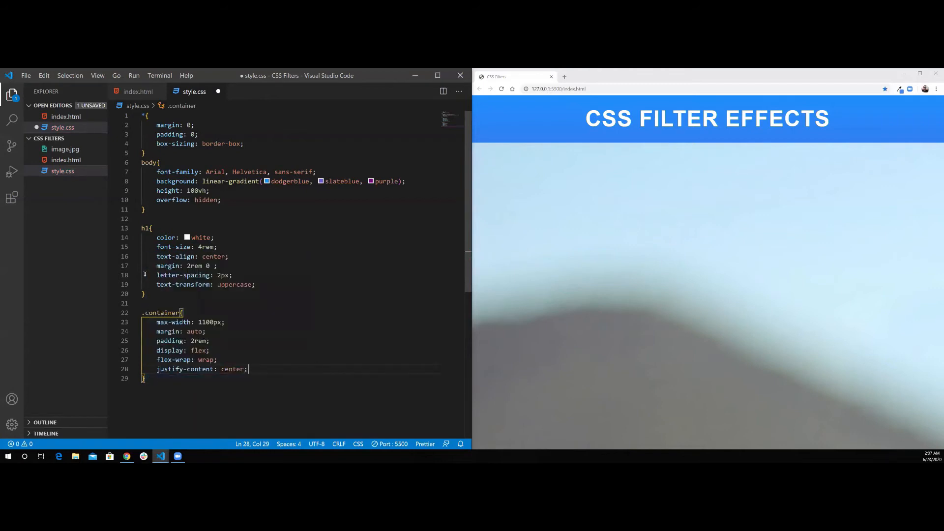
text(width:100%;)
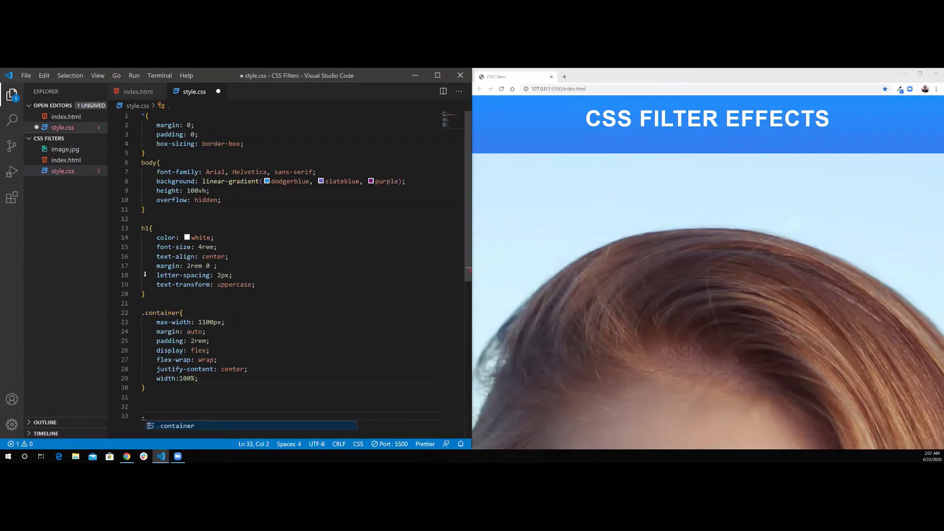
- Add an .img-container rule with relative position, 30% width, 200px height and 1rem margin, then begin the img rule
text(.img{)
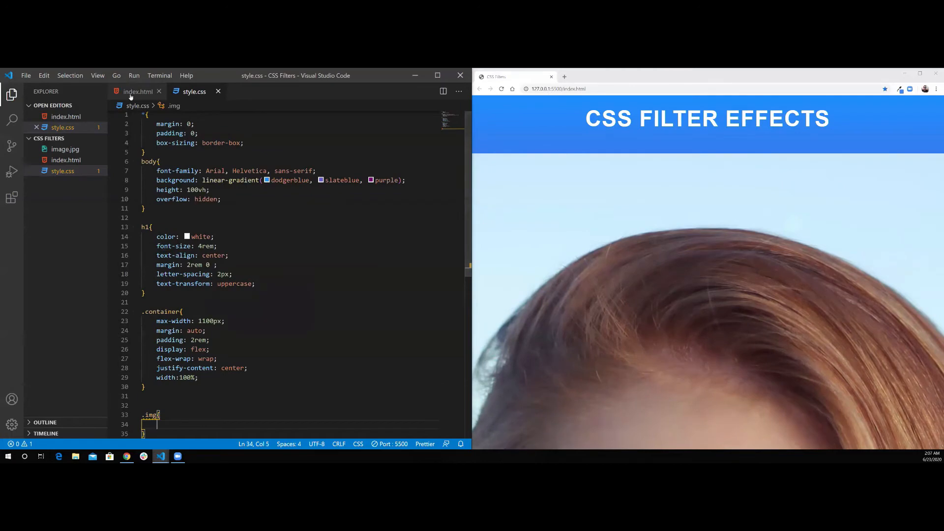
click(138, 91)
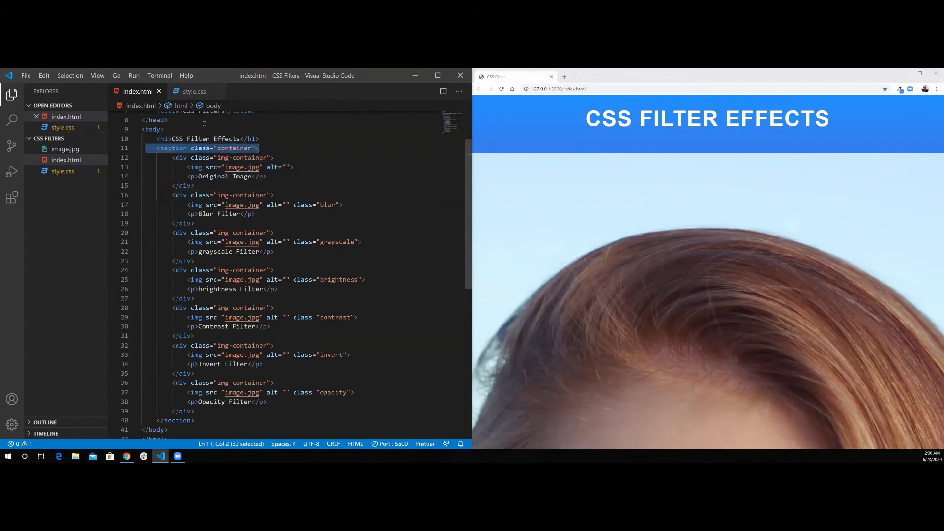
click(194, 90)
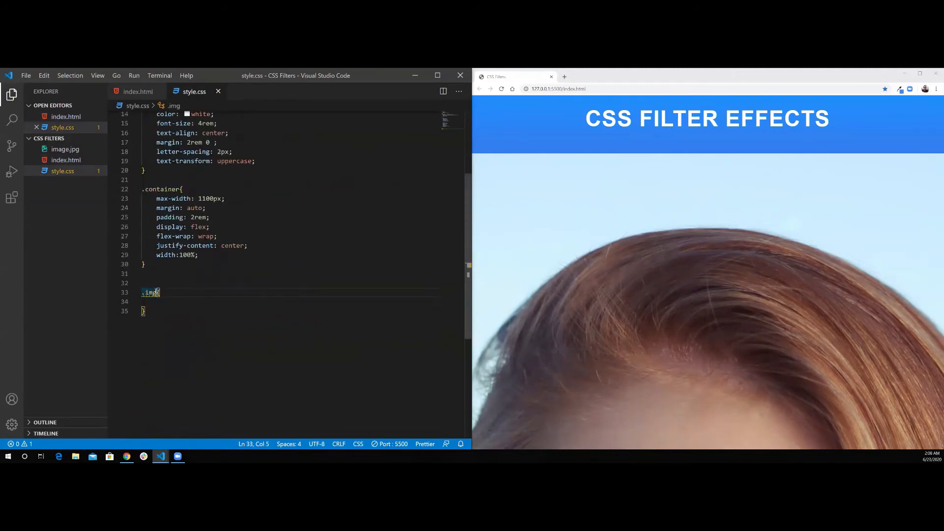
text(-conti)
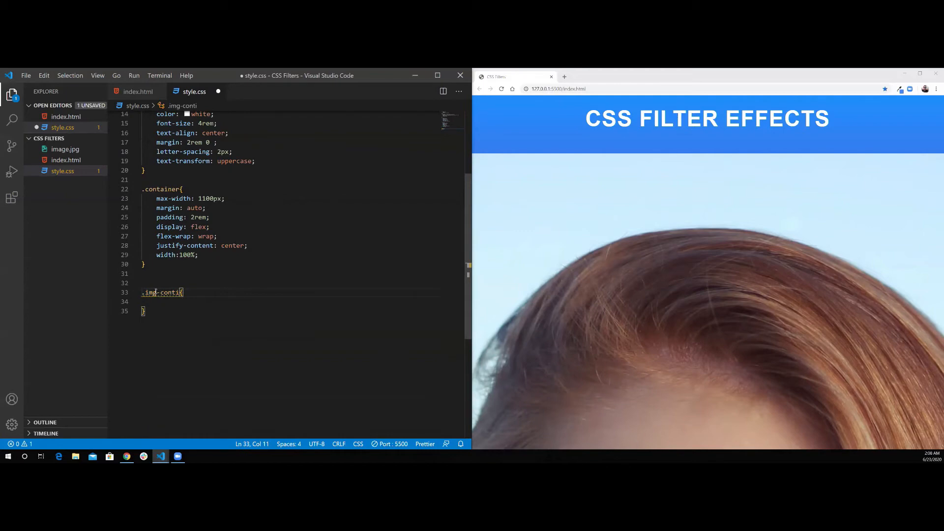
text(ainer)
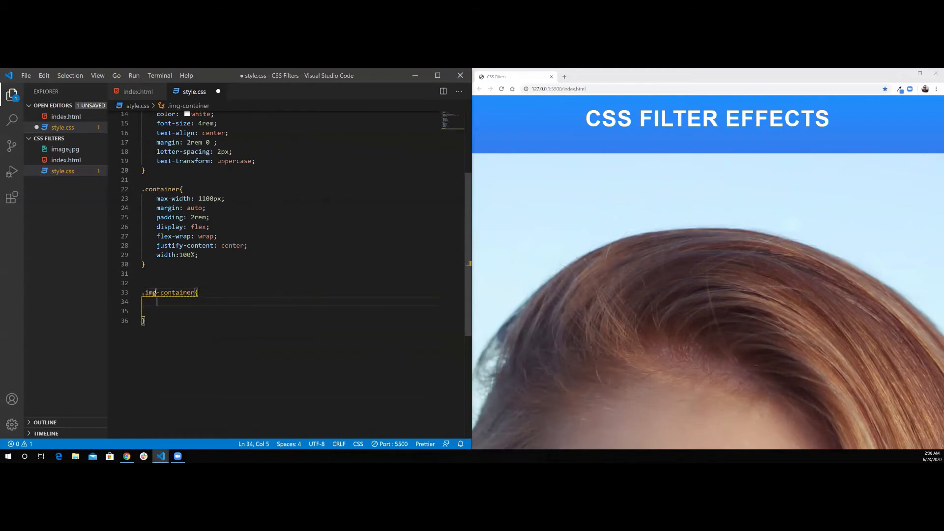
text(position: relative;)
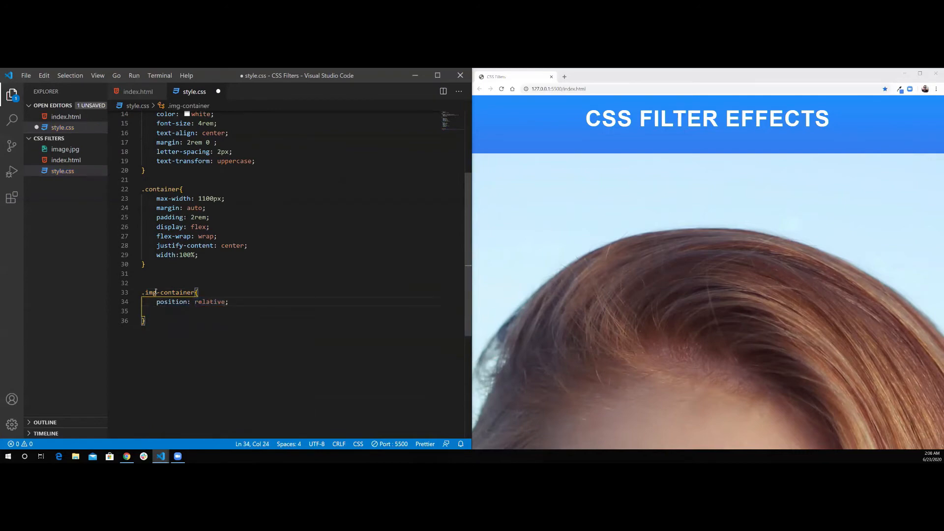
text(width: 30;)
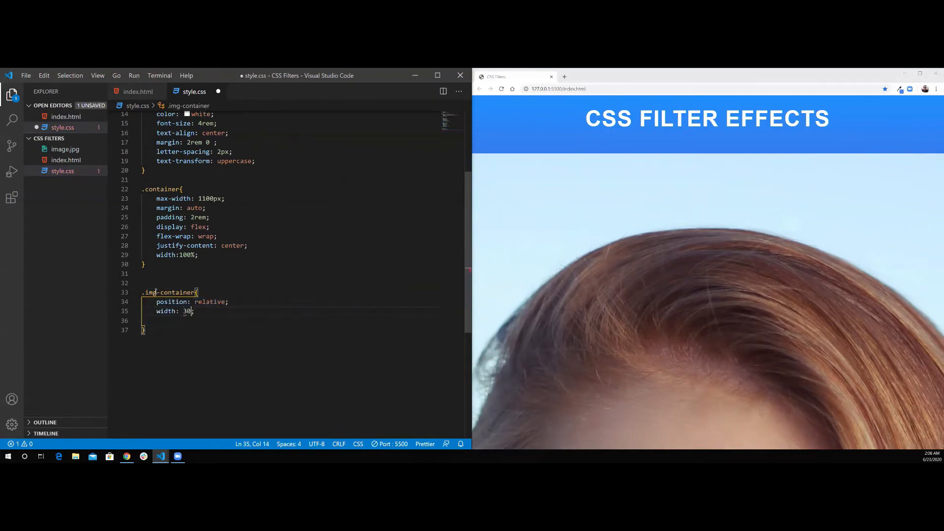
text(%;)
click(291, 320)
text(height: 200px;)
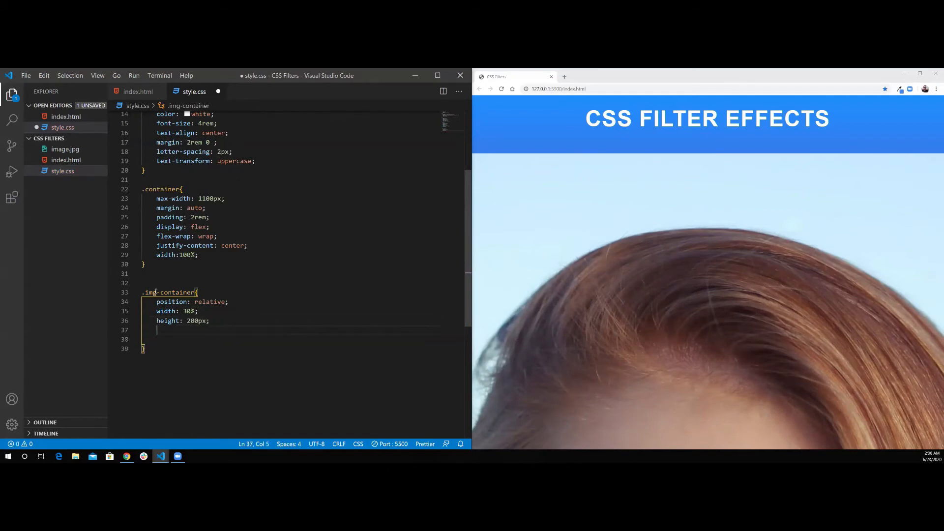
text(margin: 1rem;)
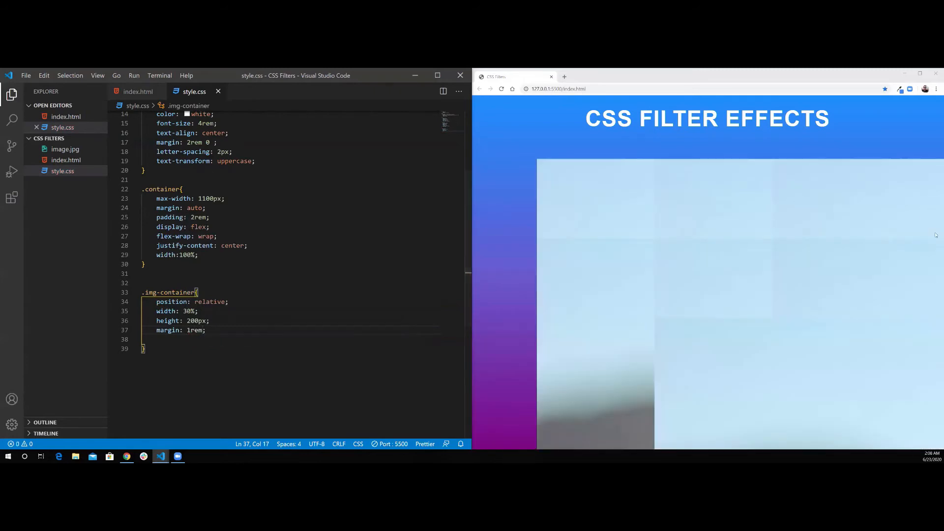
mouse_move(811, 230)
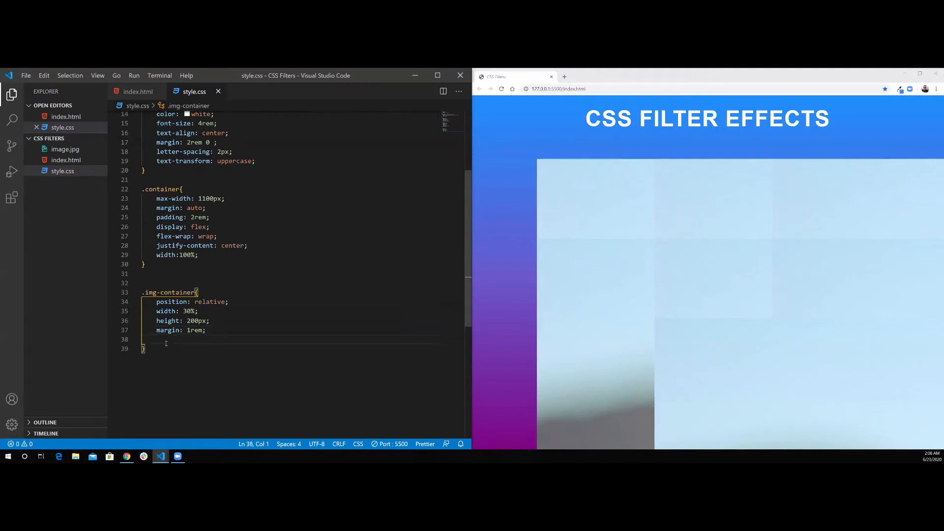
text(idth: ;)
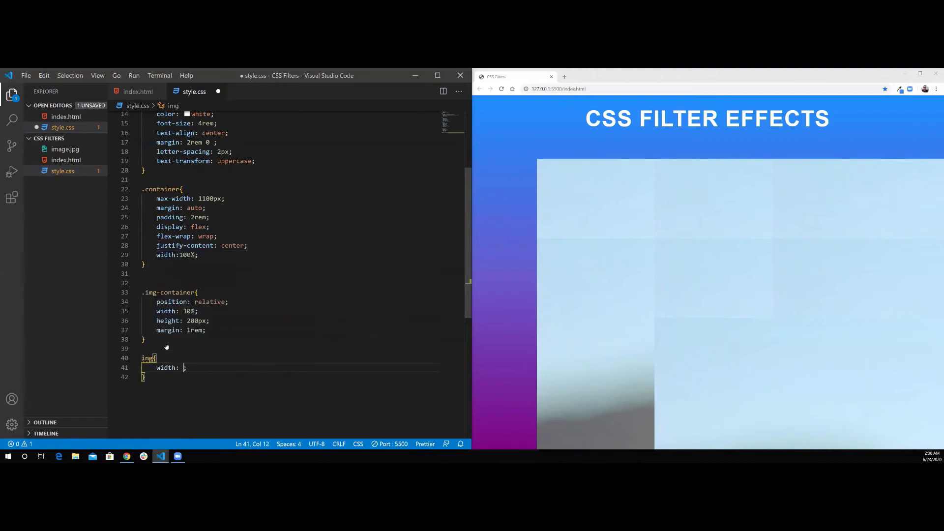
- Give img width 100%, height 100% and box-shadow 2px 2px 10px rgba(0,0,0,0.6), then save
text(100%)
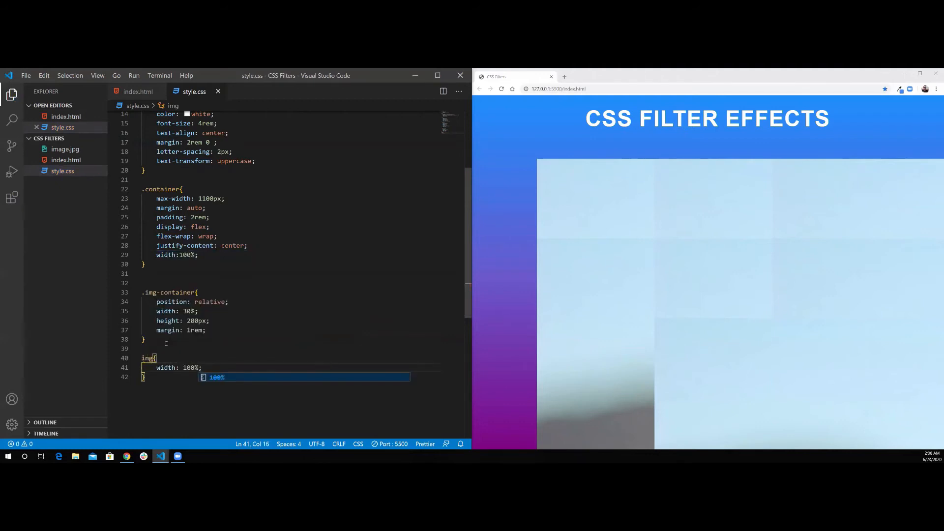
text(height: 100%;)
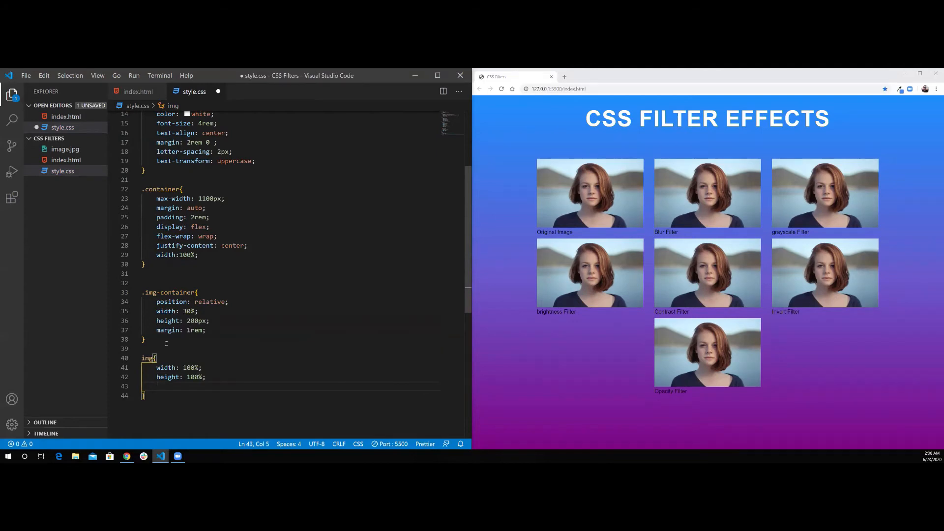
text(box-s)
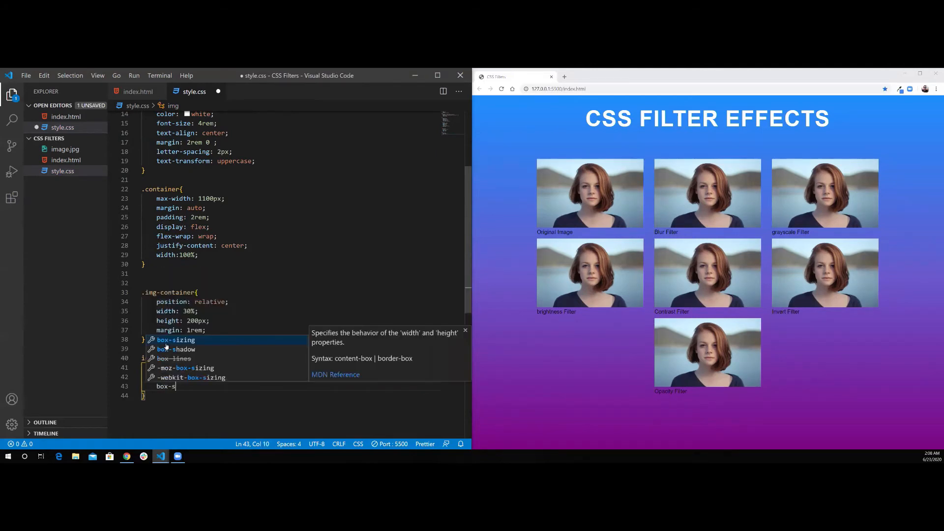
text(box-shadow: ;)
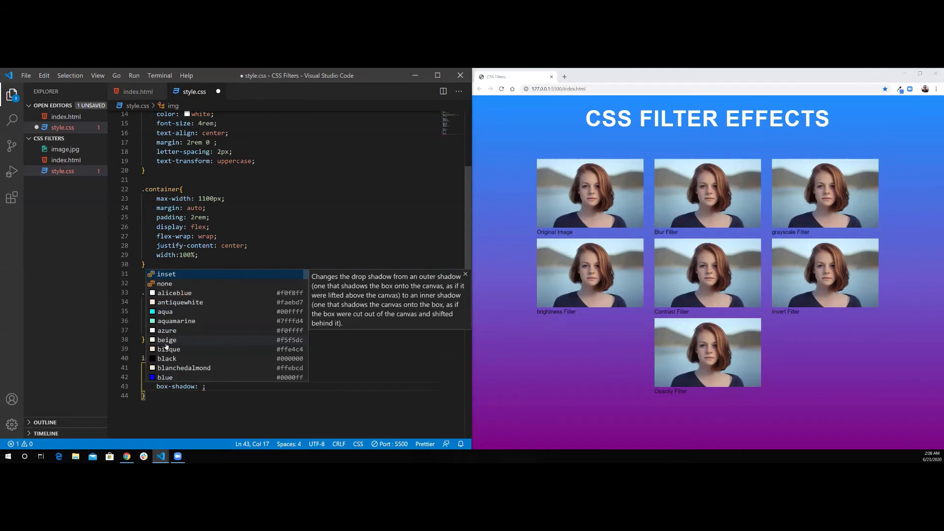
text(2px 2p)
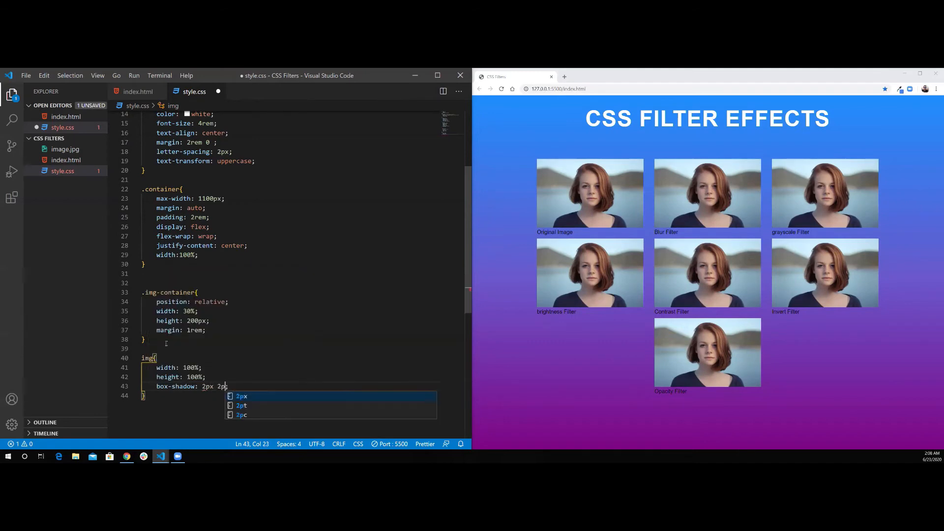
text(10px ;)
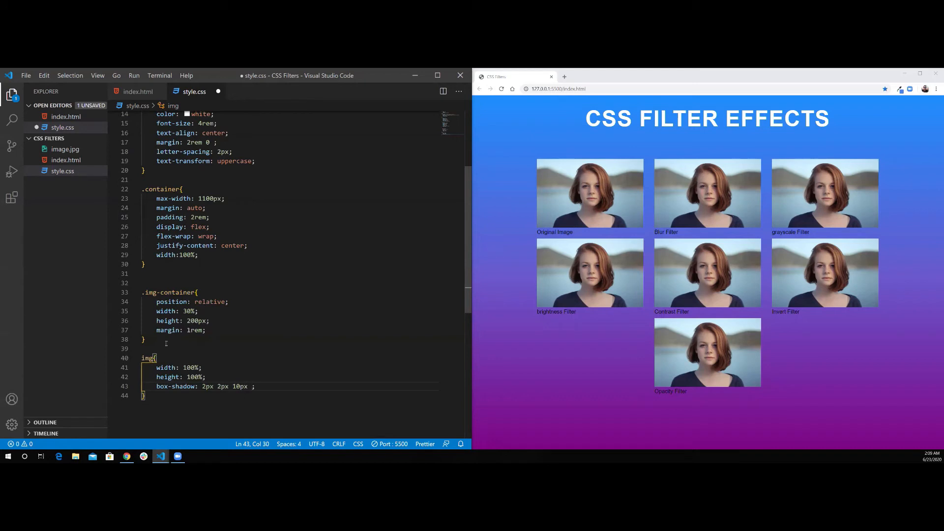
text(rgba)
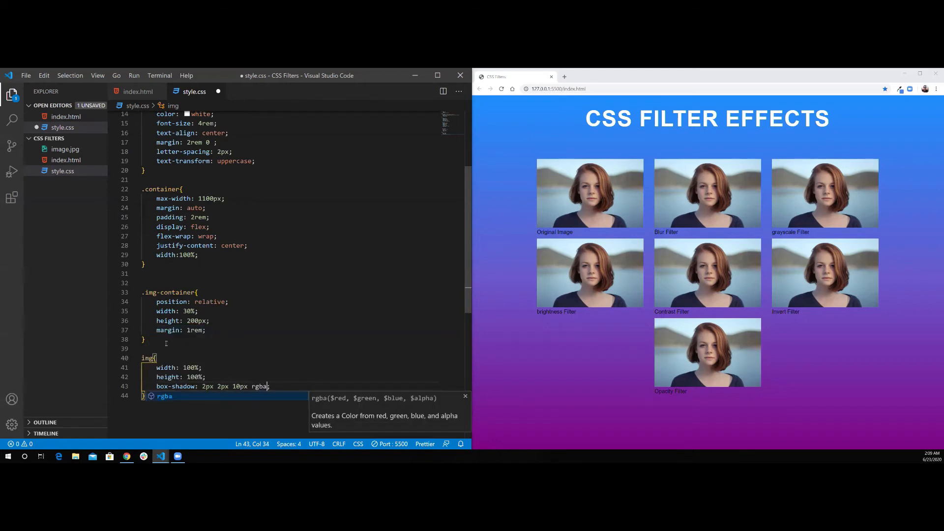
text(())
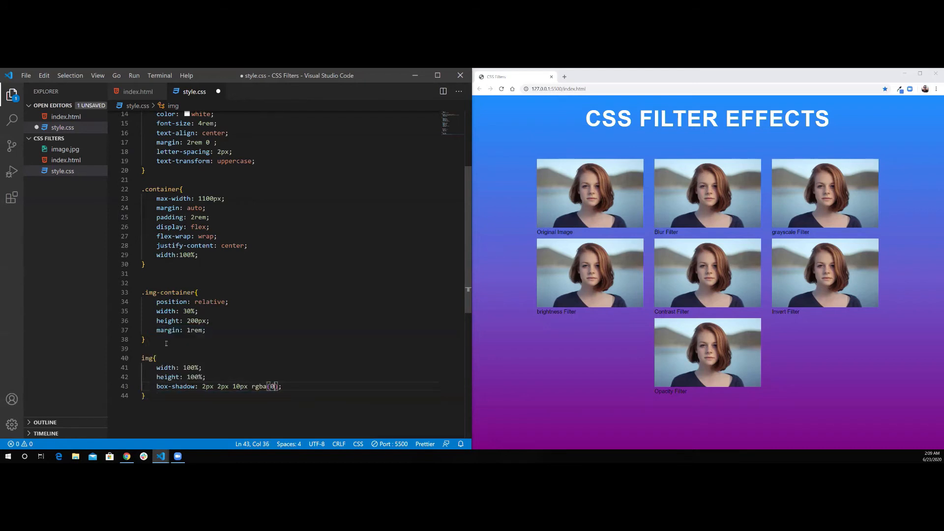
text(0,0,0,)
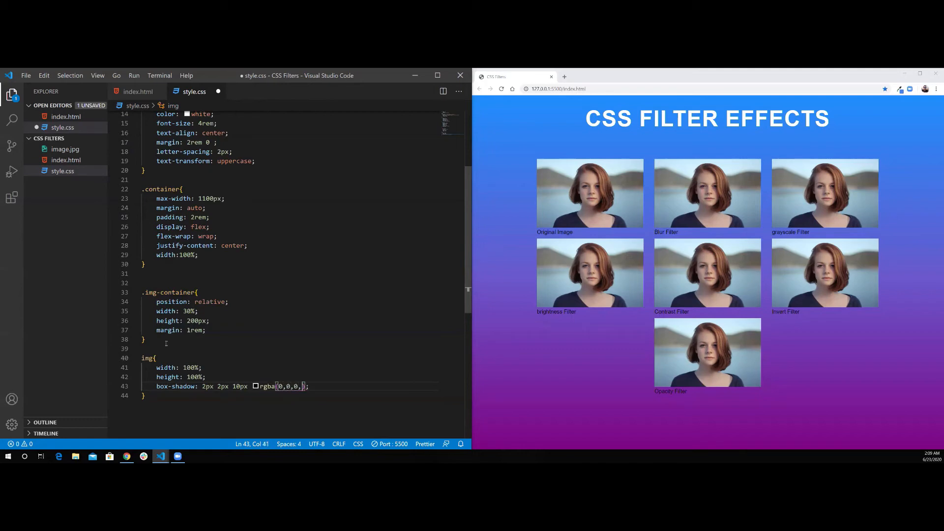
text(0.6)
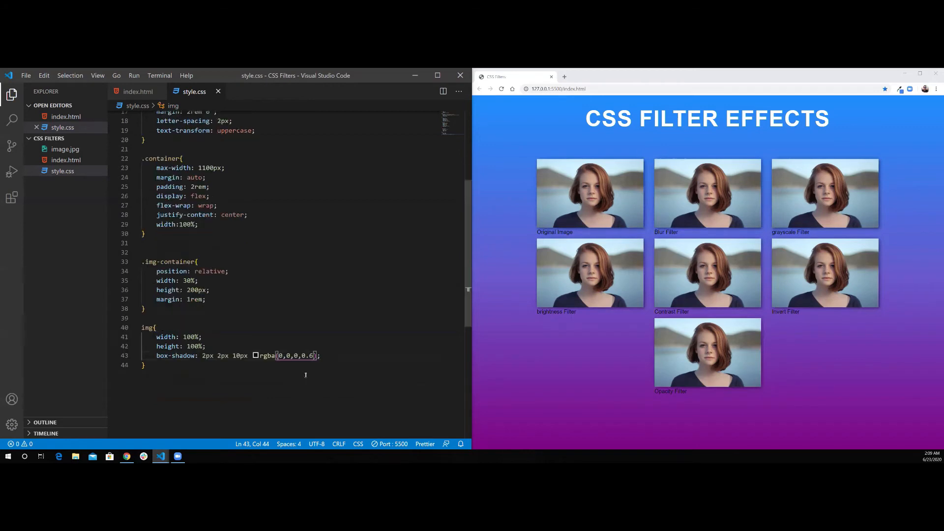
scroll(down, 3)
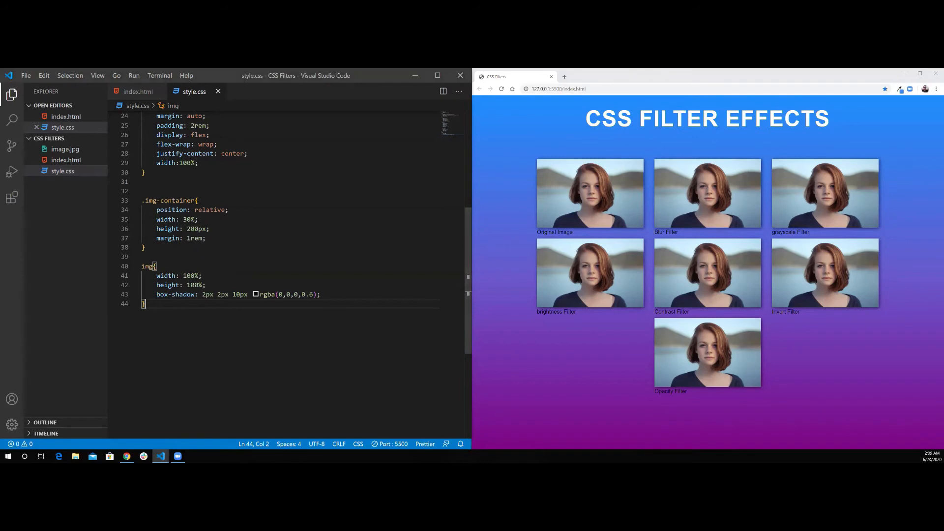
- Add .img-container p with position: absolute; bottom: 0; left: 0; right: 0; and save
key(enter)
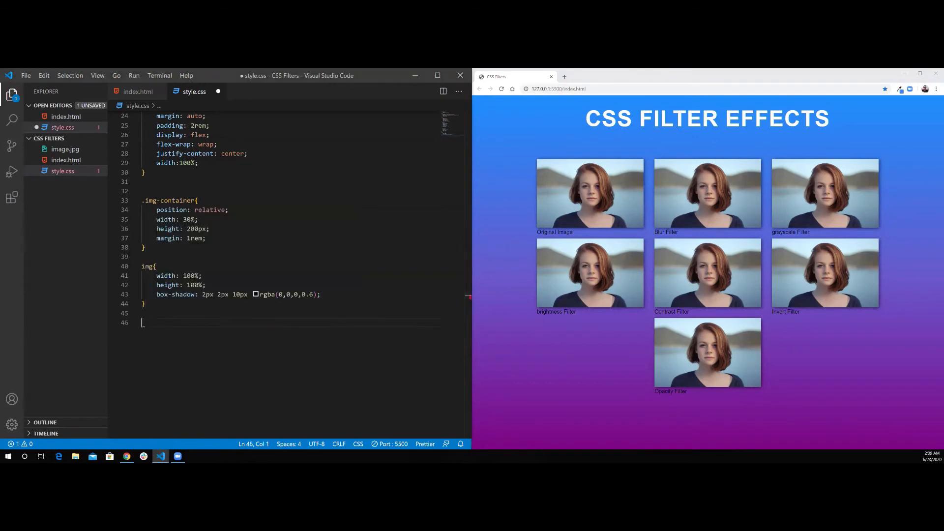
text(.img-container)
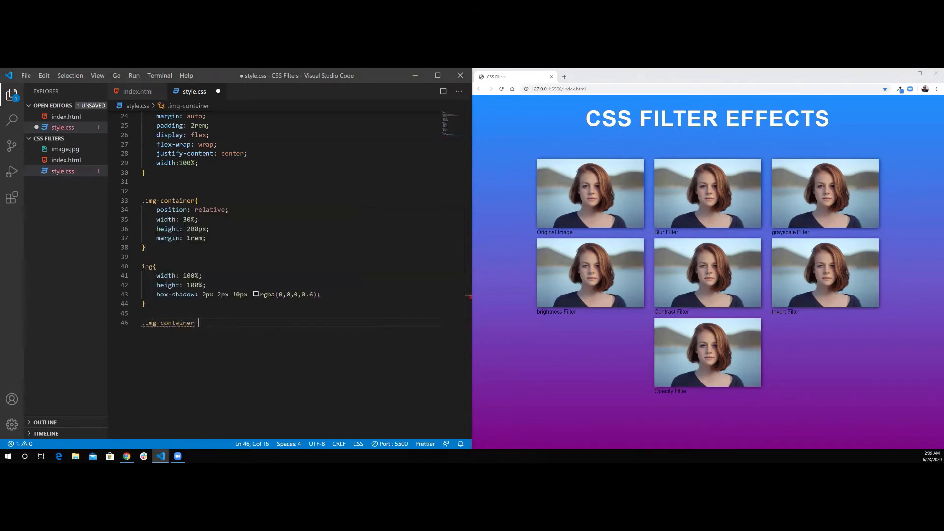
text(p{)
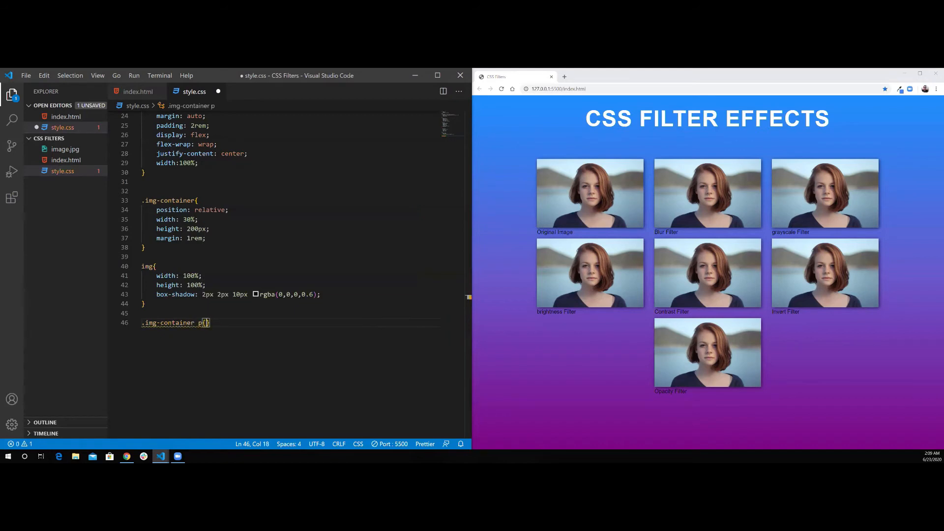
text(position: absolute;)
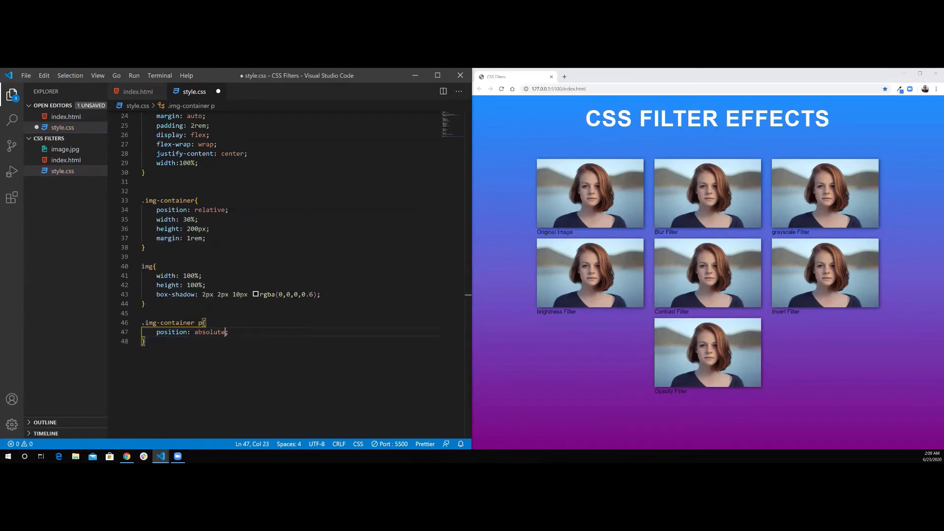
text(bo)
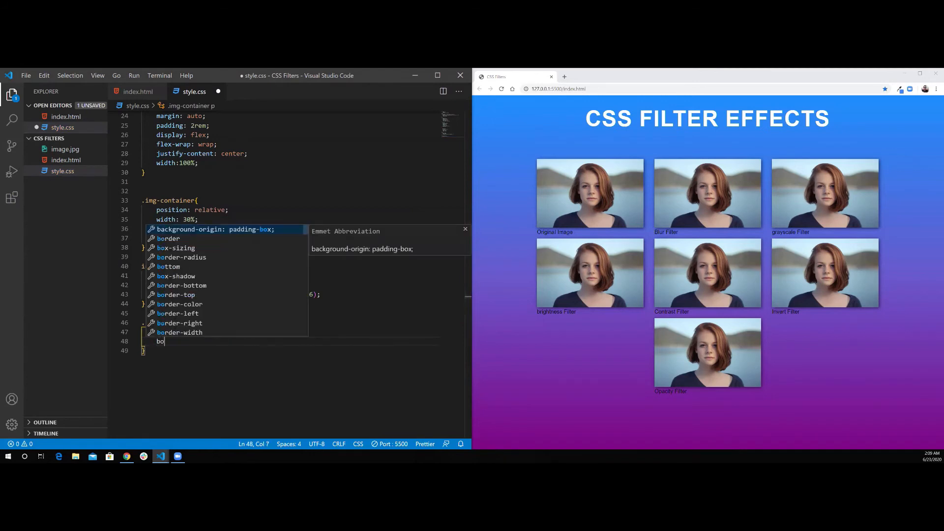
text(ttom:0)
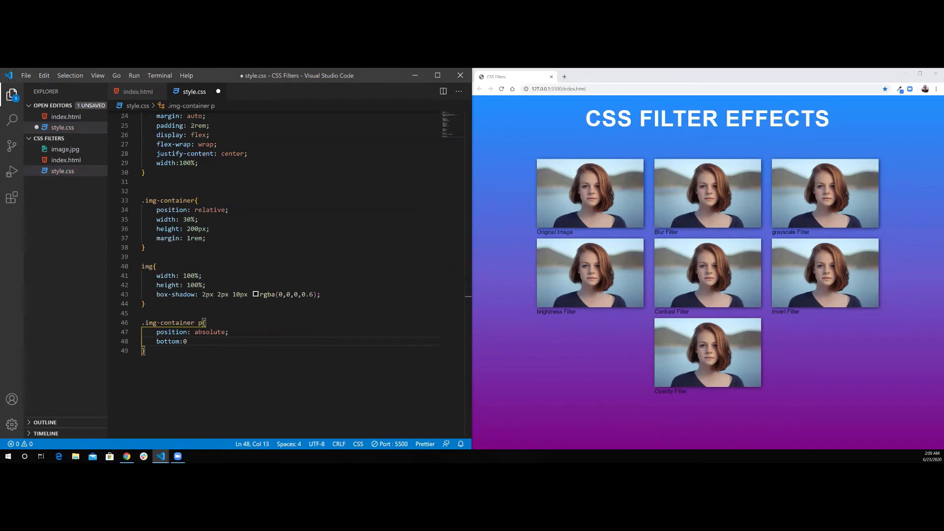
text(left:0')
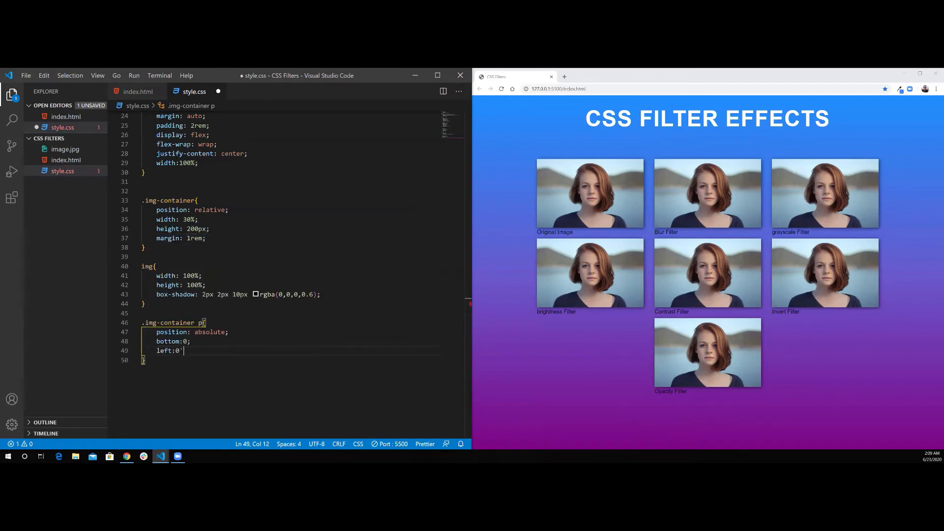
text(r)
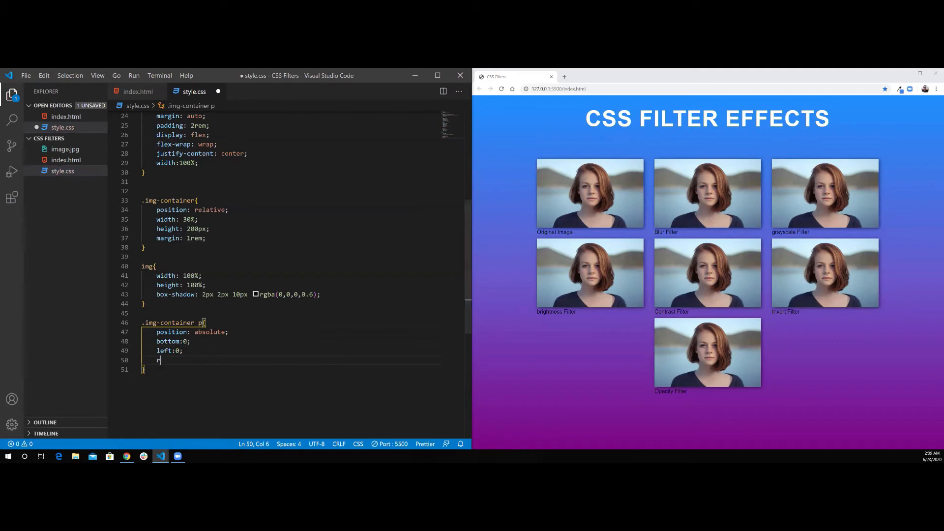
text(right: 0;)
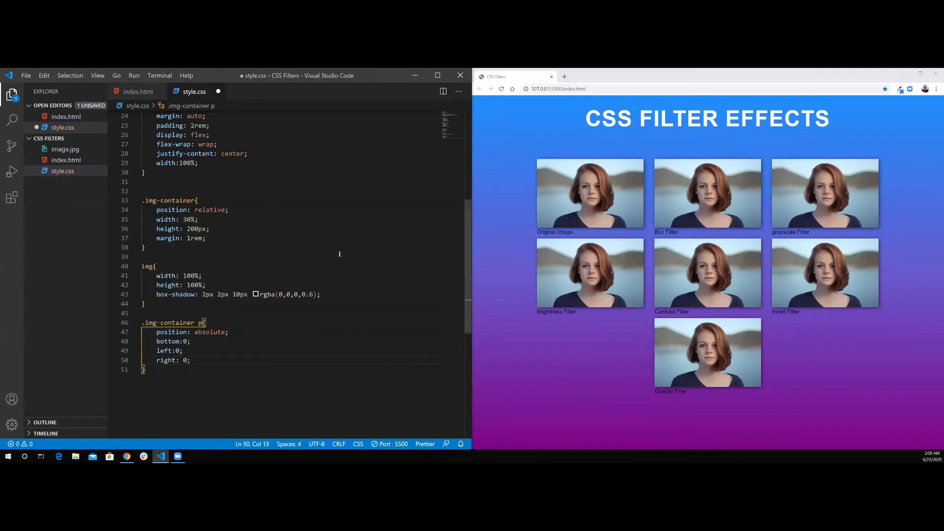
key(ctrl+s)
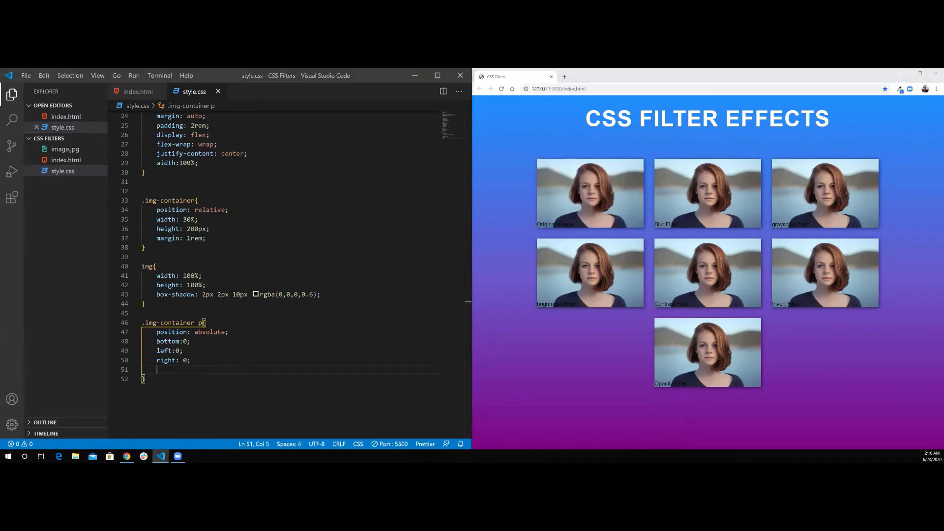
- Give captions padding 0.5rem 1rem, rgba(0,0,0,0.6) background, white uppercase text, 2px letter-spacing
text(padding: 0.5rem 1;)
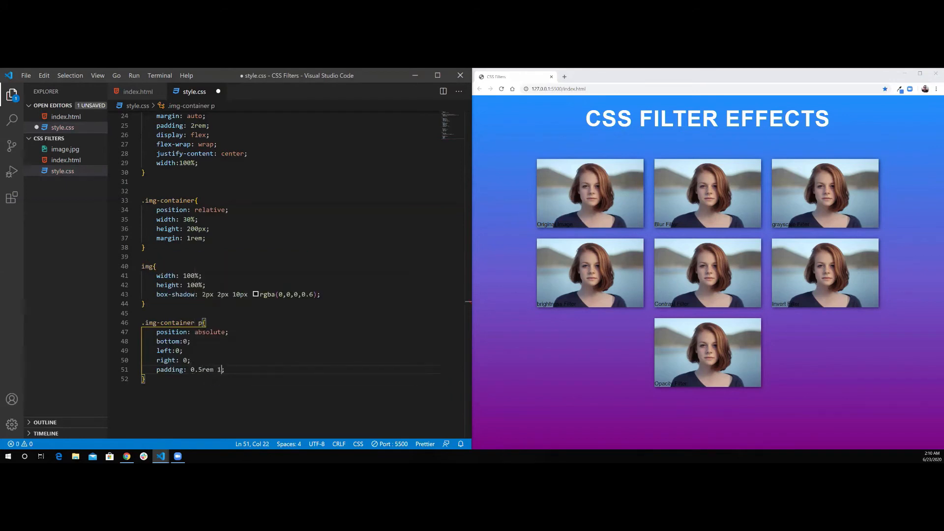
text(rem;)
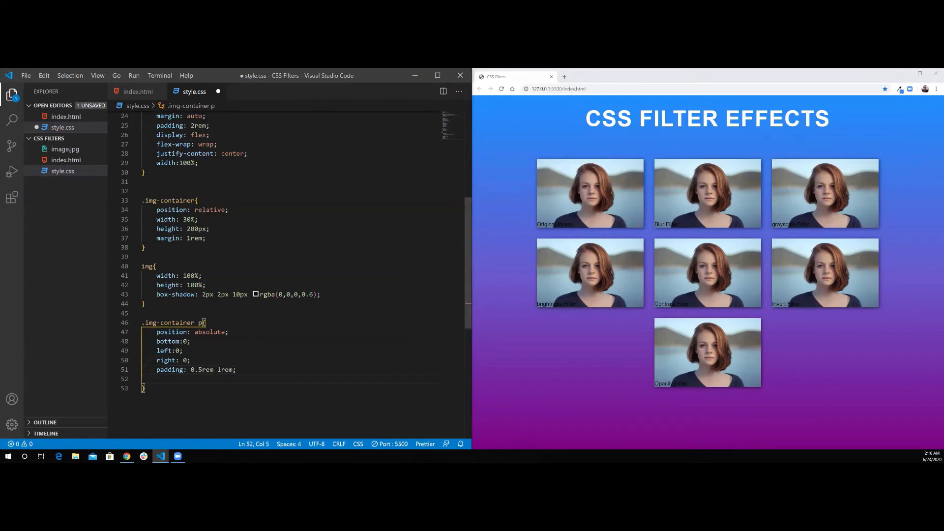
text(background: rgba(0,0,0,0.6);)
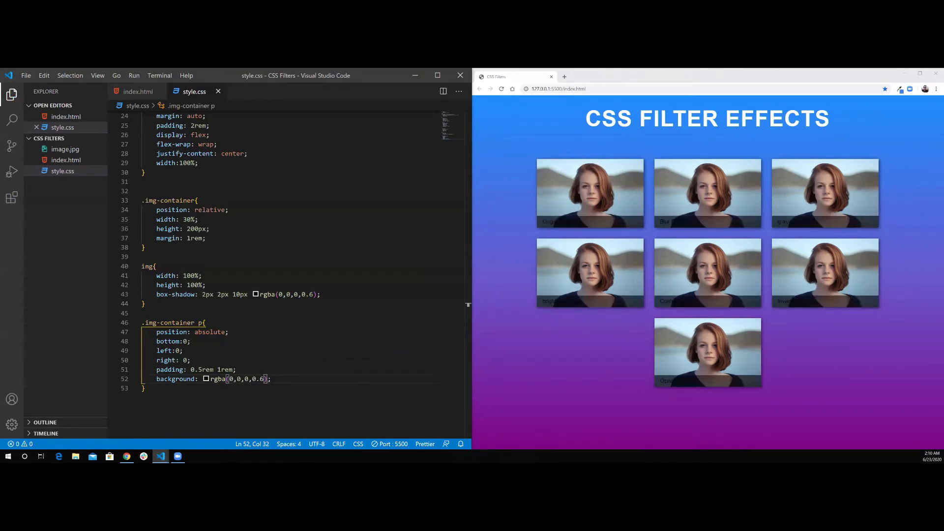
mouse_move(613, 301)
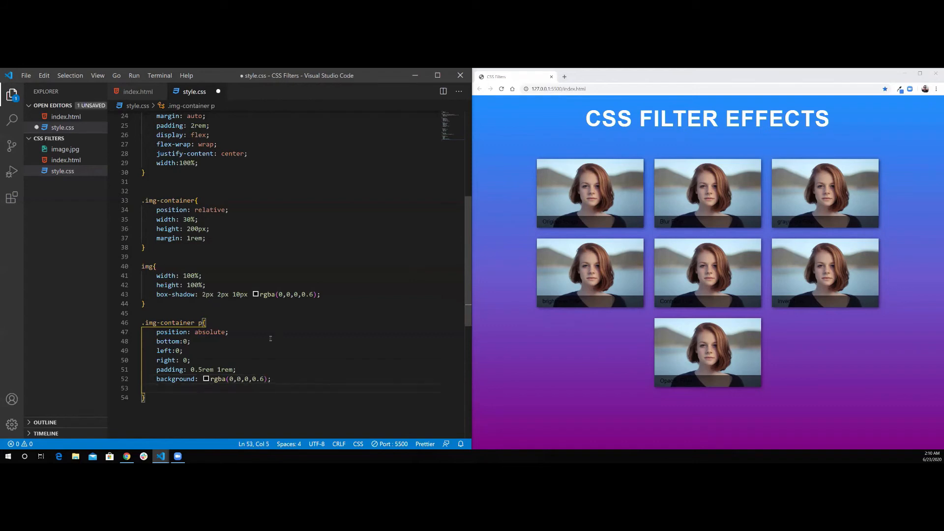
text(color: white;)
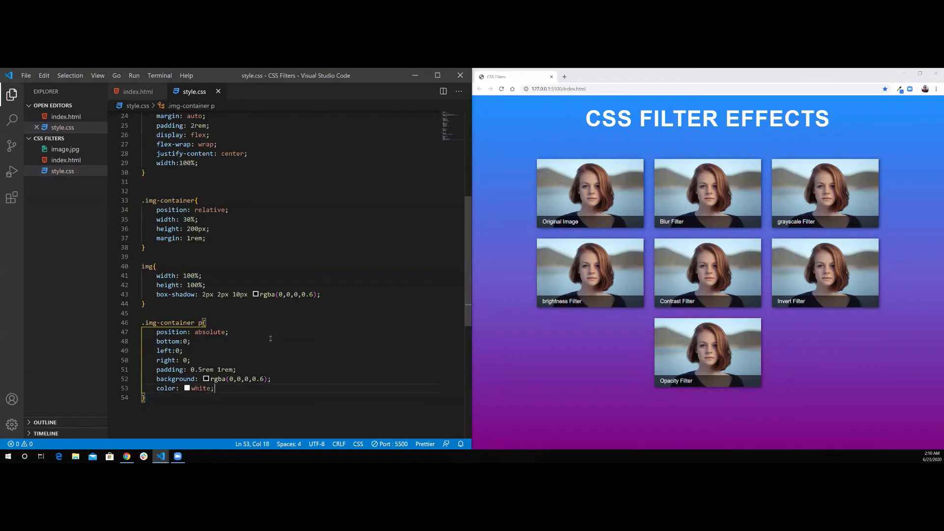
key(enter)
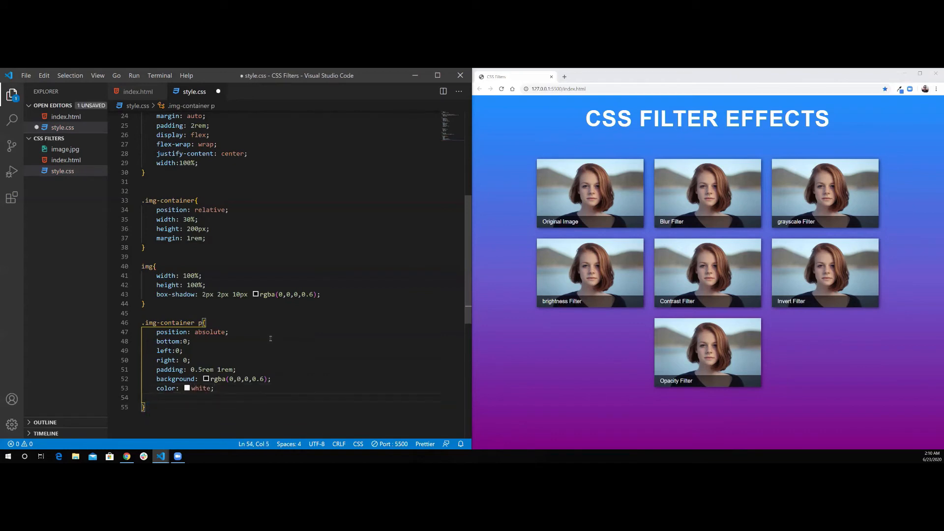
text(text-transform: uppercase;)
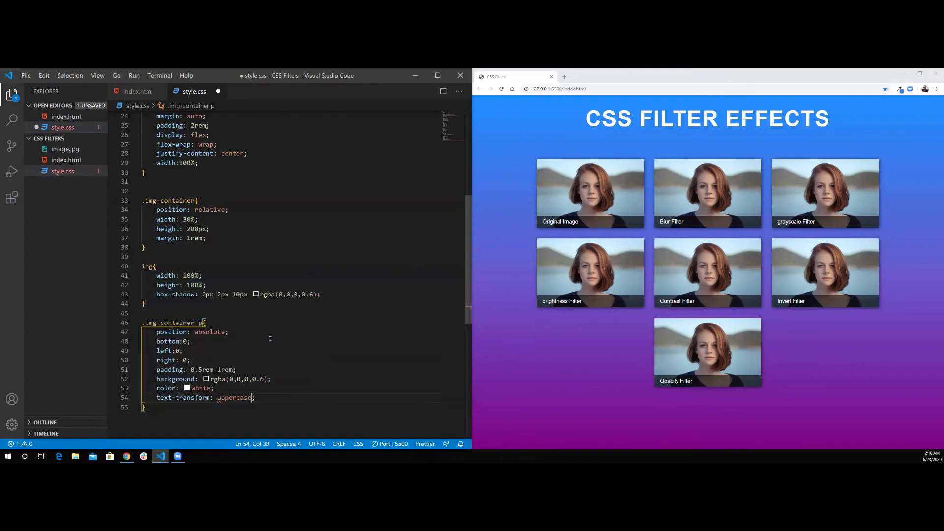
text(letter-spacing: 2px;)
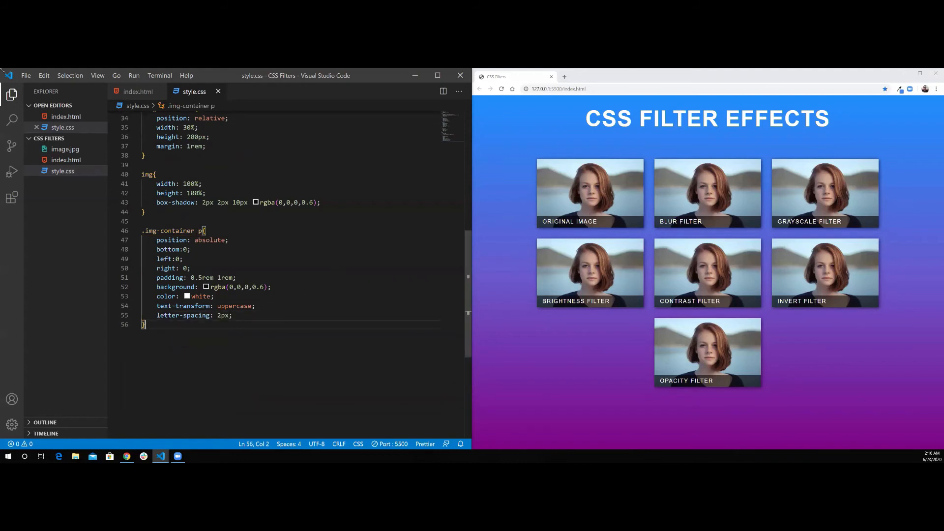
- Start a .blur rule with a filter: blur() declaration
text(.b)
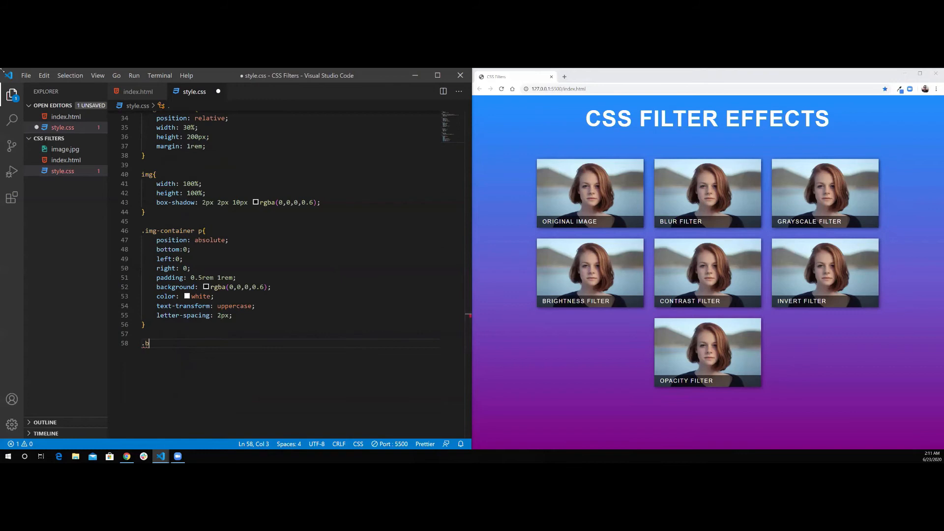
text(lur)
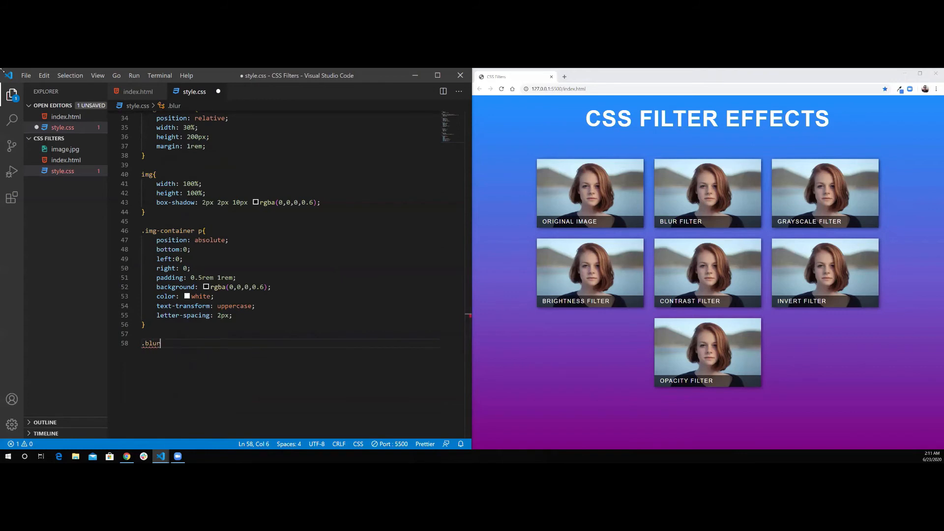
text({)
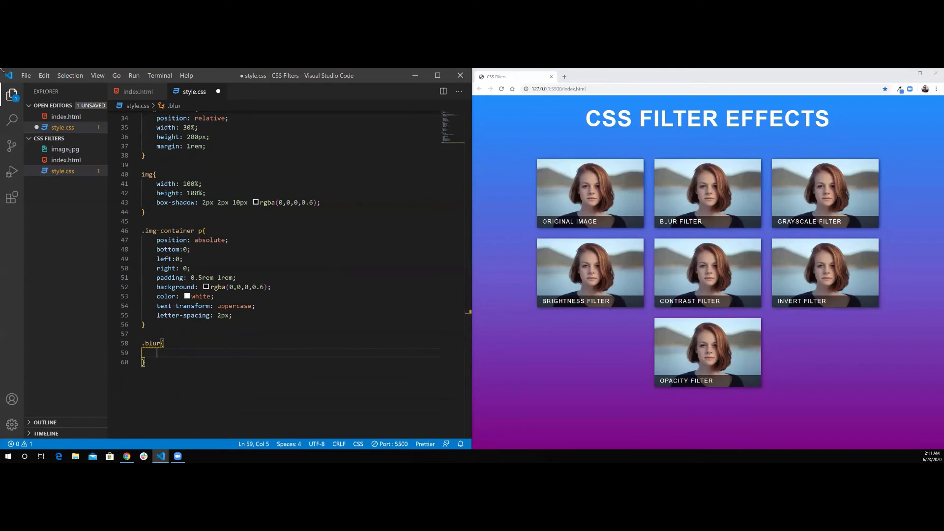
text(filter:)
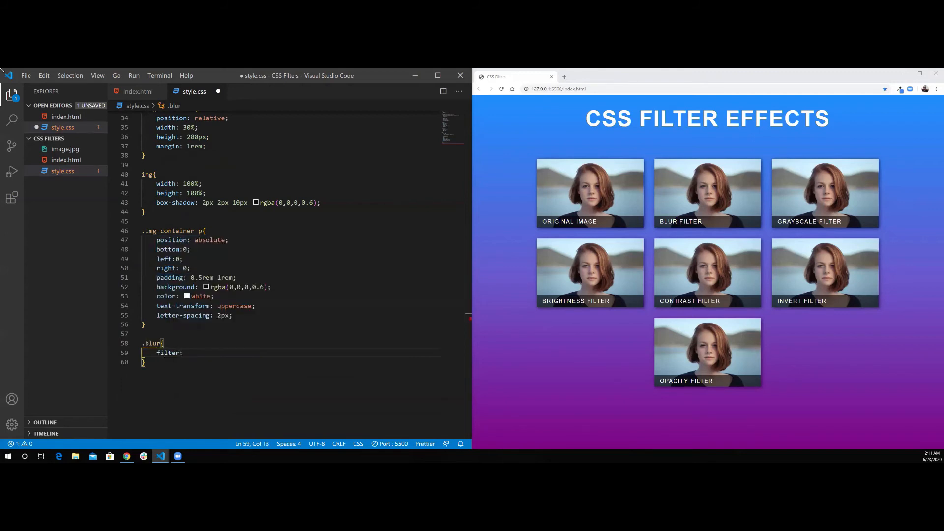
text(blur)
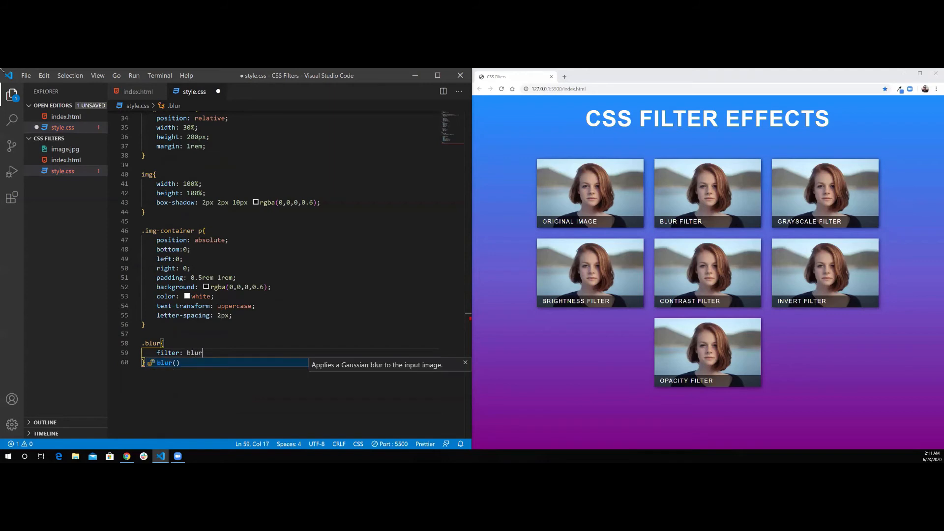
key(Tab)
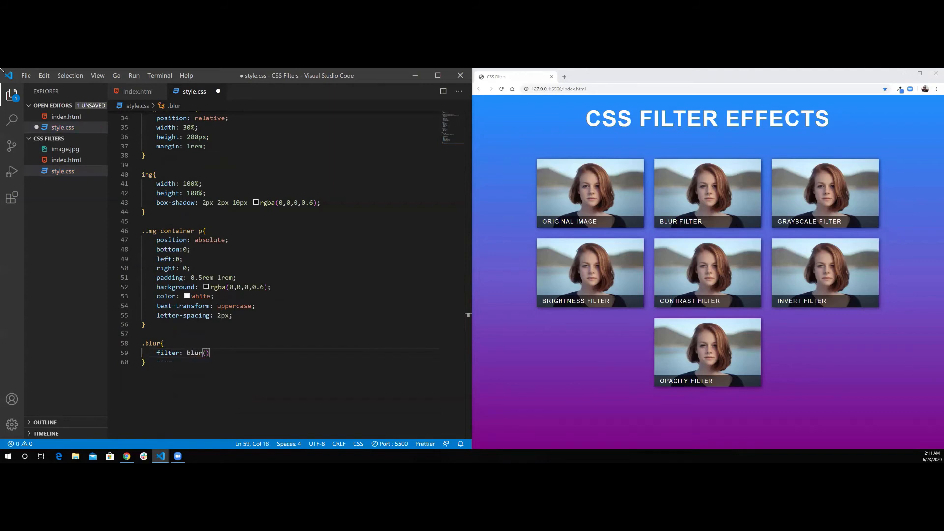
- Try blur amounts 0, 1px and 50px, then settle on blur(10px)
text(0)
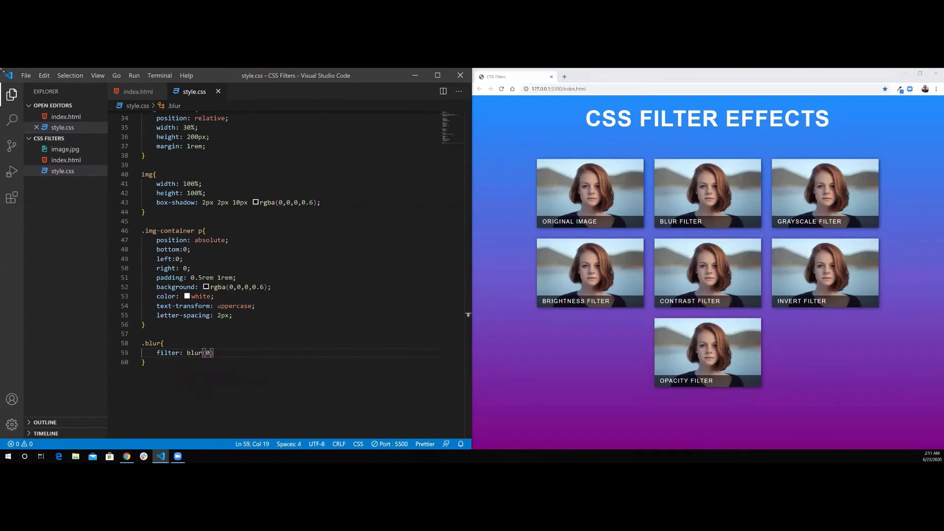
key(Backspace)
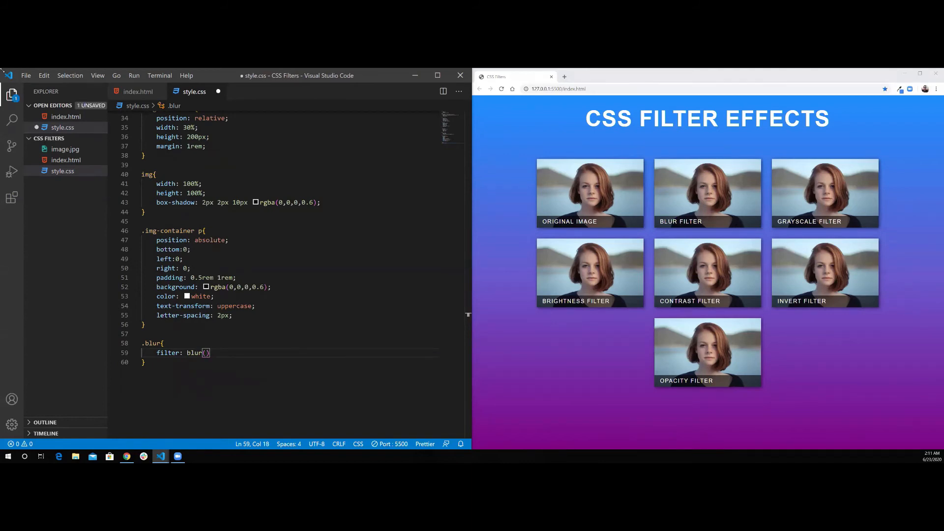
text(1)
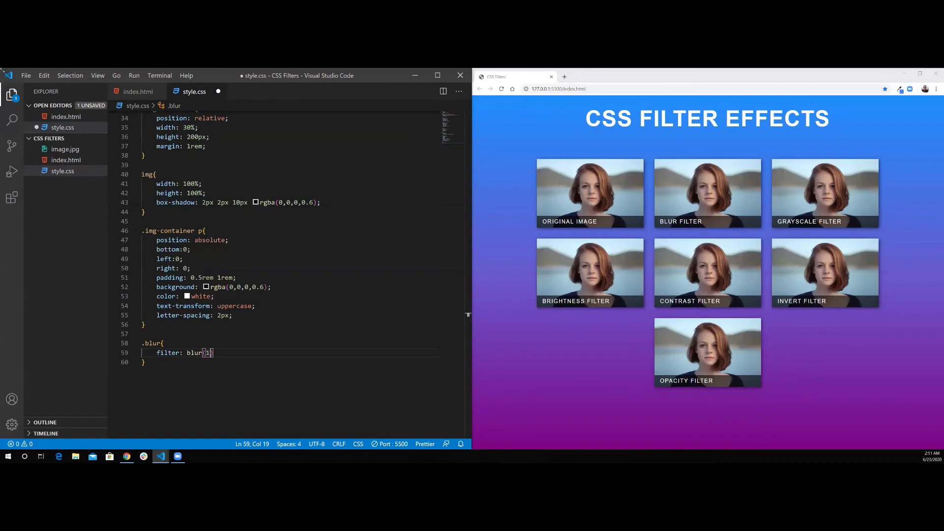
text(px)
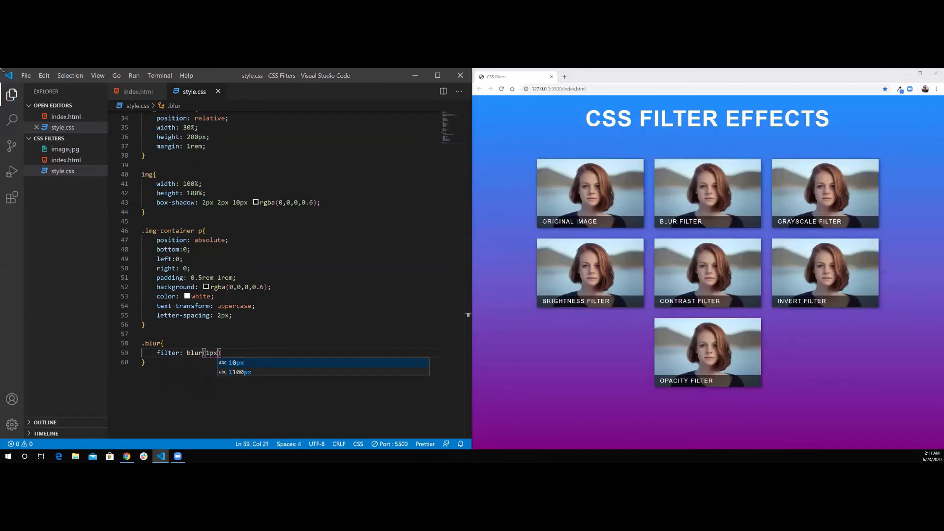
key(Backspace)
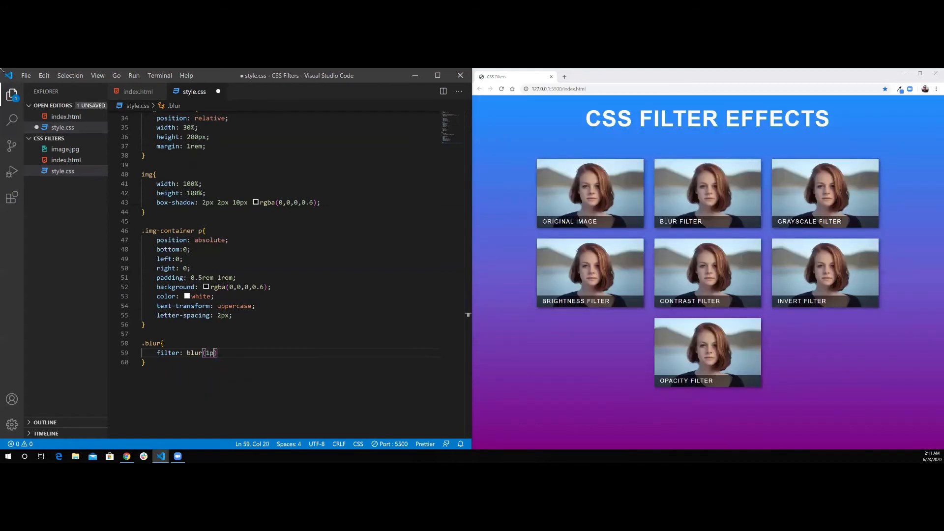
key(Backspace)
text(5)
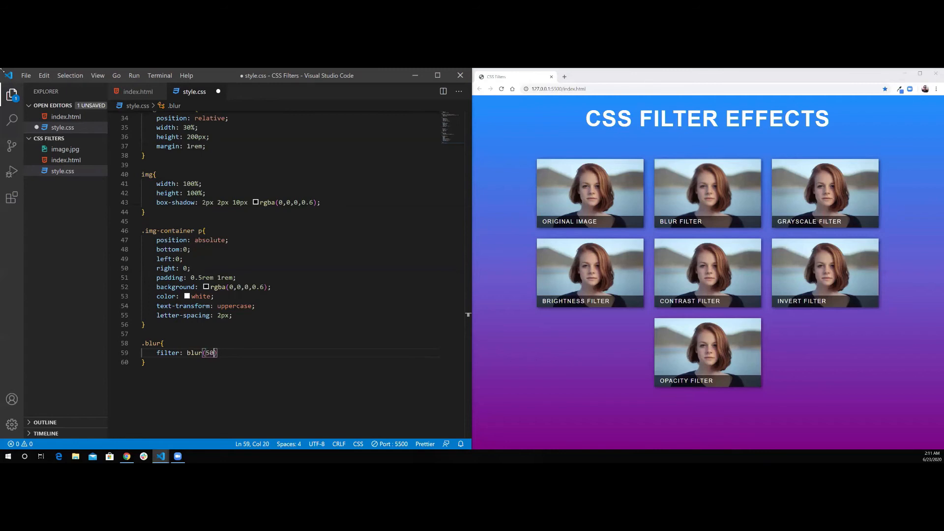
text(px)
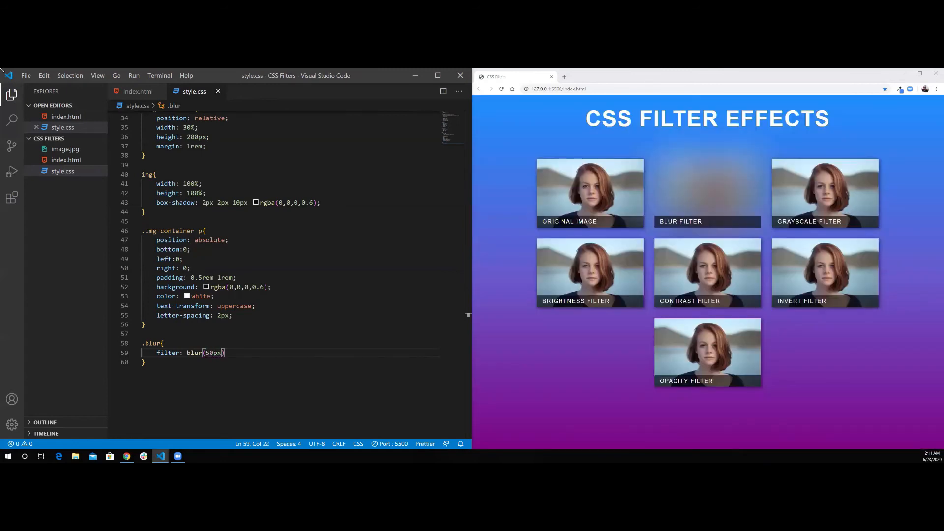
key(Backspace)
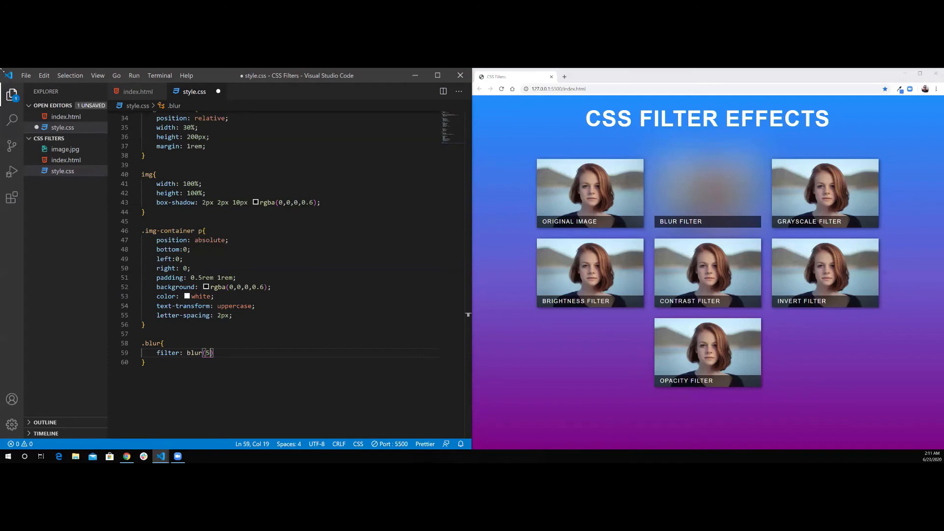
key(Backspace)
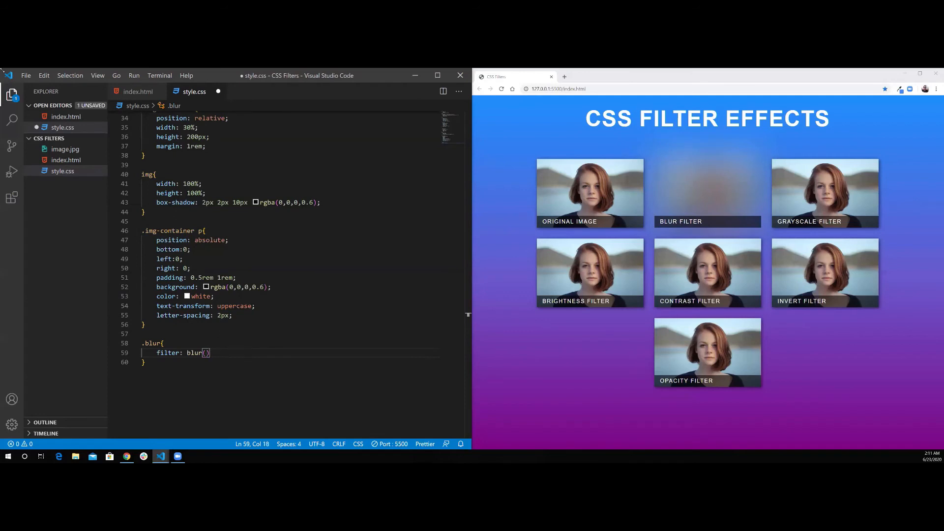
text(10px)
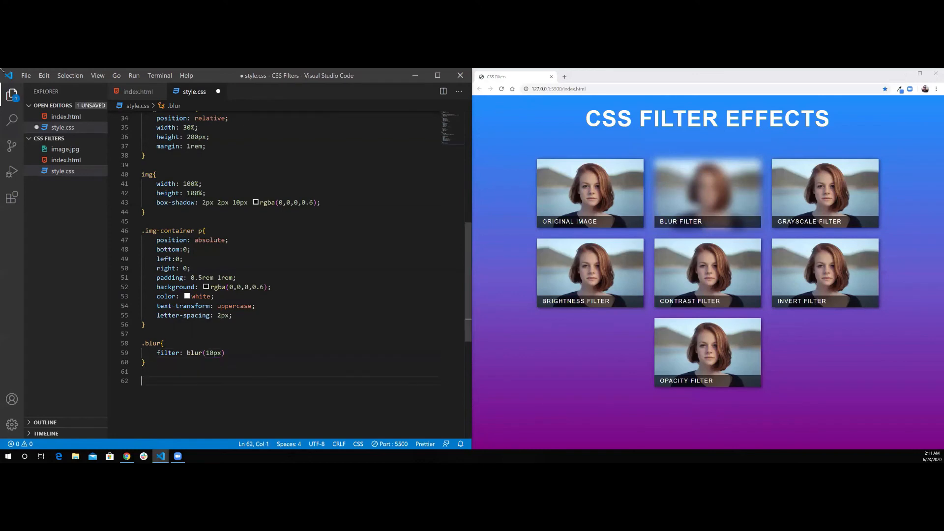
- Add a .grayscale rule with filter: grayscale(100%), testing 0% and 50% along the way
text(.c)
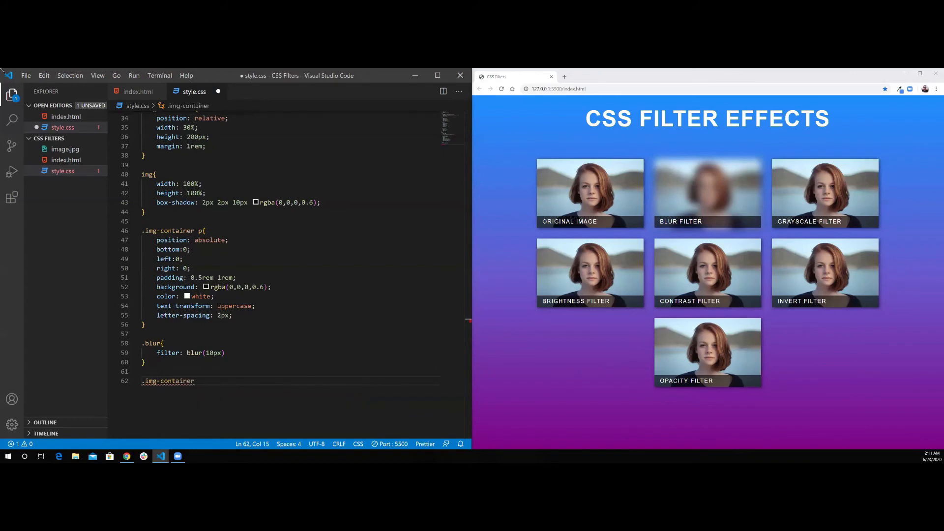
text(.graysc)
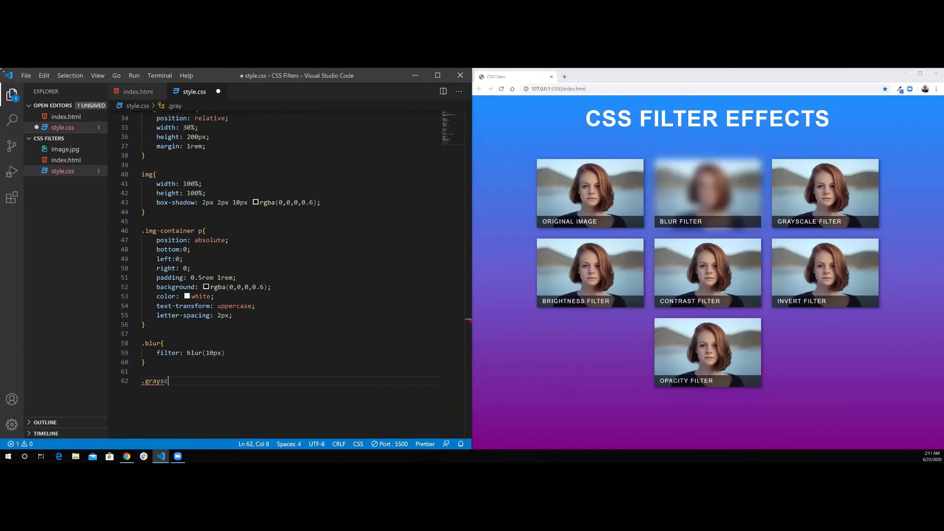
text(ale{)
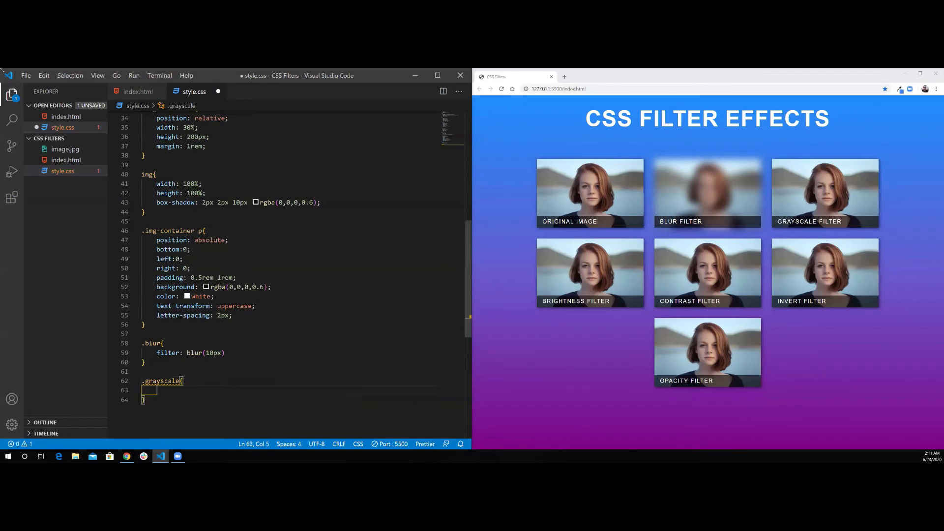
text(filter: grayscale();)
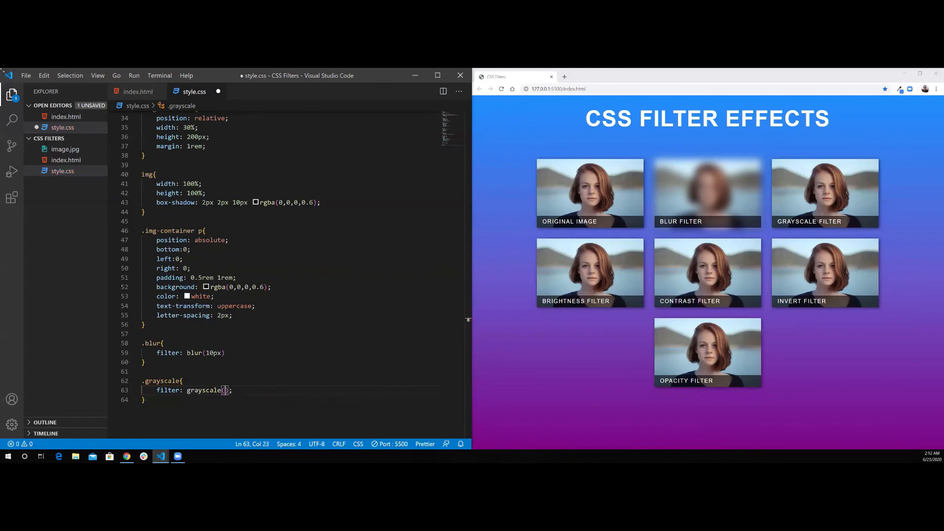
text(0%)
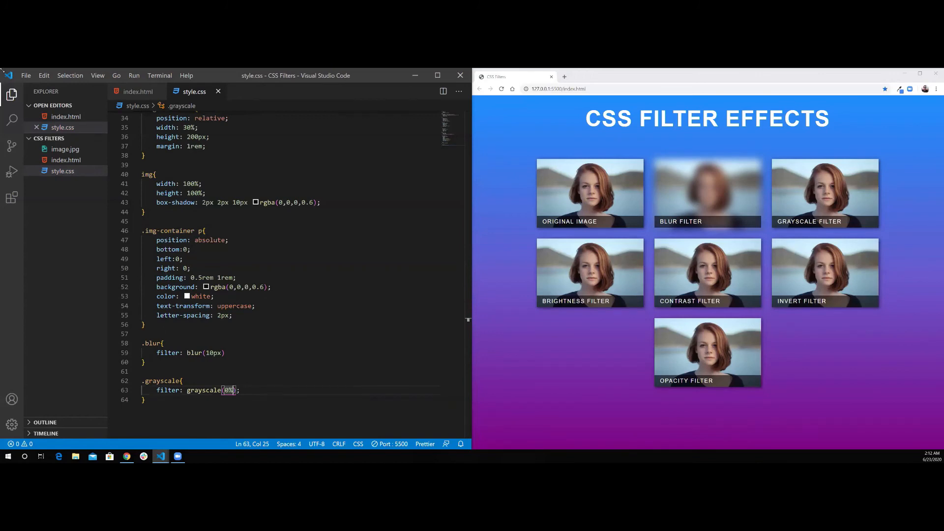
key(Backspace)
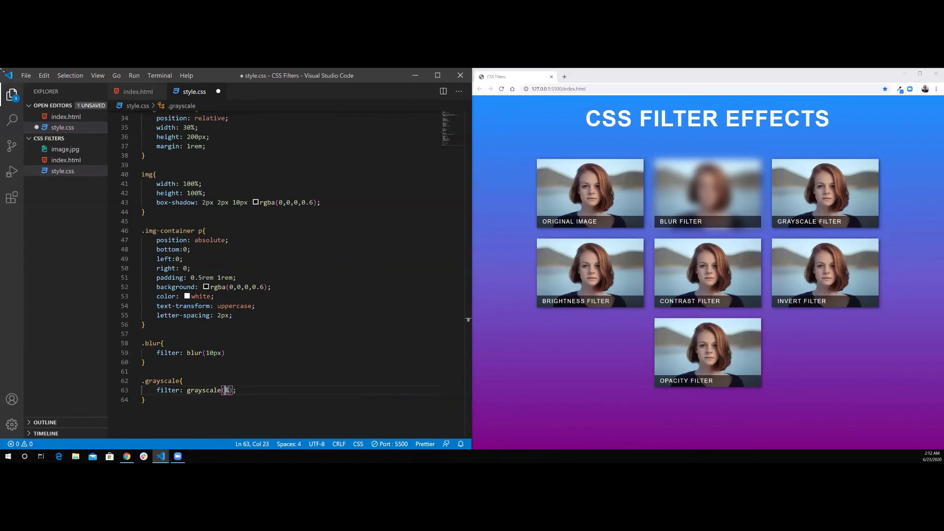
text(100%)
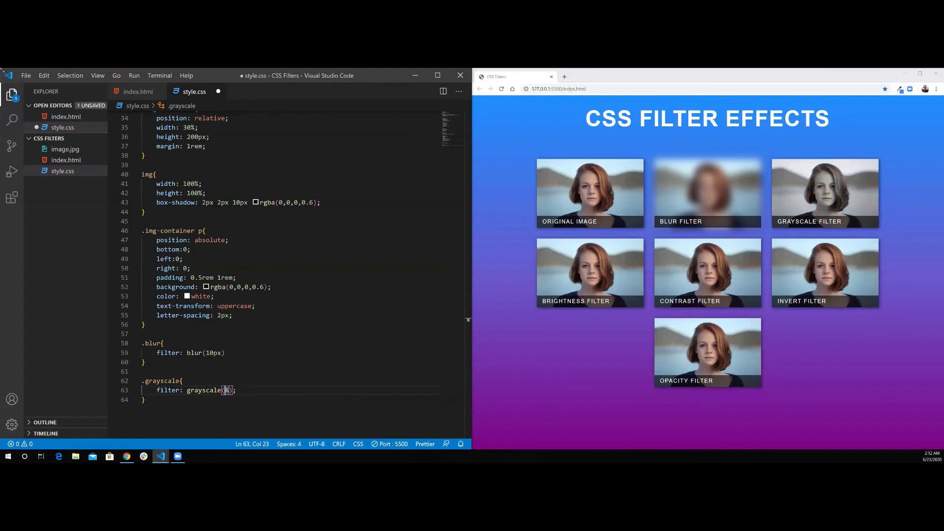
text(50%)
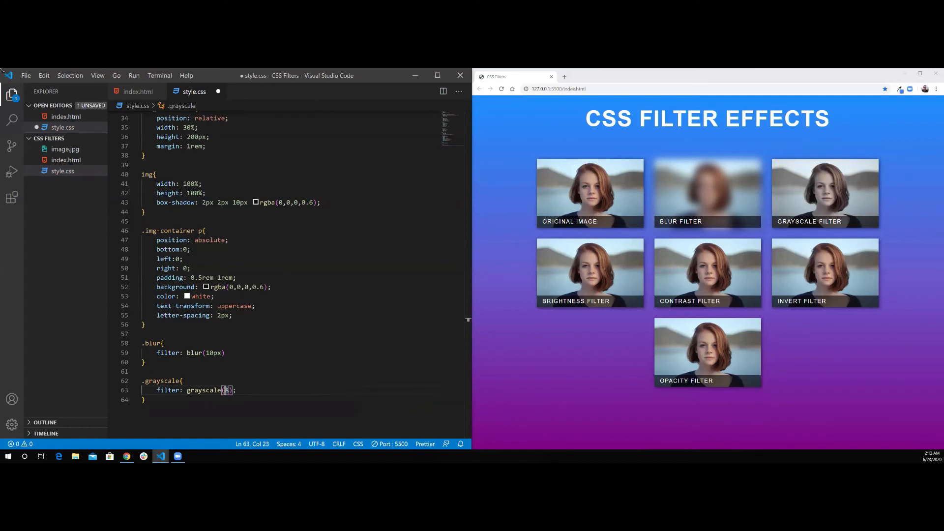
text(100%)
text(.contrast{)
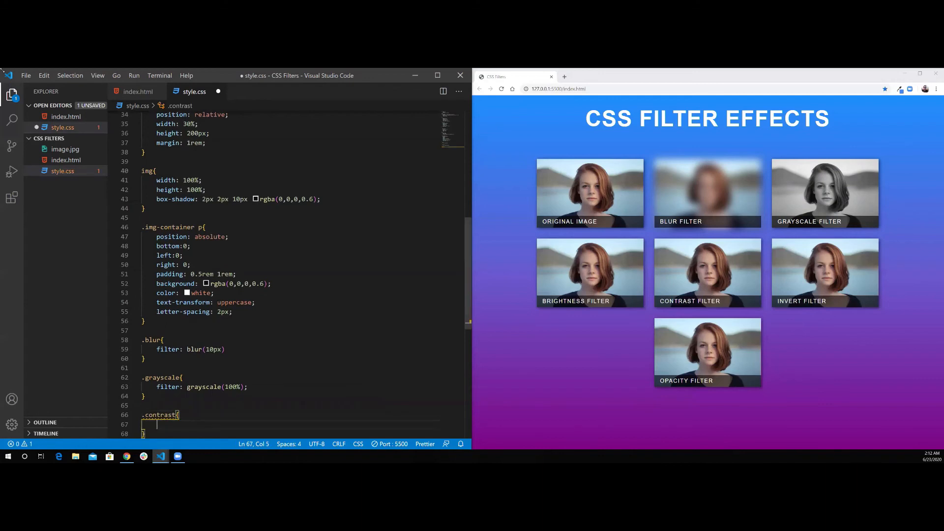
- Write filter: contrast(200%) in the .contrast rule and save
text(filter: contrast()
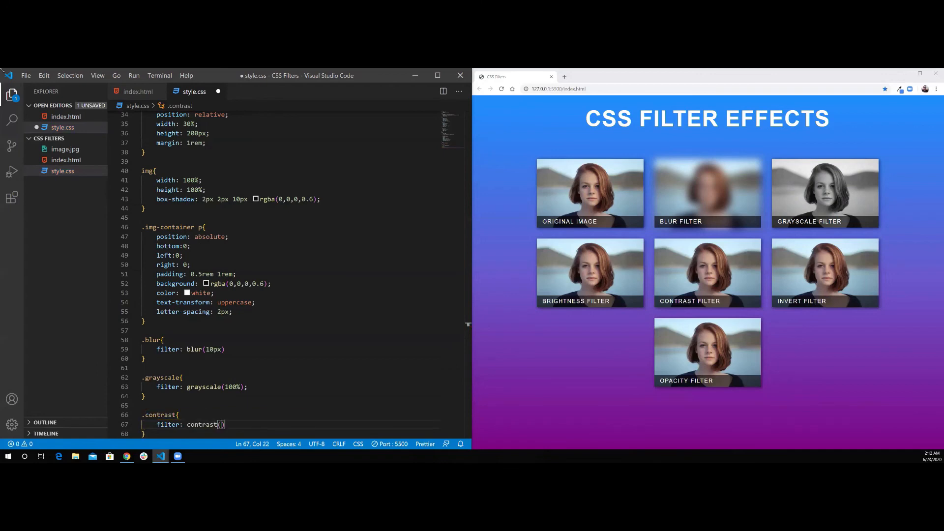
text(100%)
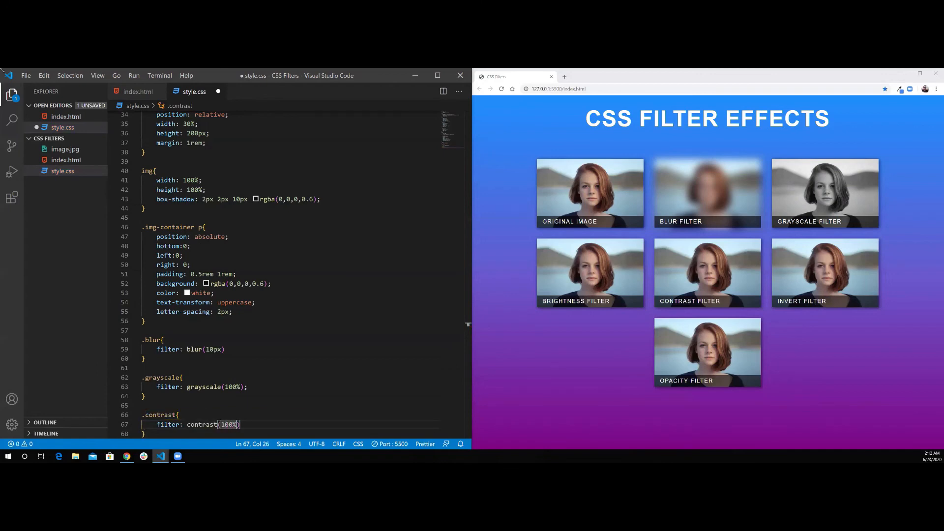
key(ctrl+s)
text(2)
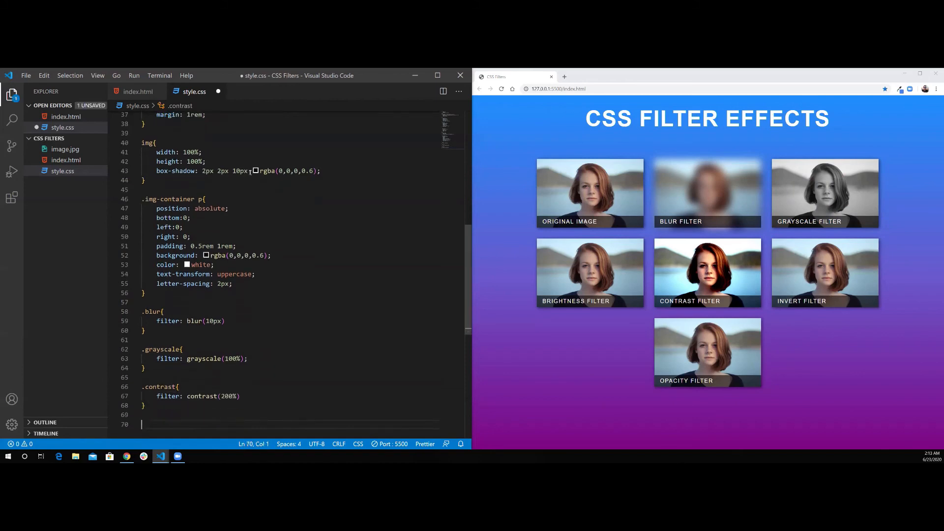
- Add a .invert rule with filter: invert(100%)
text(.invert{)
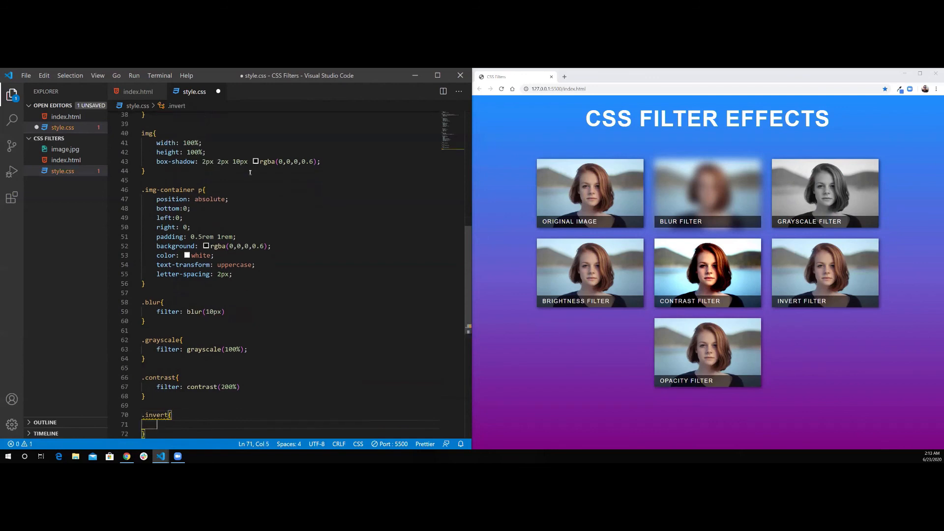
text(filter:)
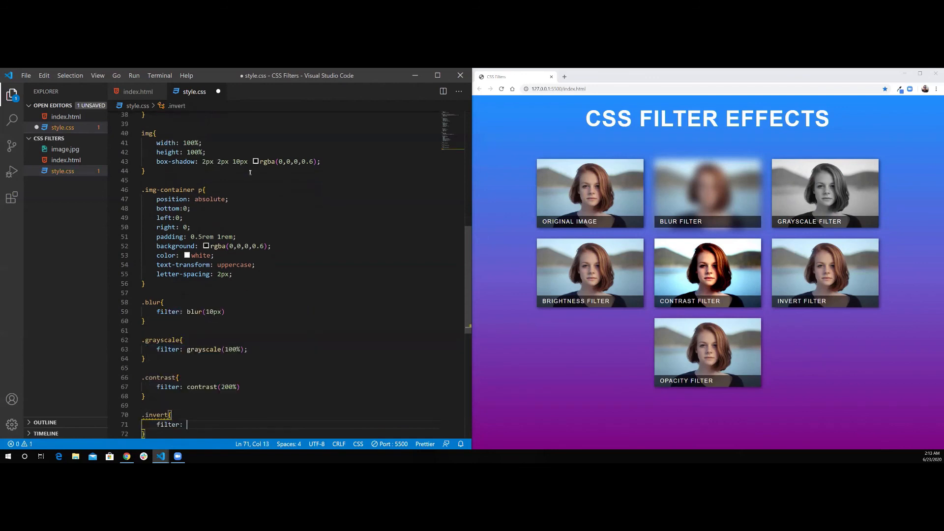
text(invert())
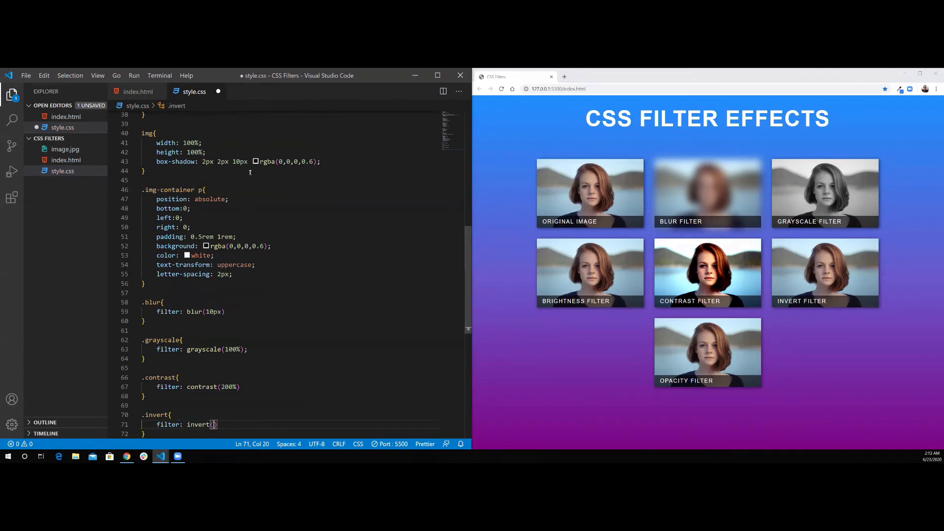
text(0%)
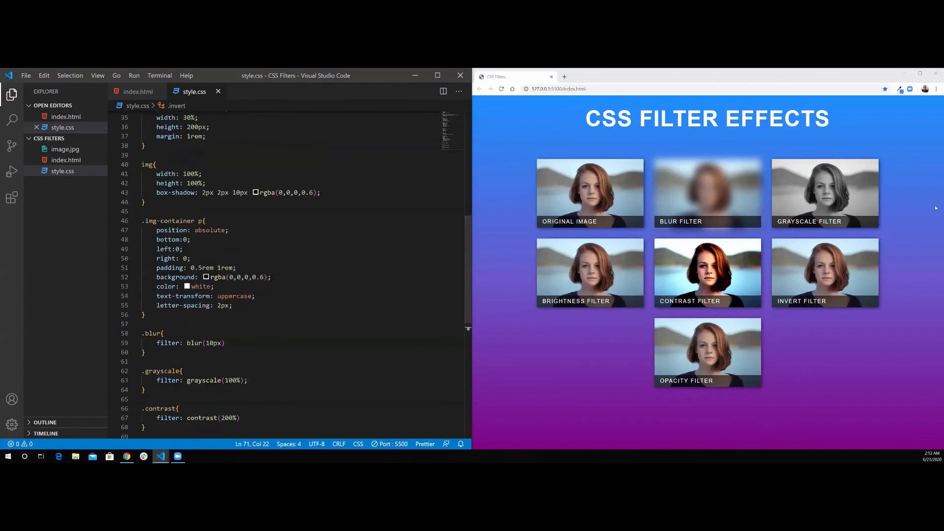
scroll(down, 3)
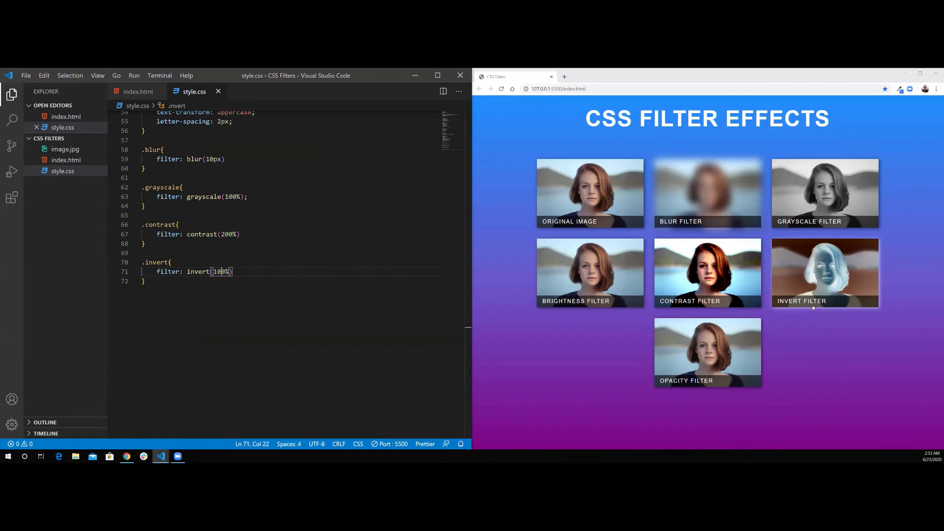
- Add a .brightness rule with filter: brightness(200%), testing 0% and 100% first
text(.br)
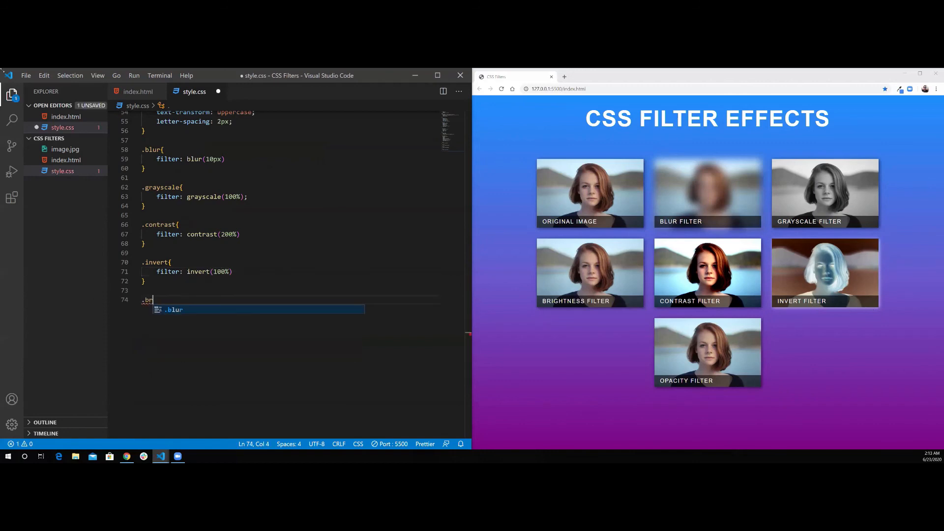
text(ightness{)
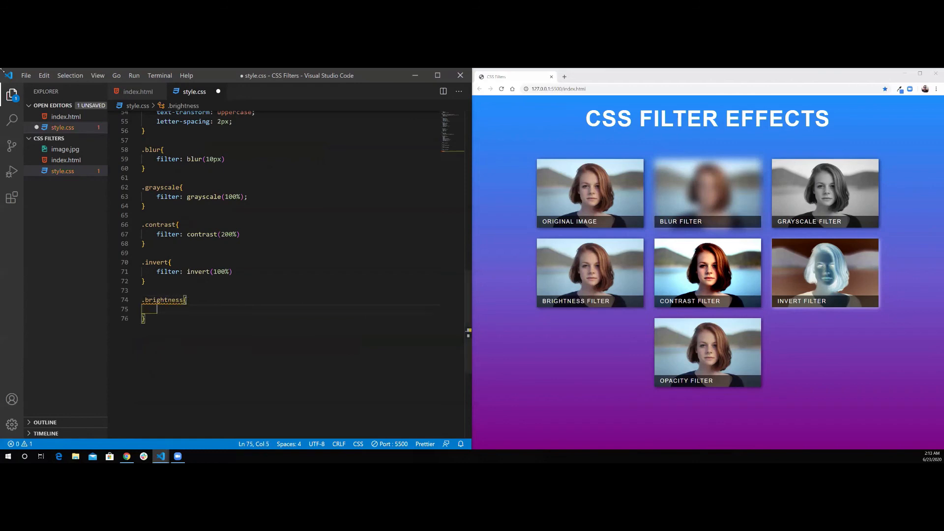
text(fi)
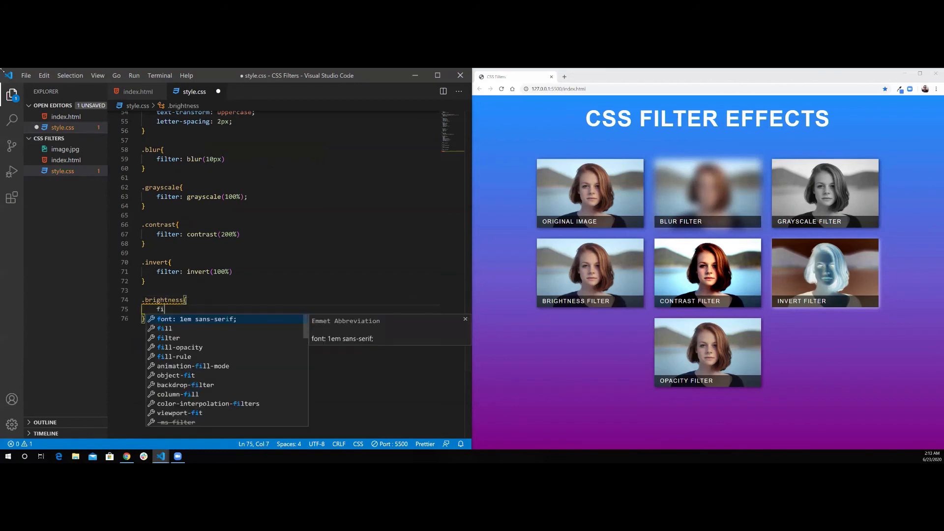
text(lter:)
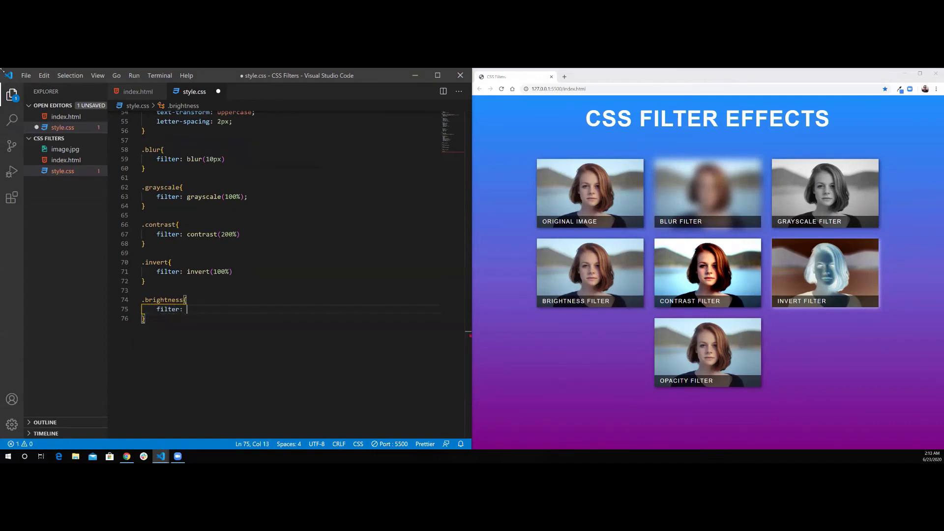
text(brightness())
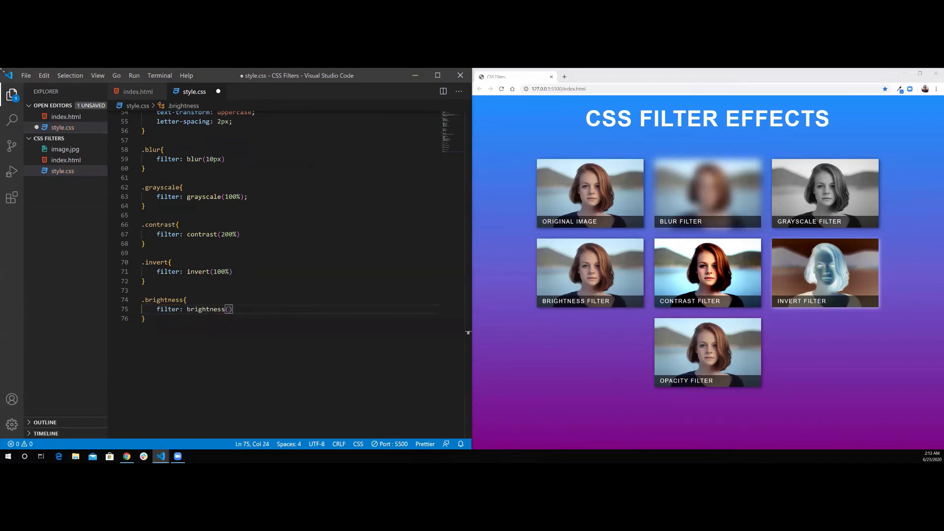
text(0)
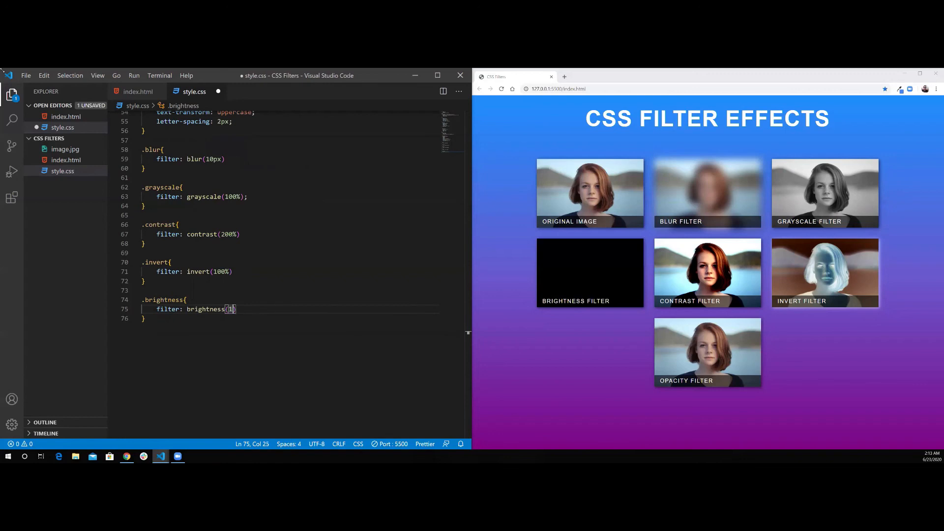
text(%)
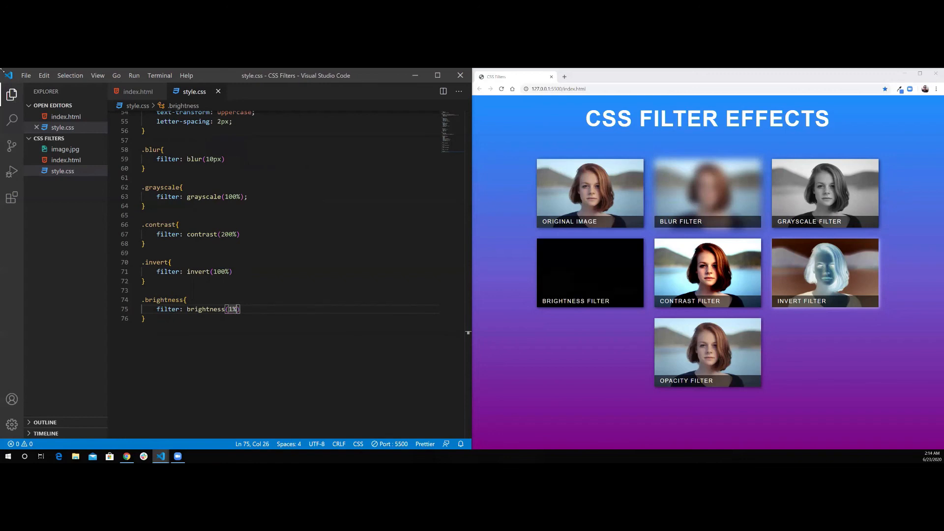
key(Backspace)
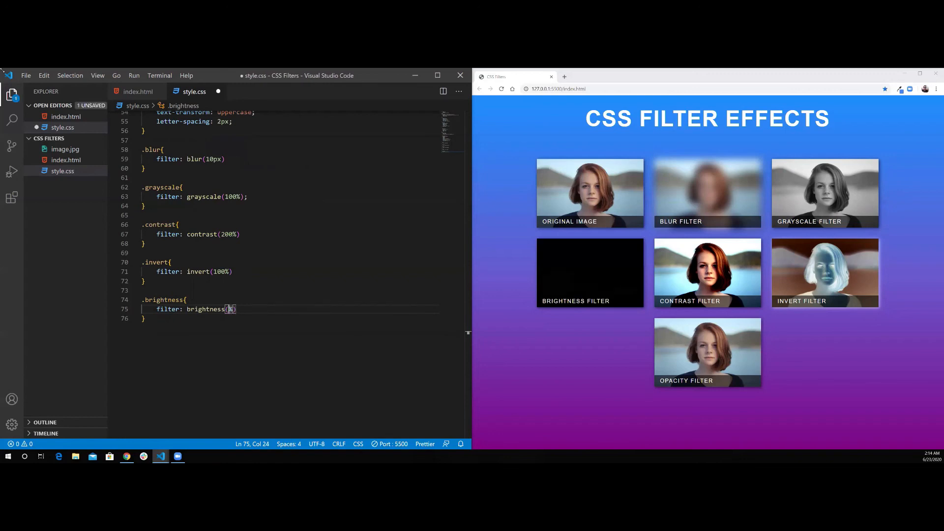
text(100%)
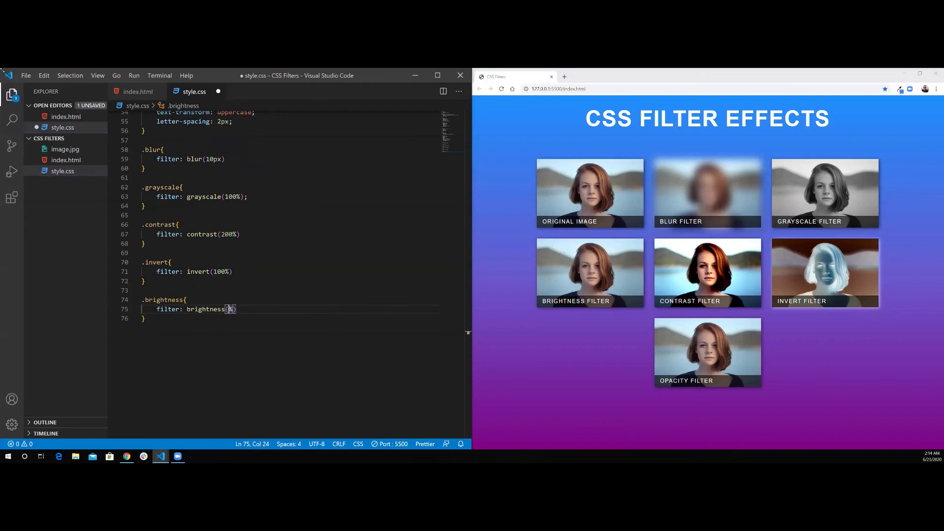
text(200%)
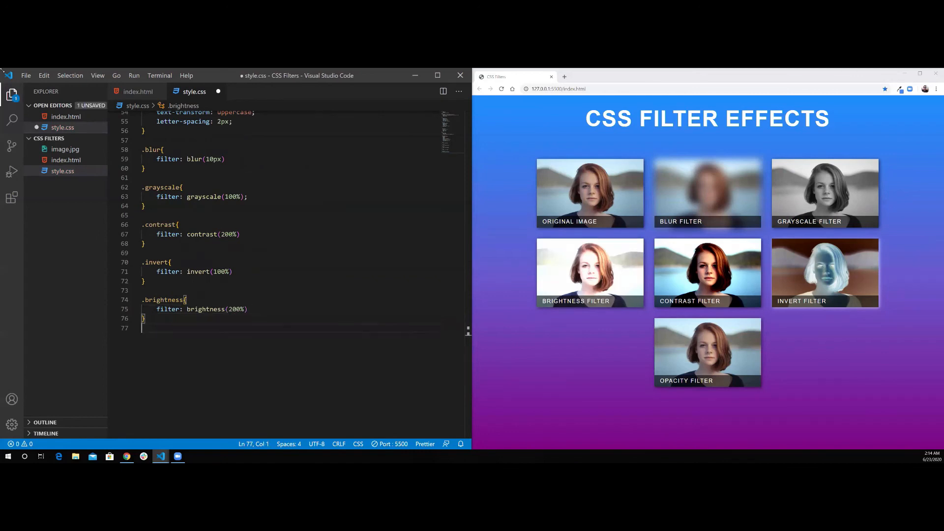
- Add an .opacity rule with filter: opacity(50%), trying 100% first
text(.opac)
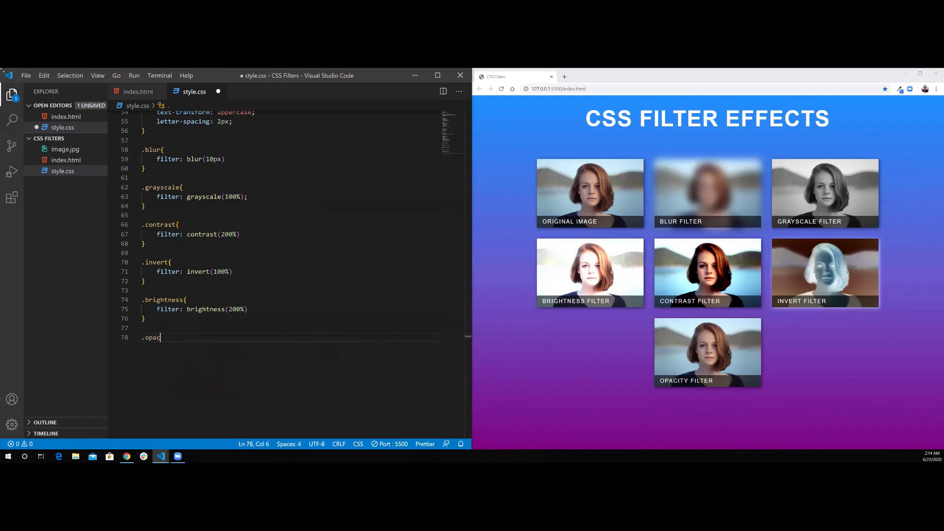
text(ity{)
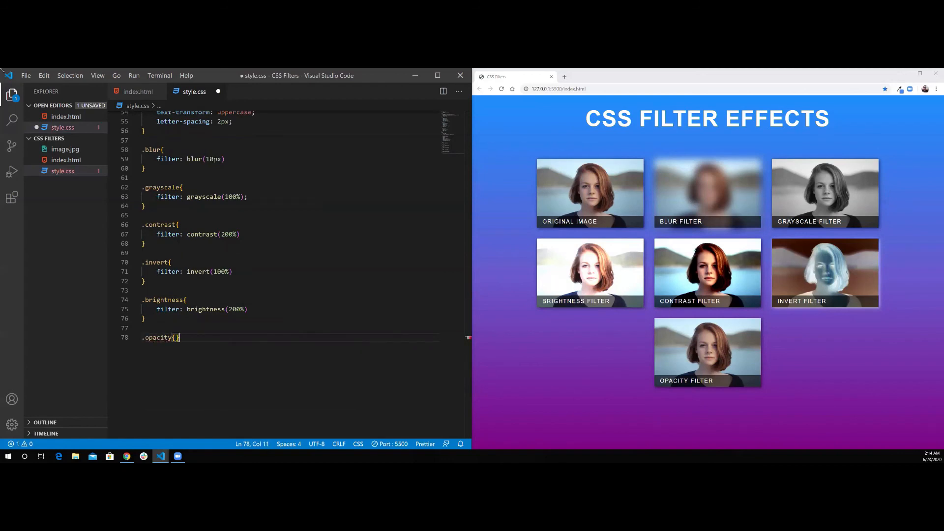
text(filter: op)
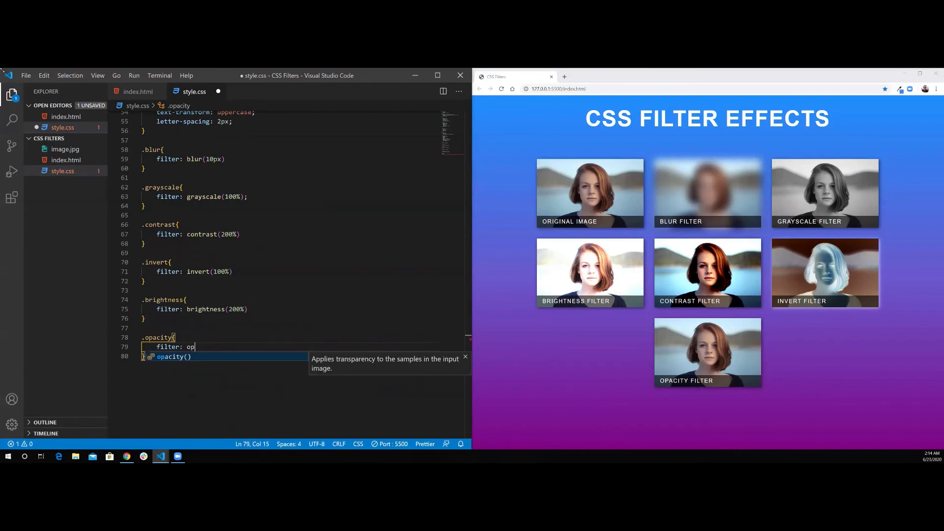
key(Tab)
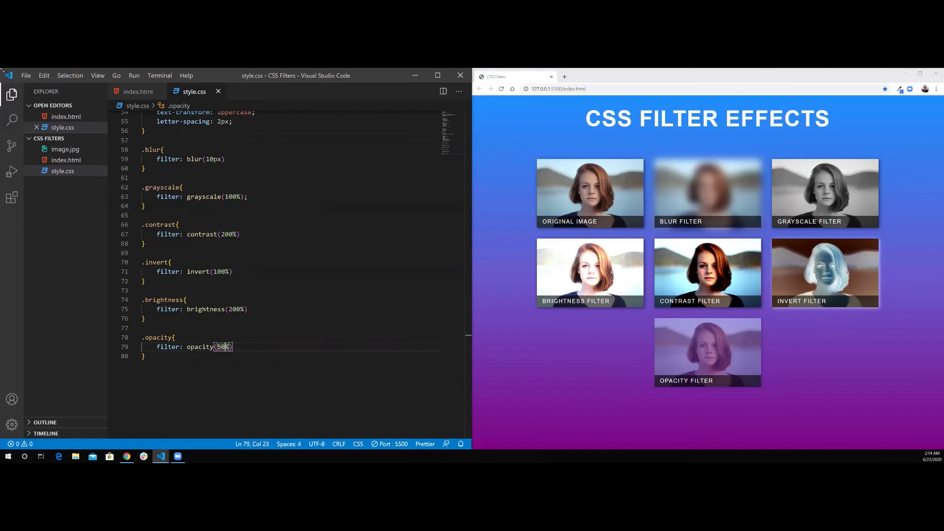
text(100%)
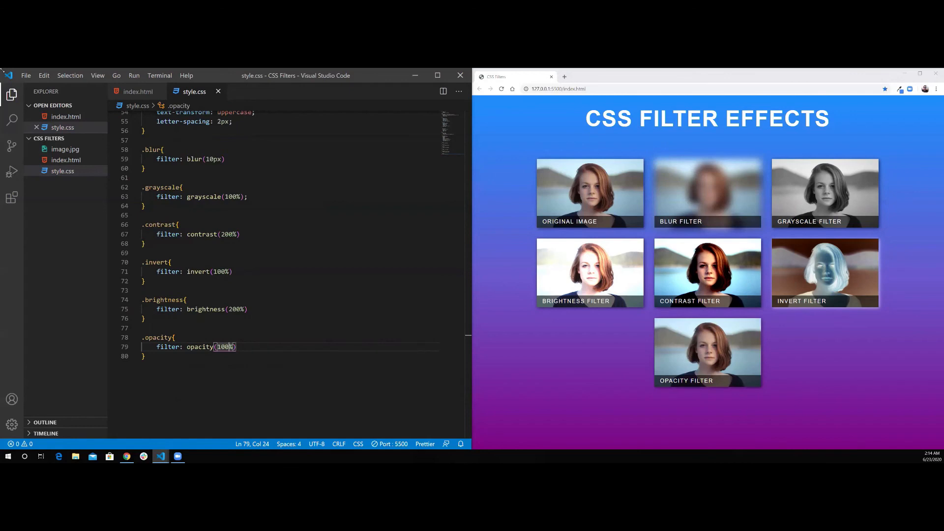
text(50)
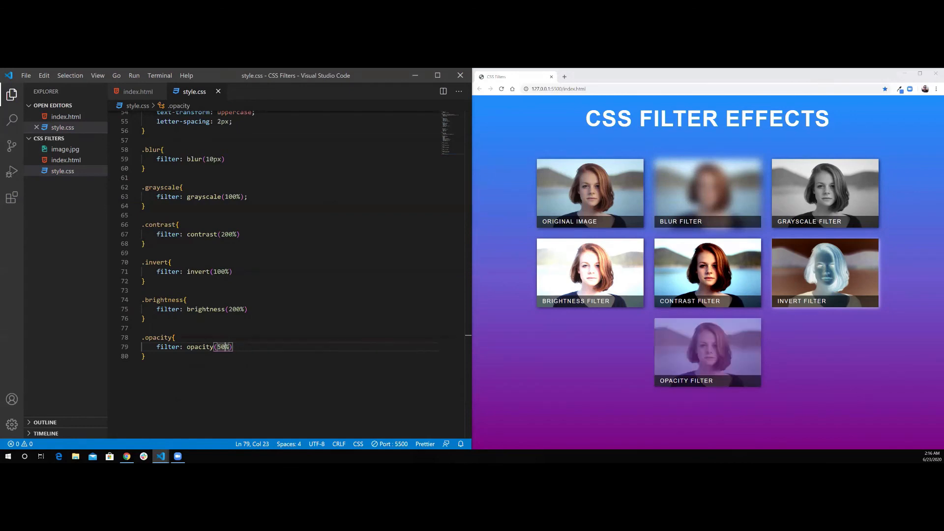